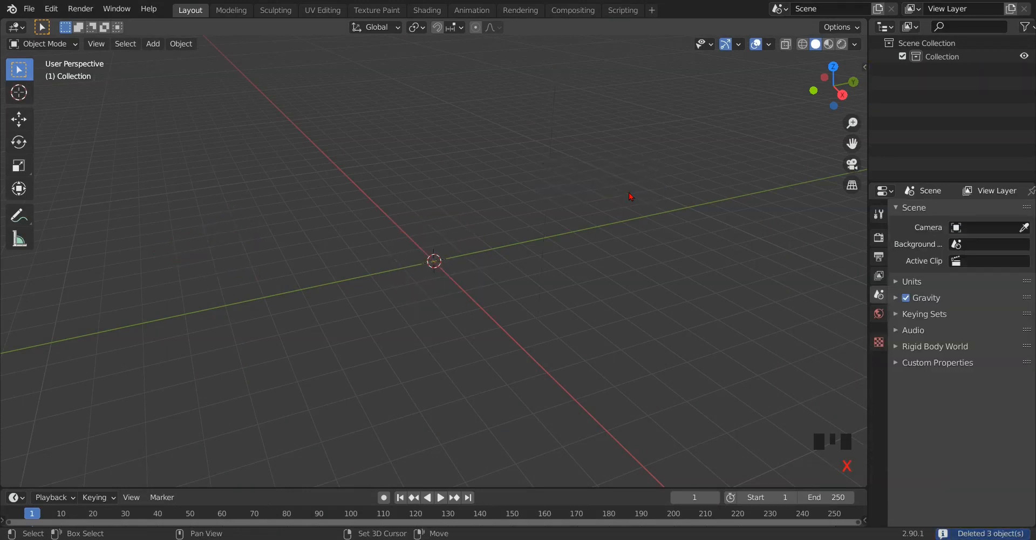
# Add a mesh plane at the origin and rotate it 90° on X to stand upright.
pyautogui.press('shift+a')
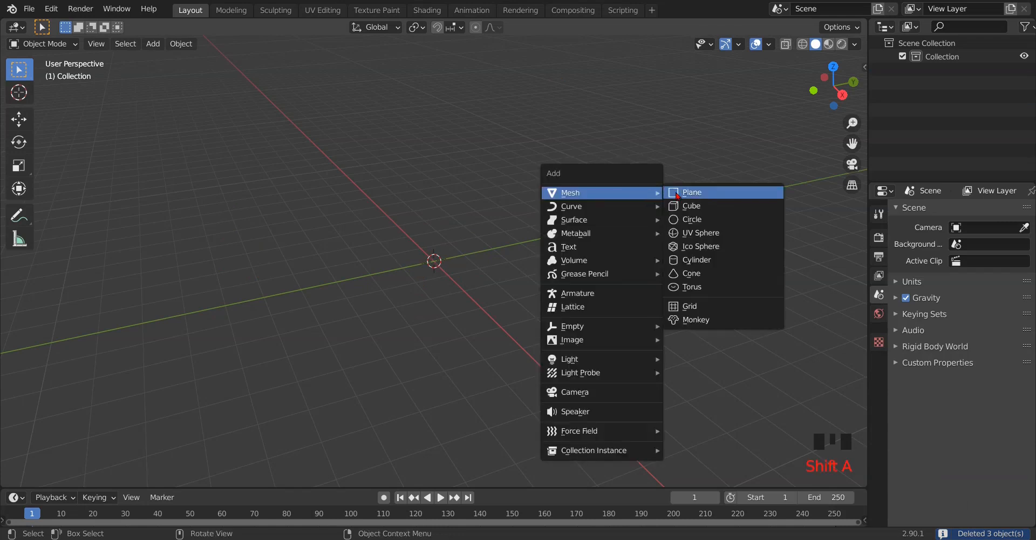
pyautogui.click(692, 191)
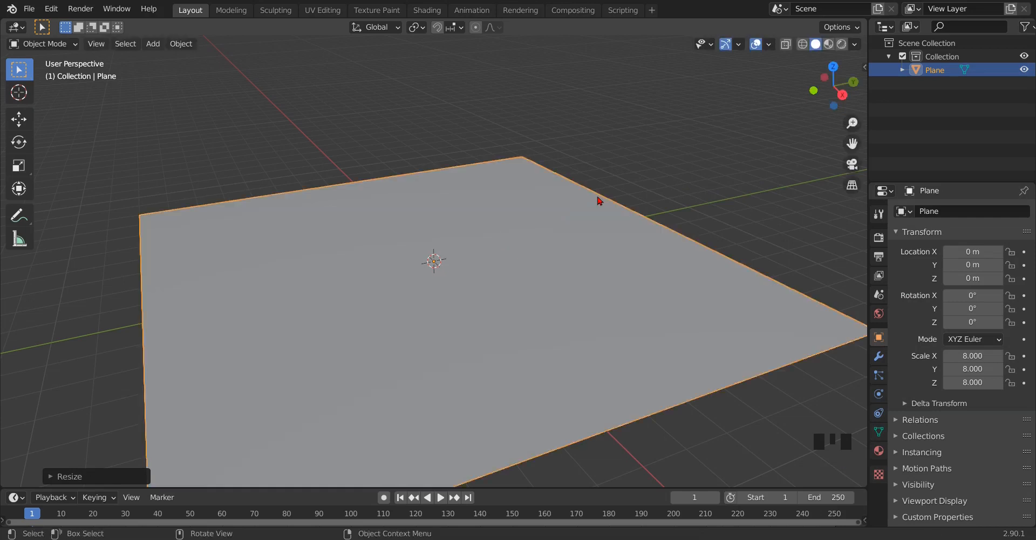
pyautogui.press('r')
pyautogui.write('9')
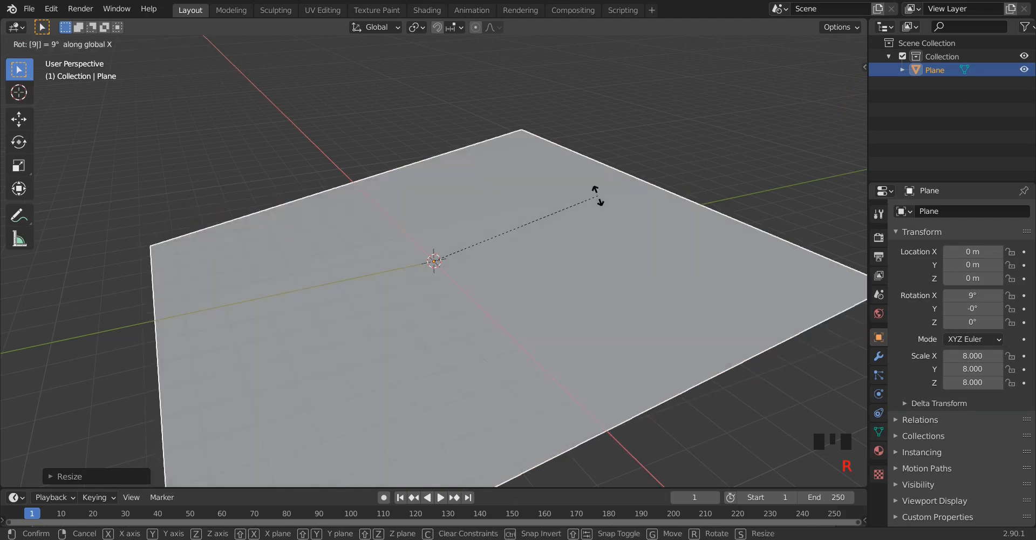
pyautogui.click(598, 201)
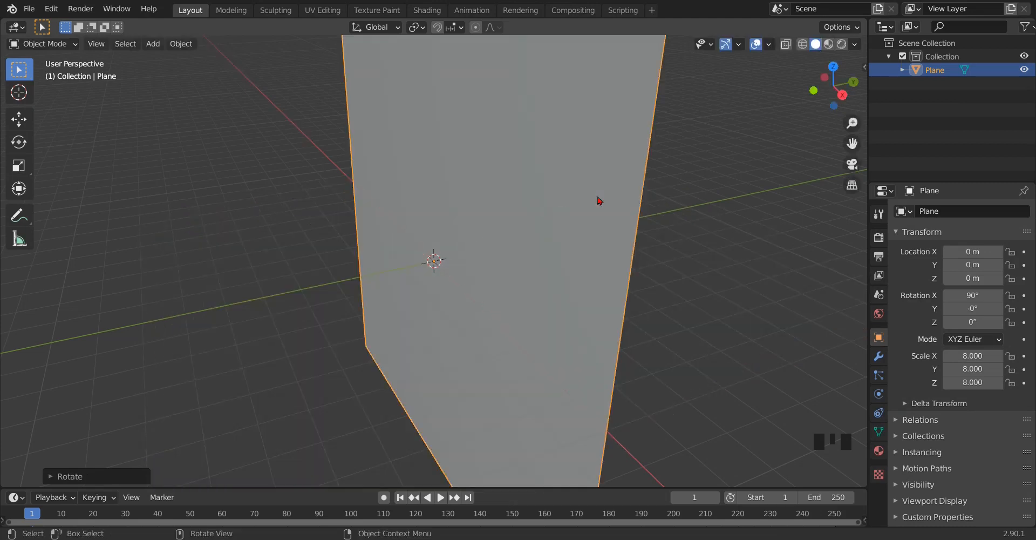
pyautogui.scroll(-3)
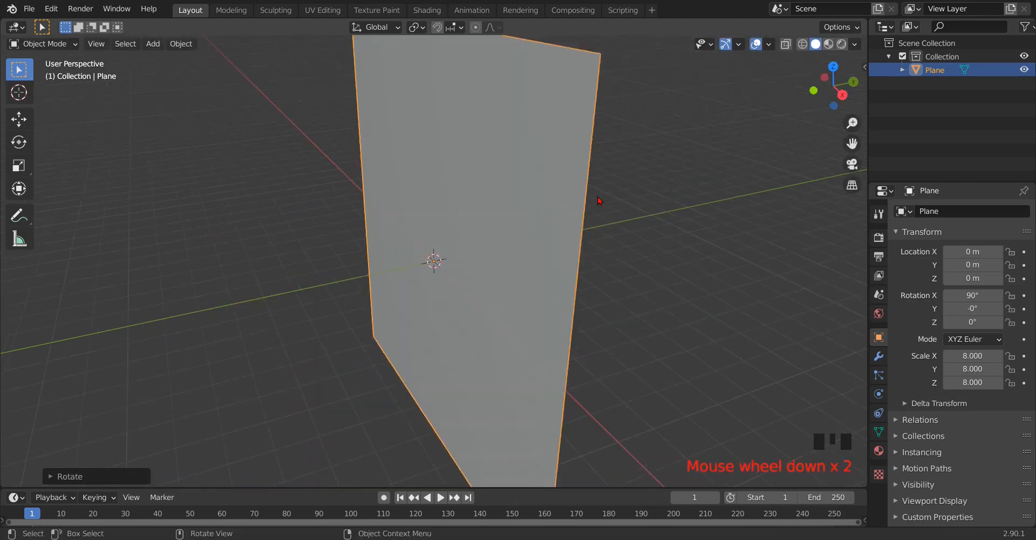
pyautogui.scroll(-3)
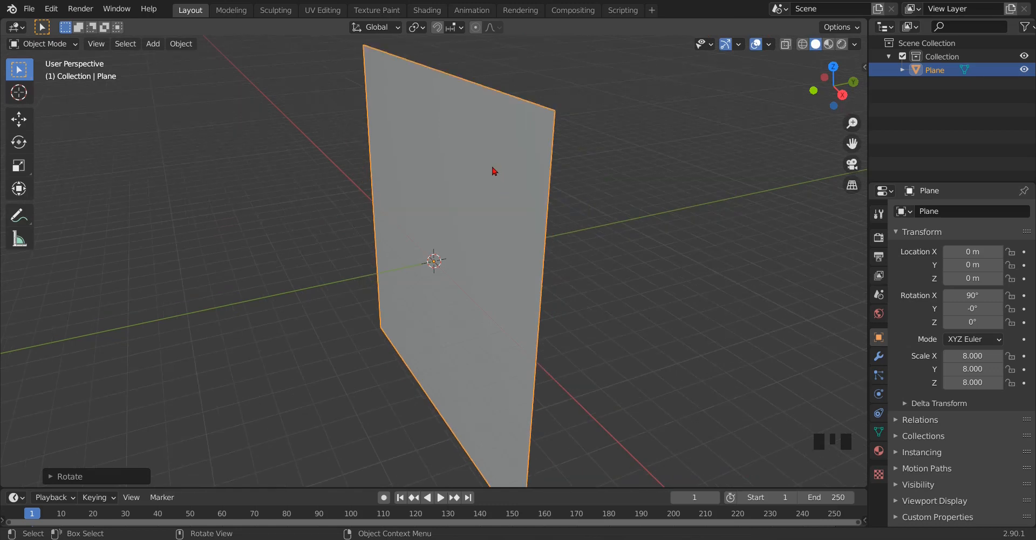
# Subdivide the plane's mesh with a high cut count into a fine grid, then return to Object Mode.
pyautogui.press('Tab')
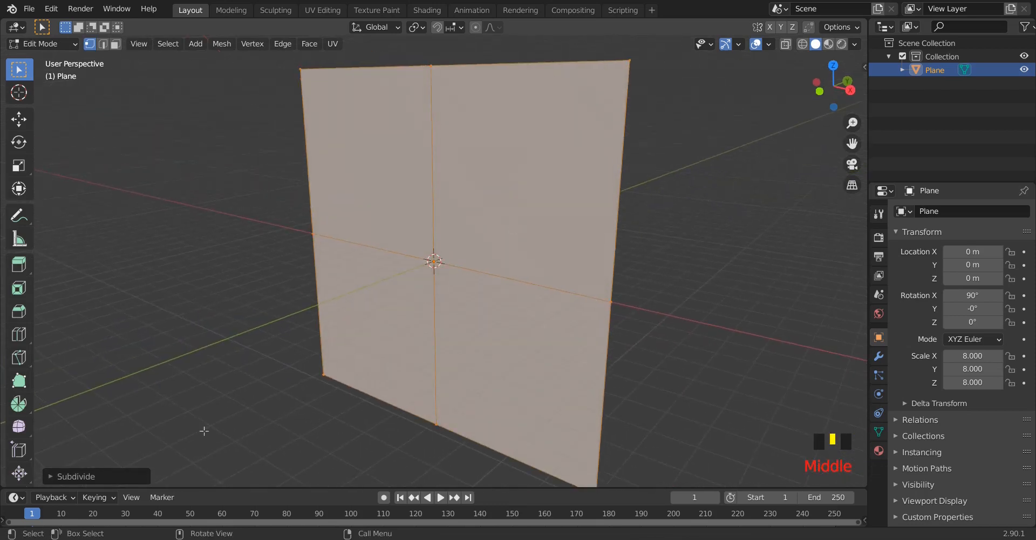
pyautogui.click(75, 476)
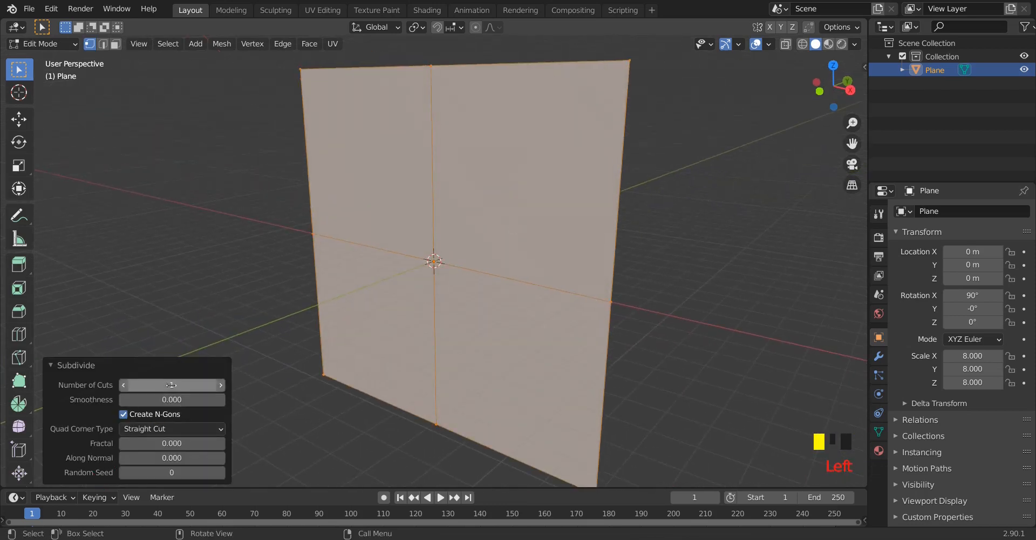
pyautogui.moveTo(171, 384); pyautogui.dragTo(218, 385)
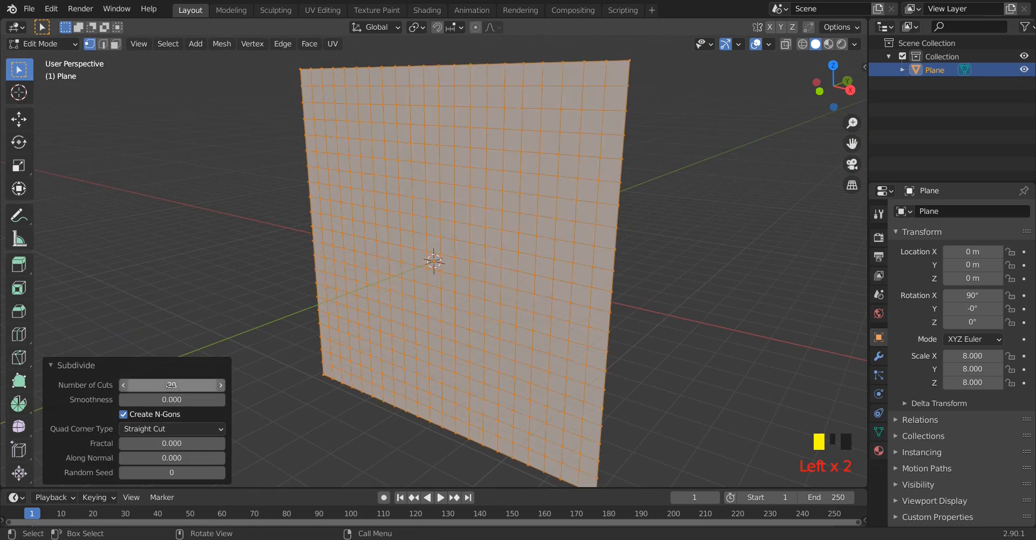
pyautogui.press('Tab')
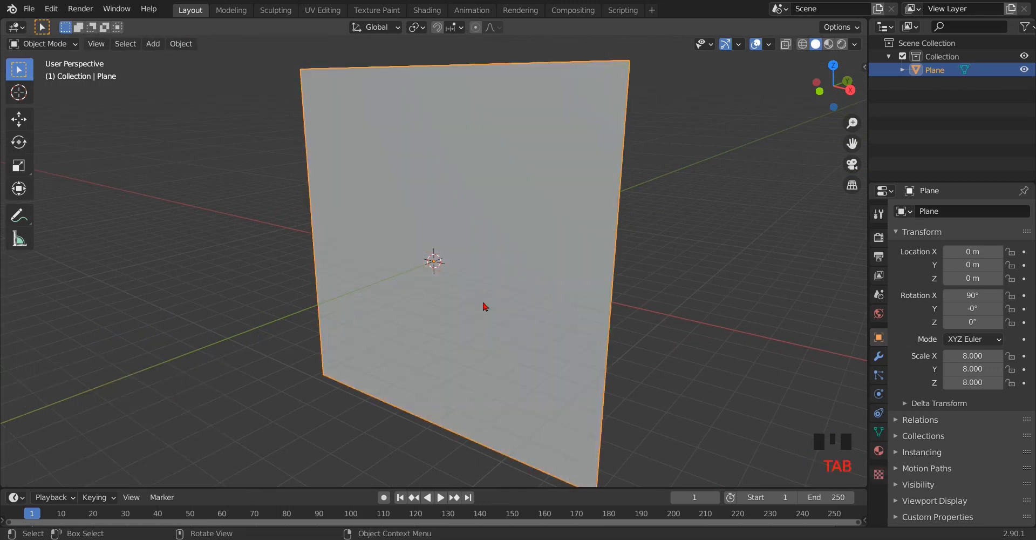
pyautogui.moveTo(482, 305); pyautogui.dragTo(740, 287)
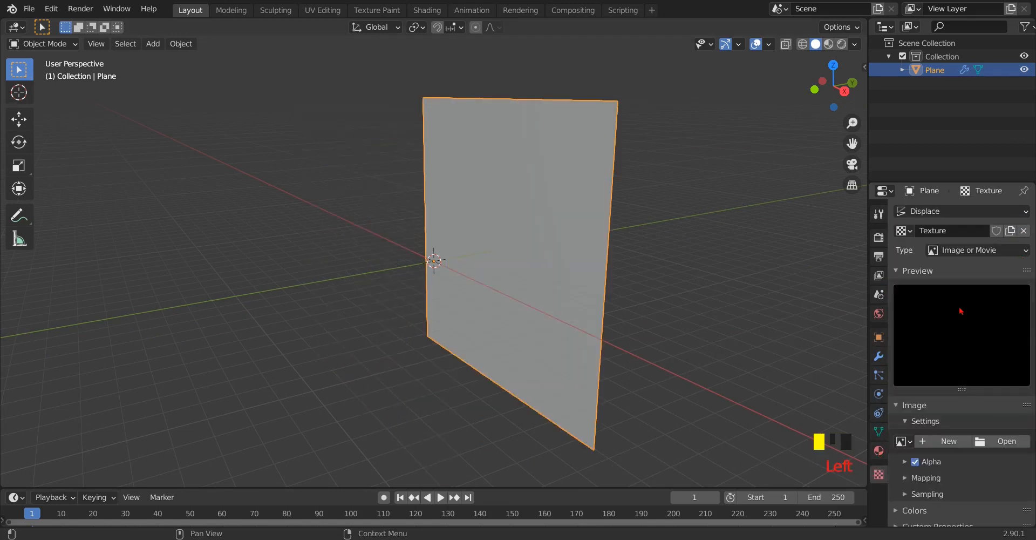
# Make the Displace modifier's texture a Clouds type with Hard noise, crumpling the plane.
pyautogui.click(976, 249)
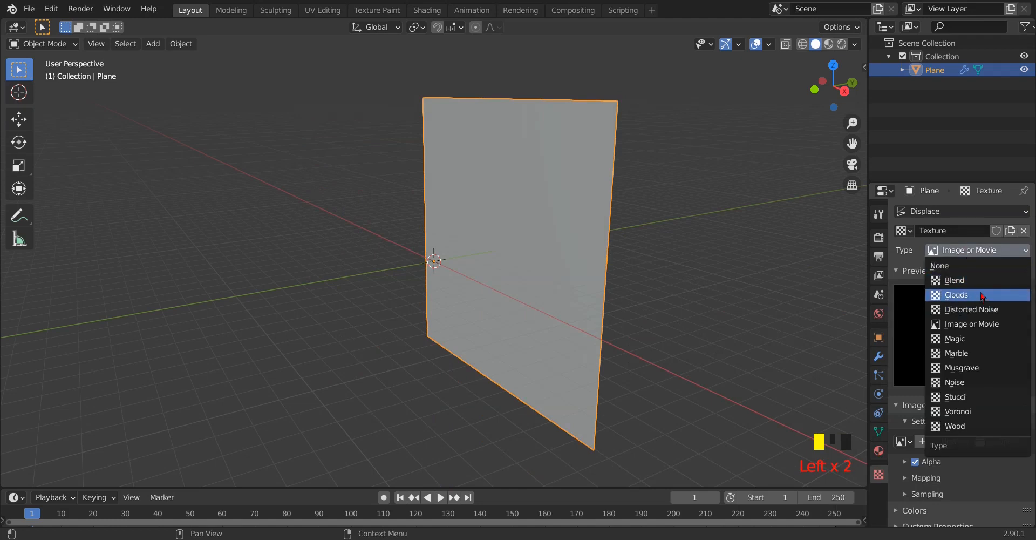
pyautogui.click(956, 294)
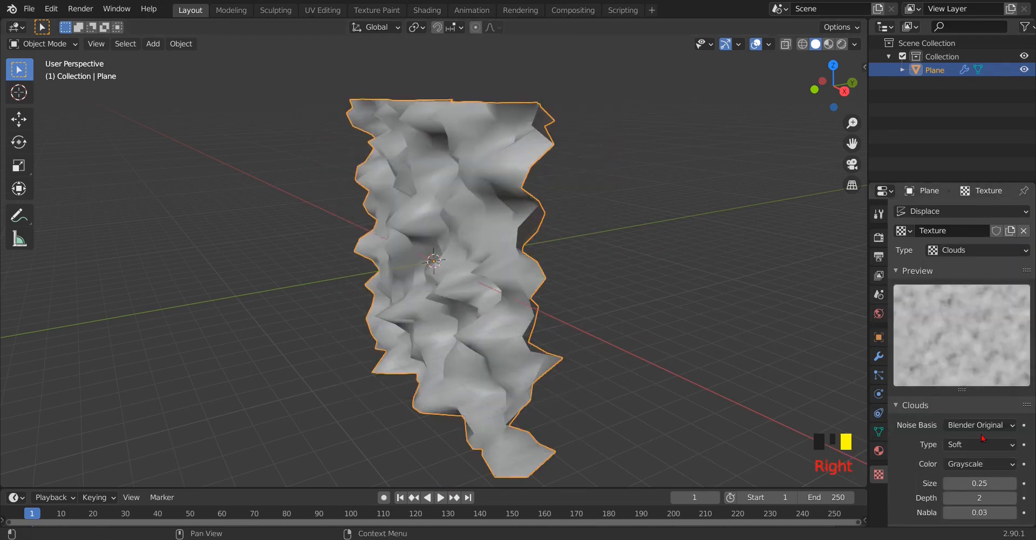
pyautogui.click(980, 444)
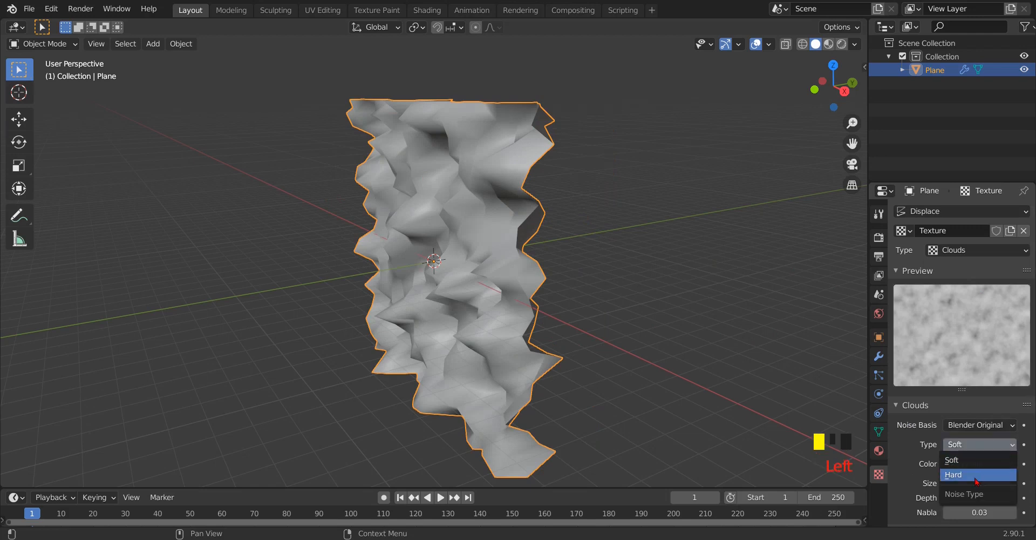
pyautogui.click(953, 473)
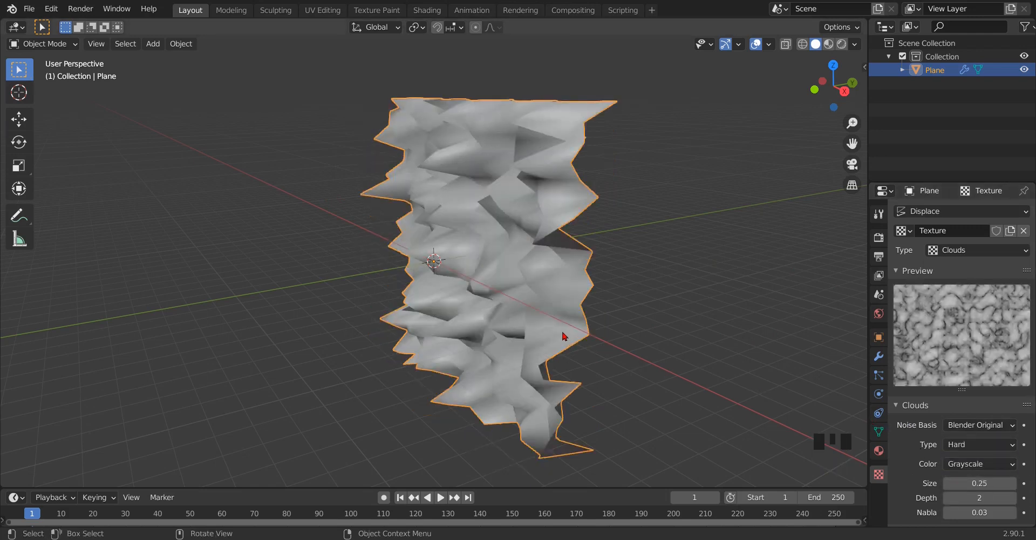
pyautogui.moveTo(561, 330); pyautogui.dragTo(535, 321)
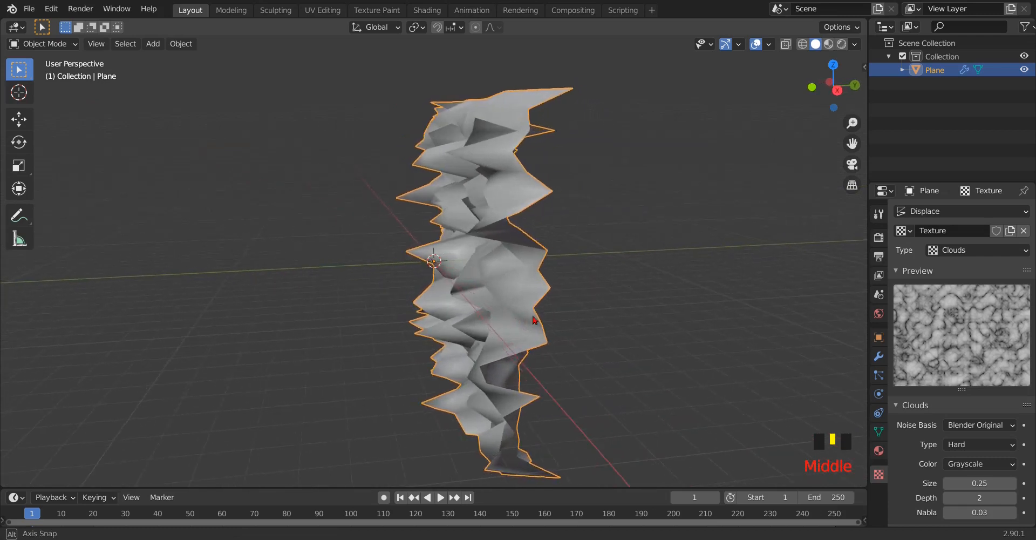
pyautogui.moveTo(534, 320); pyautogui.dragTo(588, 327)
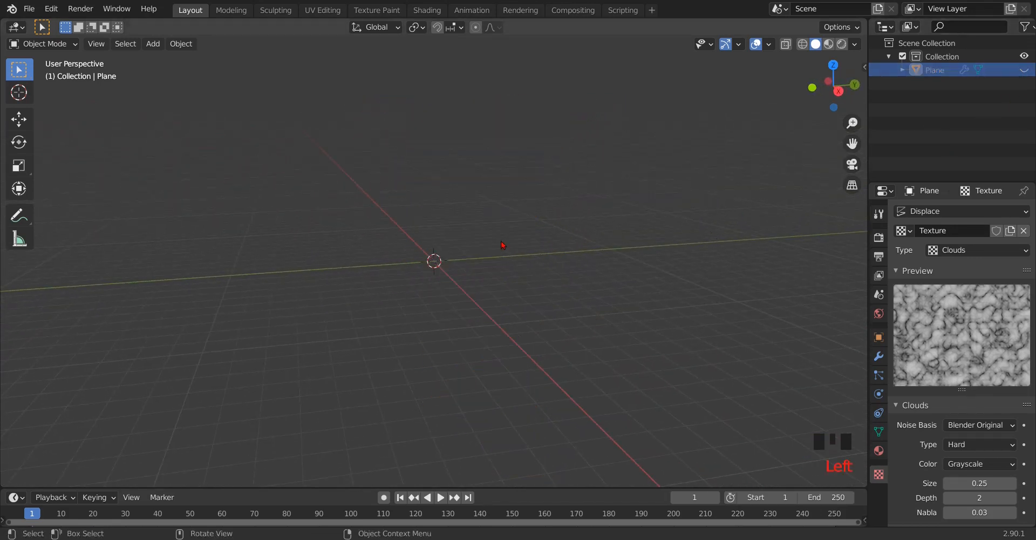
# Add a Bezier circle scaled to about 2.3 and a plain-axes empty at the origin.
pyautogui.press('shift+a')
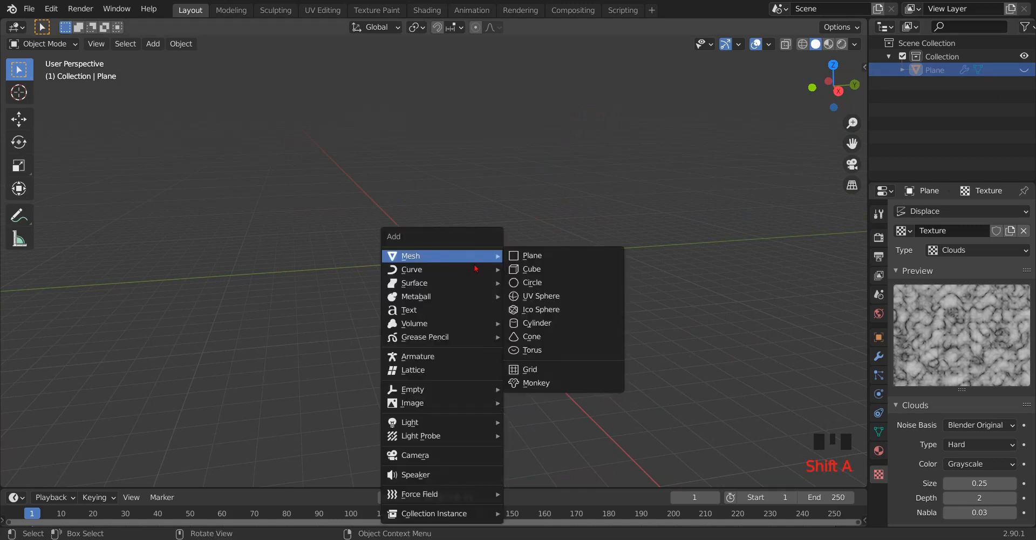
pyautogui.moveTo(411, 269)
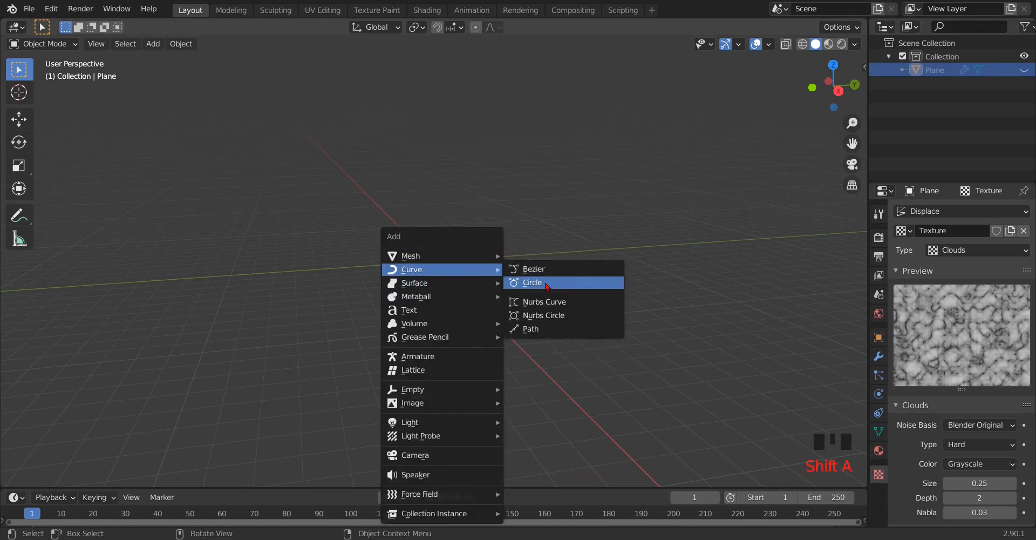
pyautogui.click(532, 281)
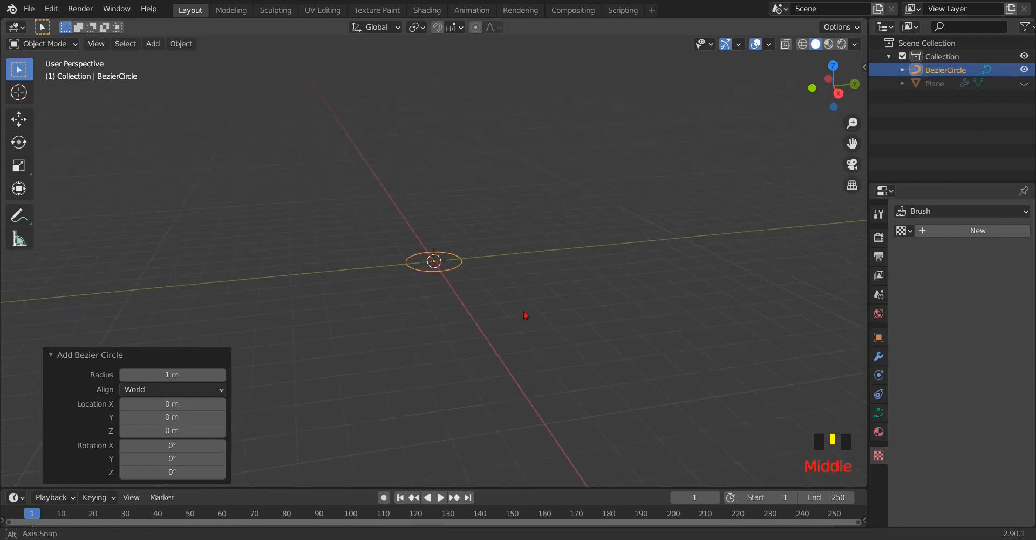
pyautogui.press('s')
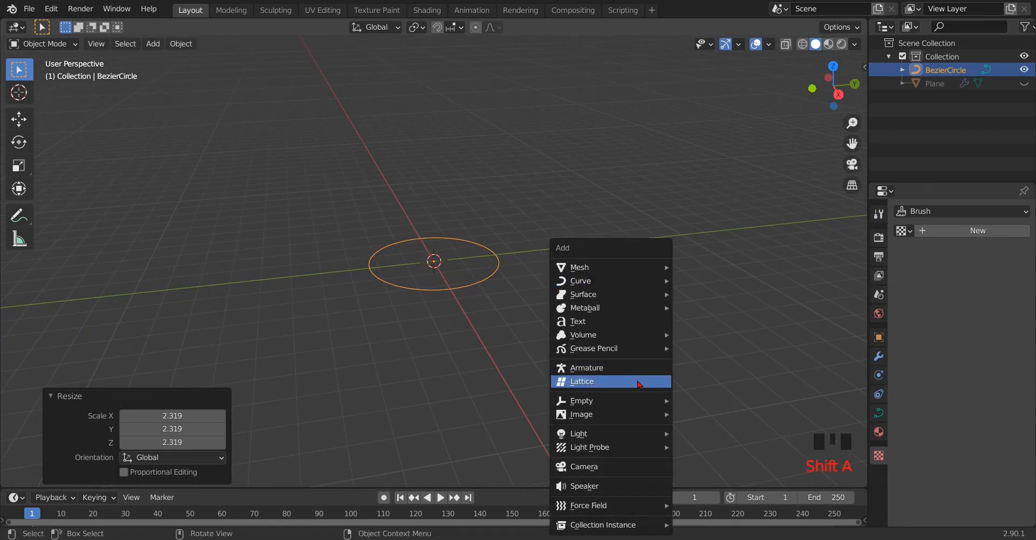
pyautogui.click(582, 400)
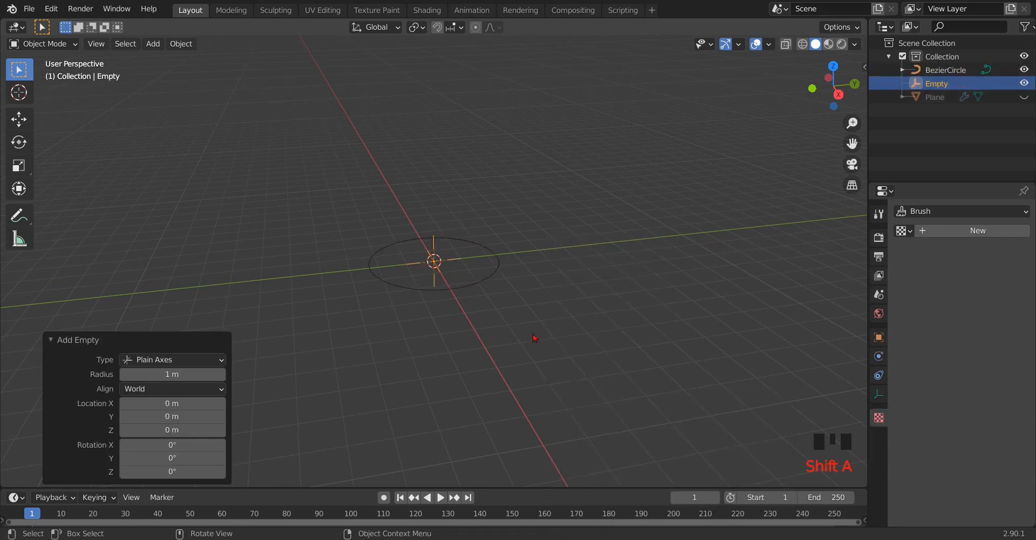
pyautogui.moveTo(534, 338); pyautogui.dragTo(523, 332)
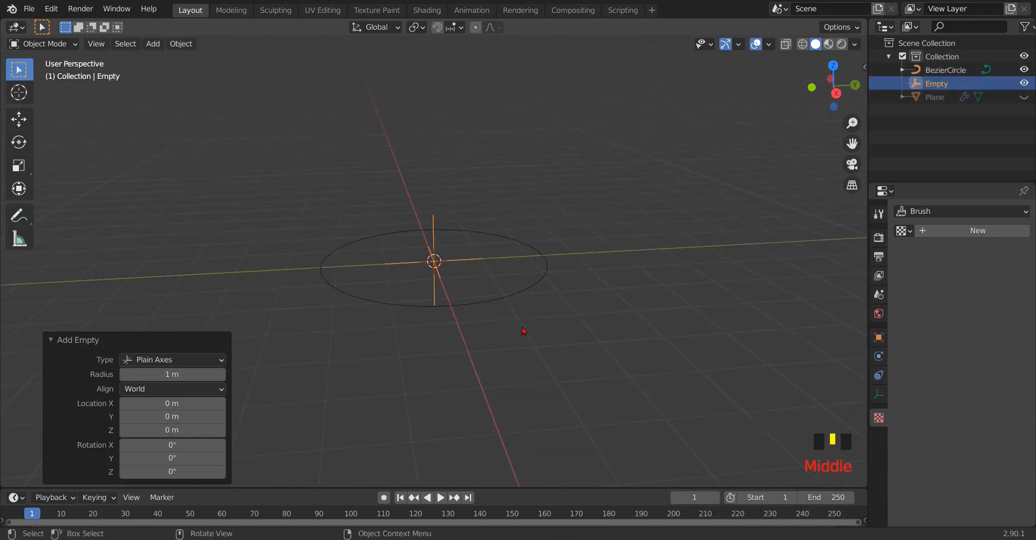
pyautogui.scroll(3)
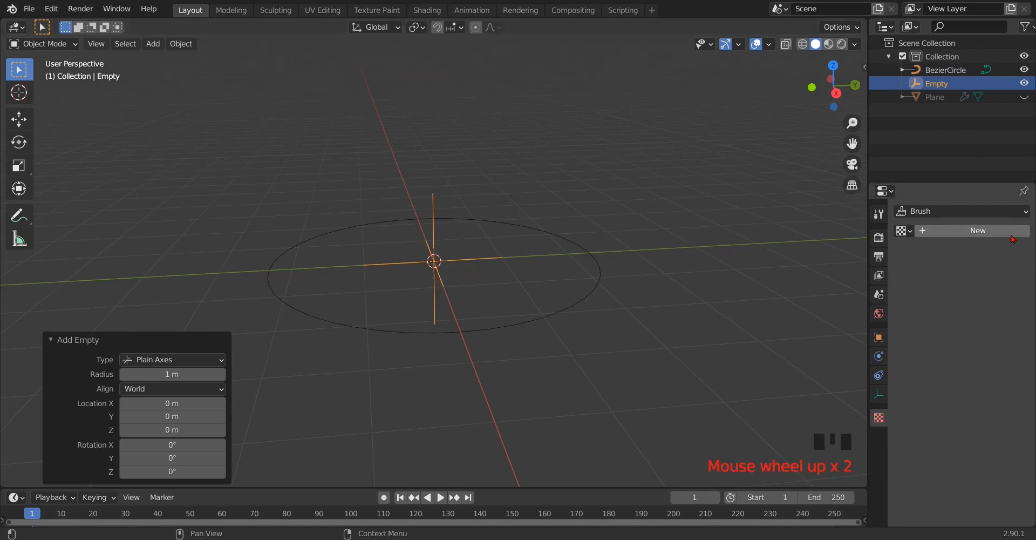
# Give the empty a Follow Path constraint targeting the BezierCircle.
pyautogui.click(879, 375)
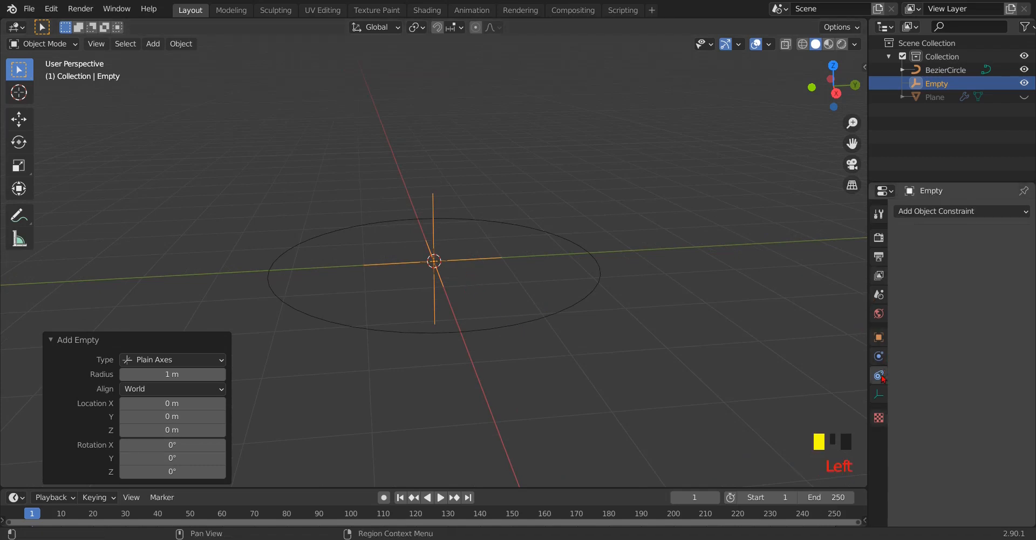
pyautogui.click(960, 211)
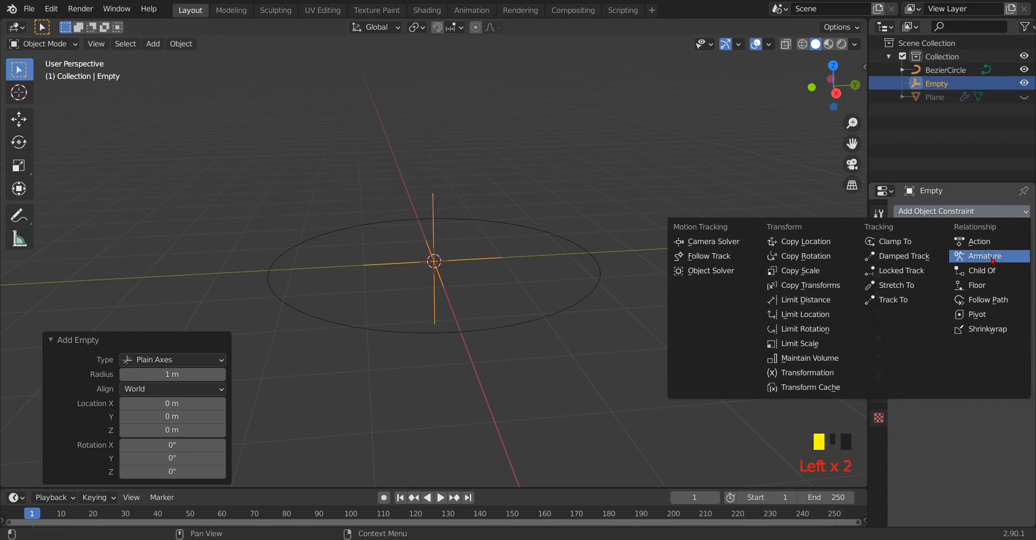
pyautogui.click(987, 299)
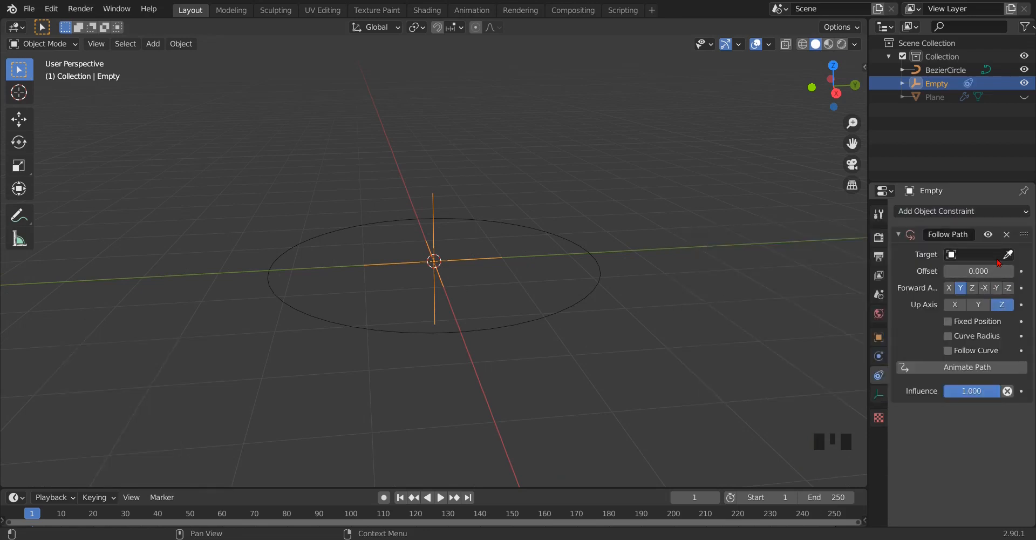
pyautogui.click(981, 255)
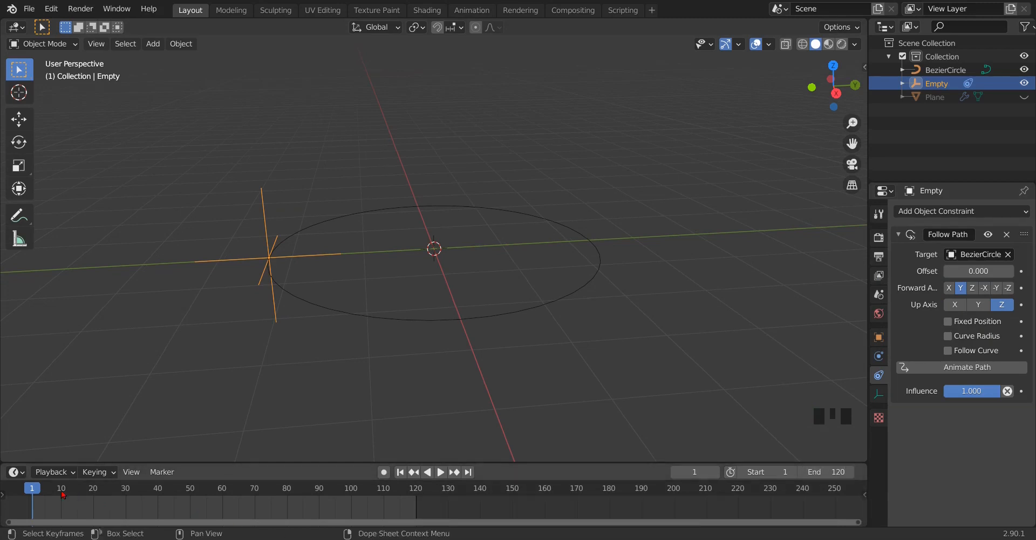
# Set default keyframe interpolation to Linear in Preferences and review the empty circling the path.
pyautogui.click(51, 8)
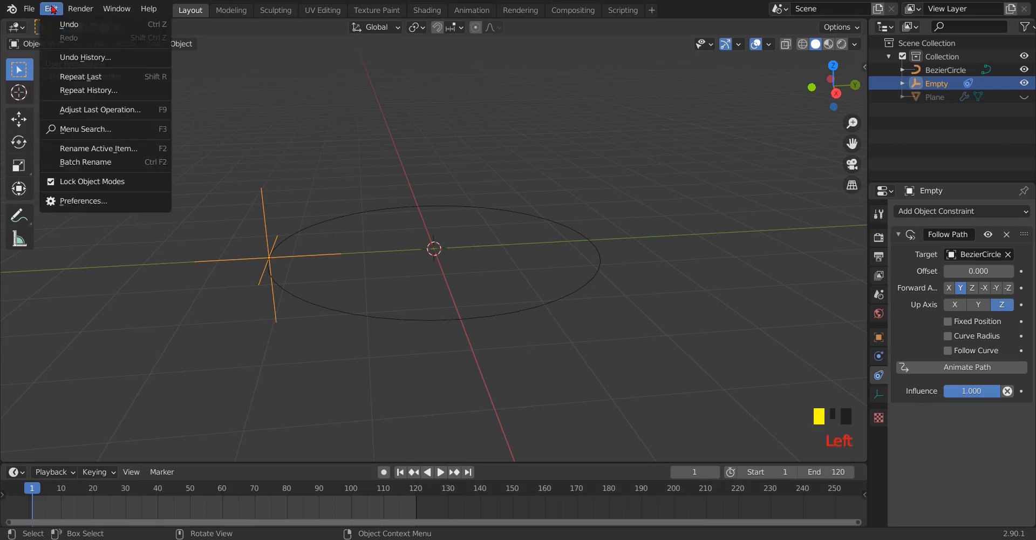
pyautogui.click(83, 201)
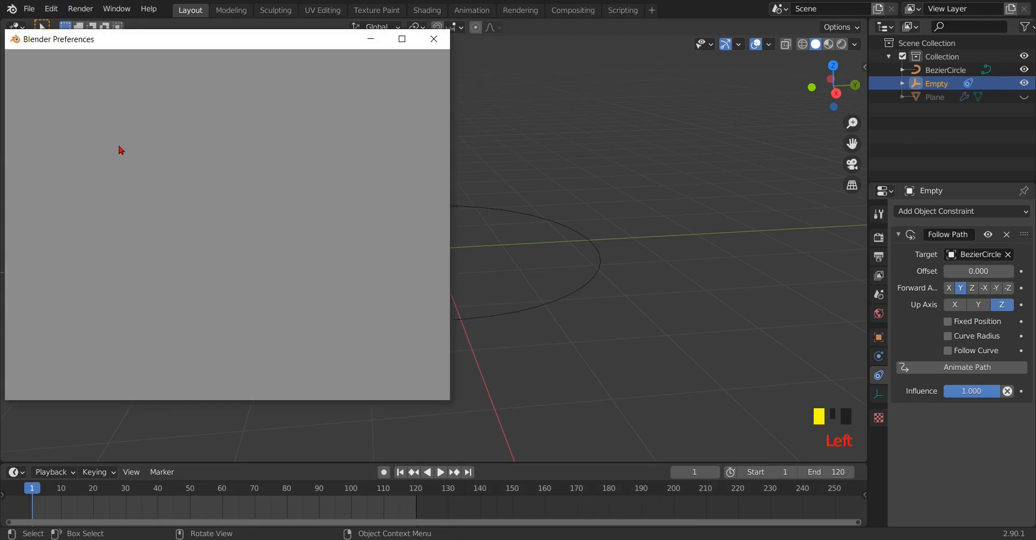
pyautogui.click(34, 149)
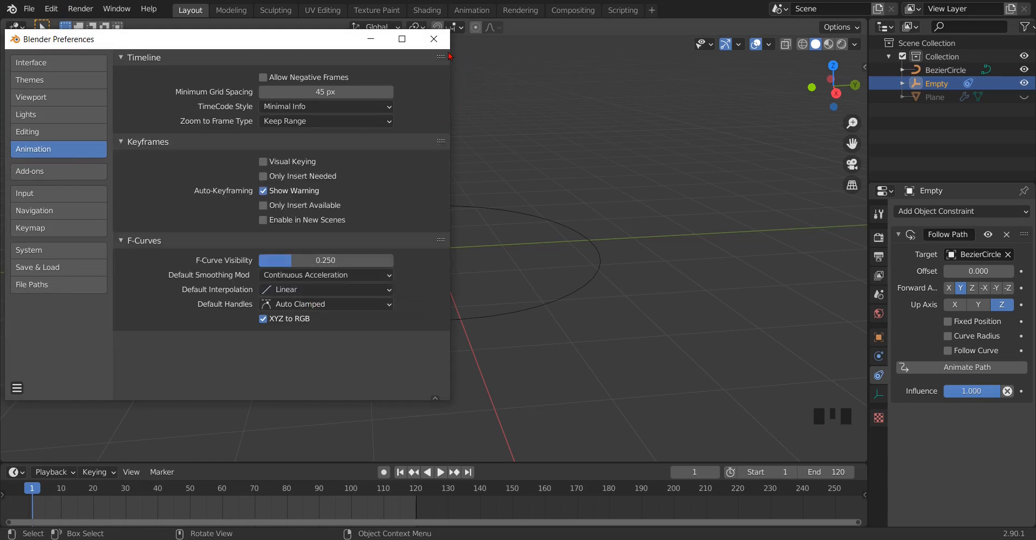
pyautogui.click(434, 38)
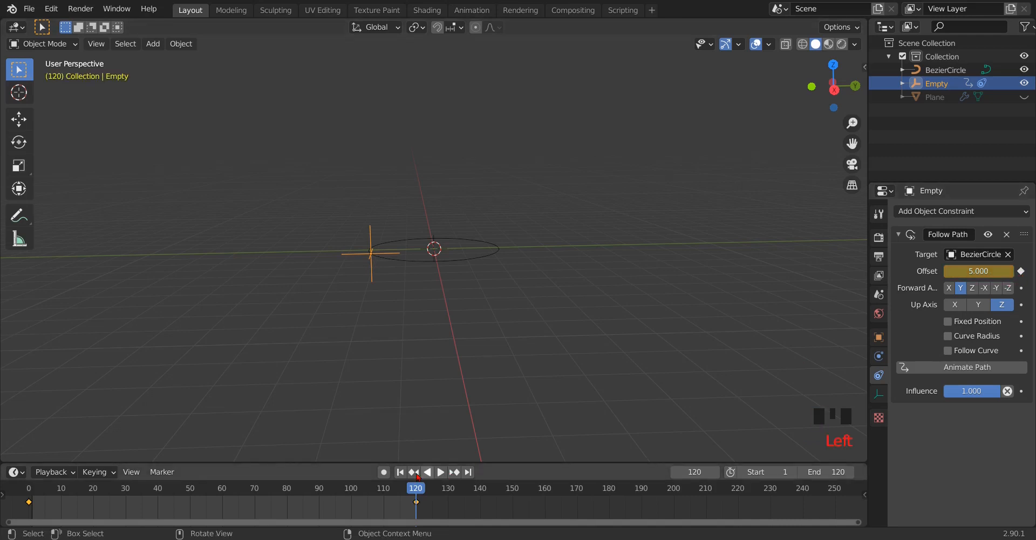
pyautogui.click(441, 471)
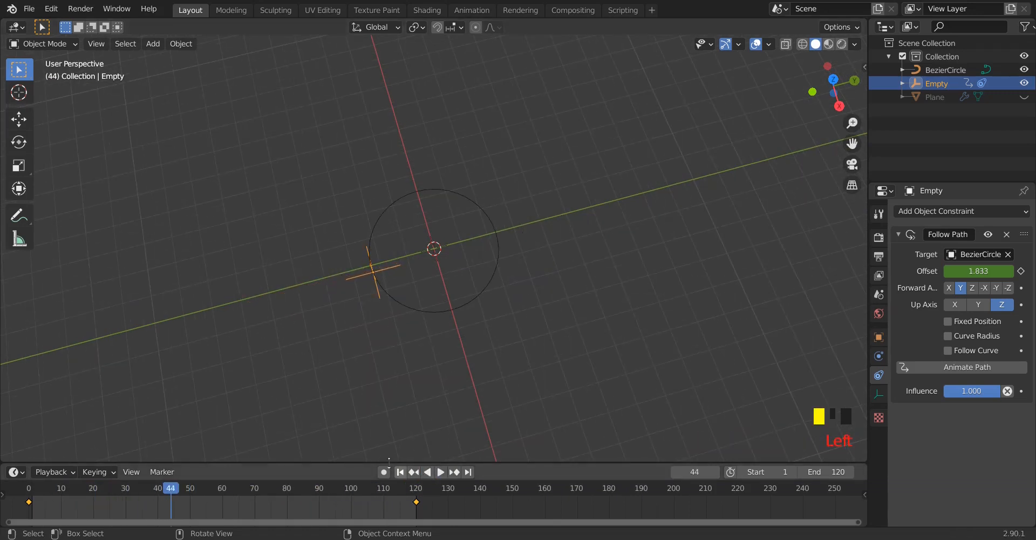
# Unhide the plane and set its Displace coordinates to Object driven by the Empty, then play back the shifting surface.
pyautogui.click(399, 470)
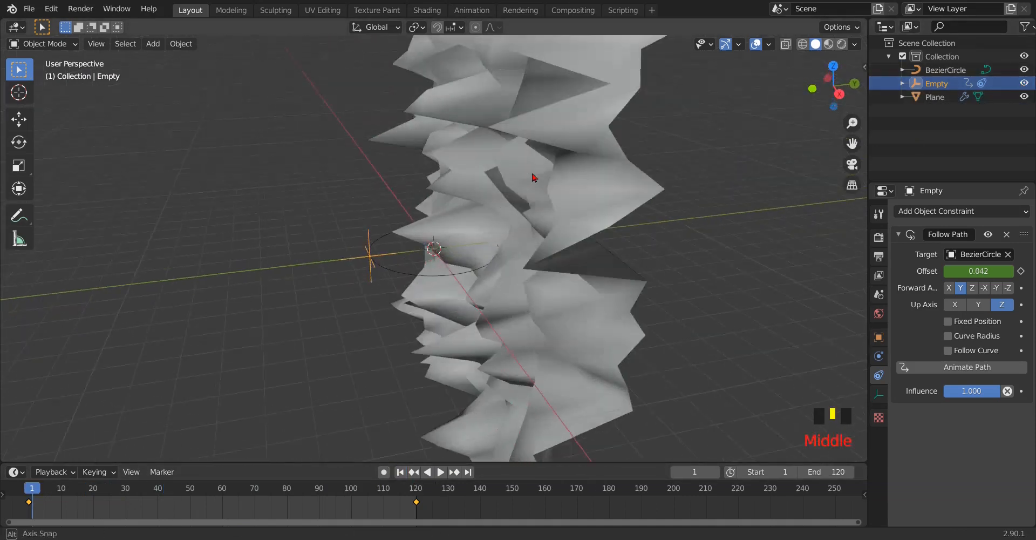
pyautogui.scroll(-3)
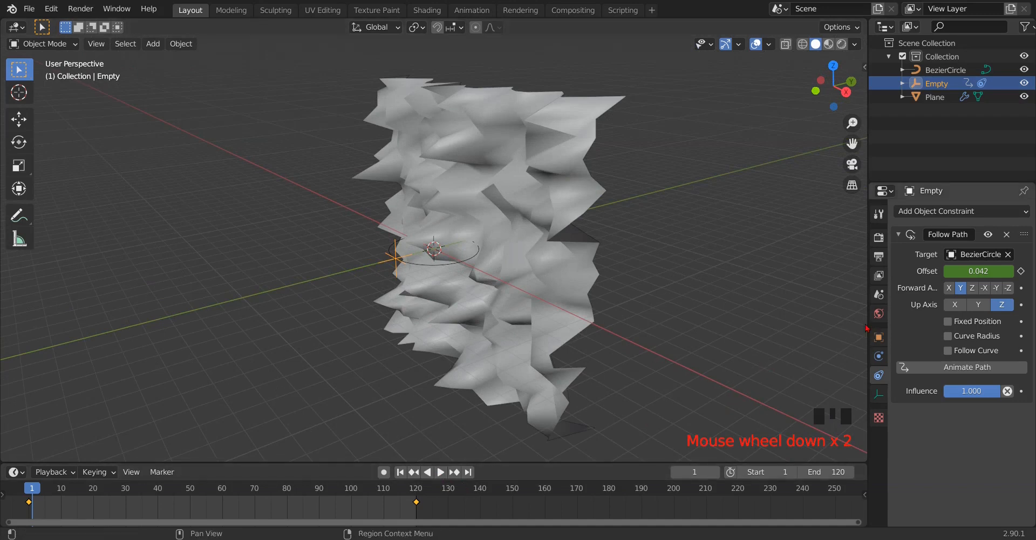
pyautogui.click(935, 96)
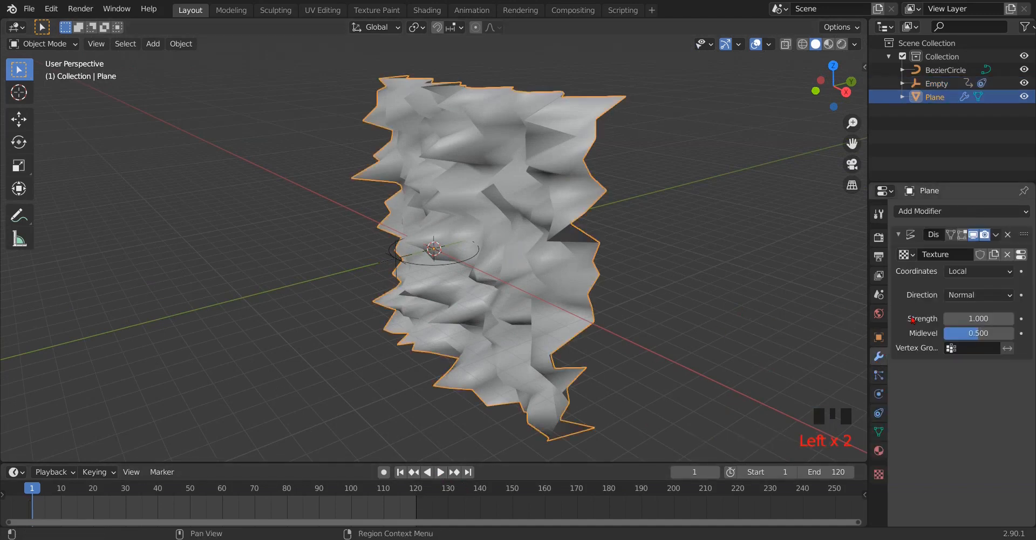
pyautogui.click(978, 270)
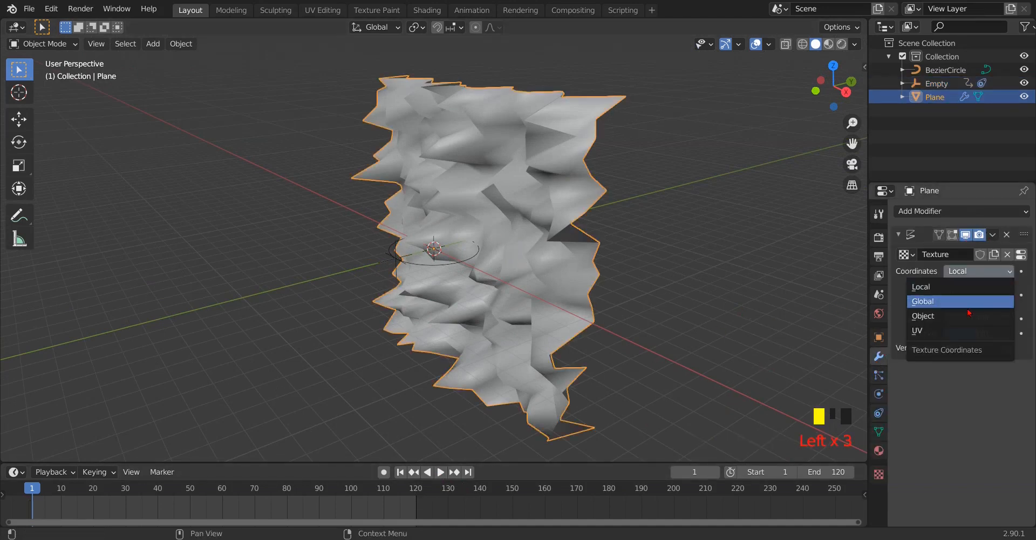
pyautogui.click(923, 315)
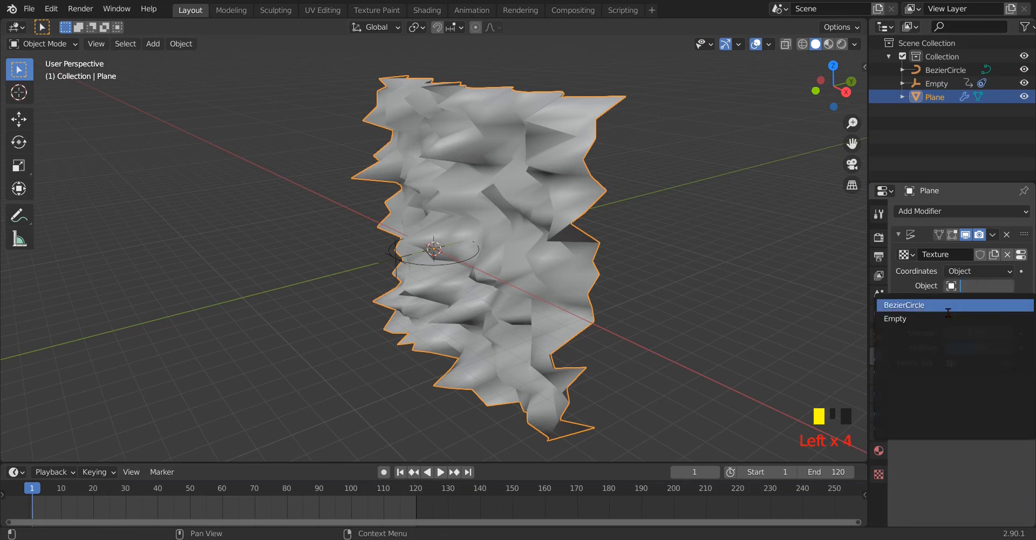
pyautogui.click(894, 318)
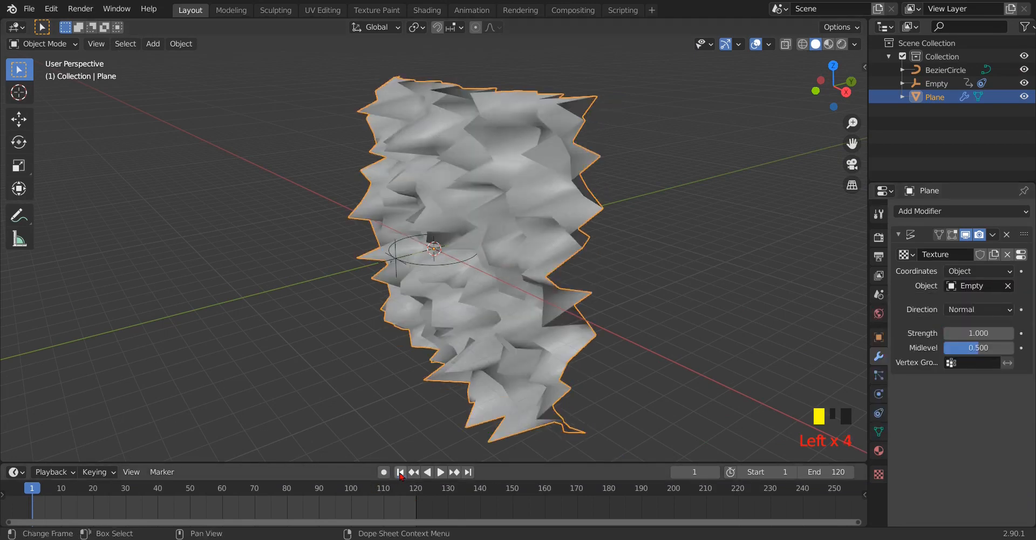
pyautogui.click(441, 471)
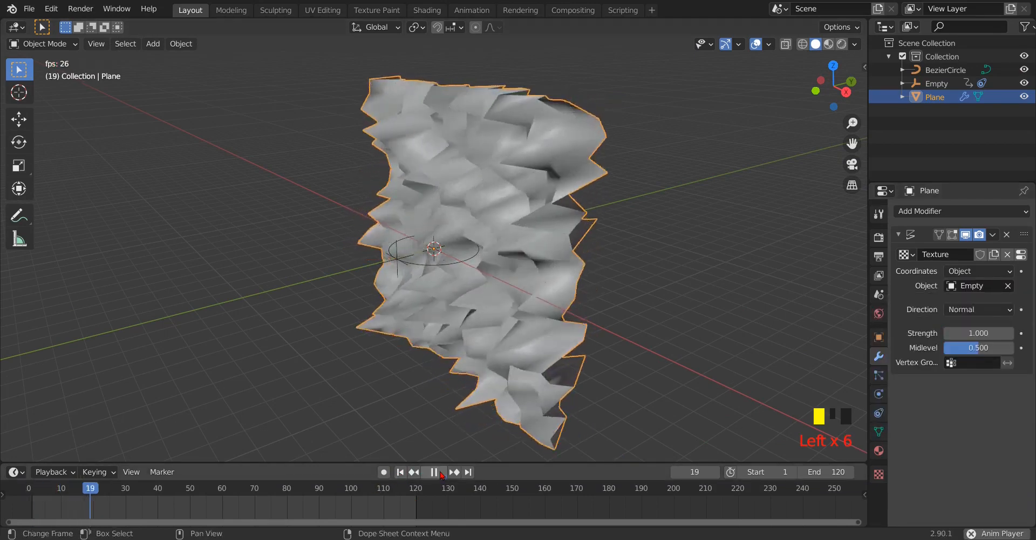
pyautogui.scroll(-3)
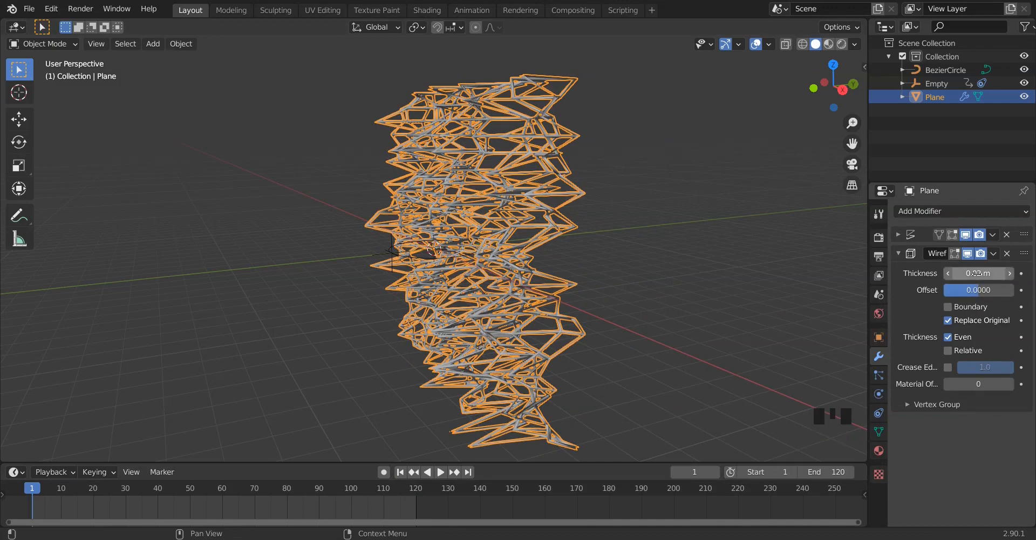
# Set the Wireframe modifier thickness to 0.03 m and squash the plane into a narrow column along Y.
pyautogui.click(978, 273)
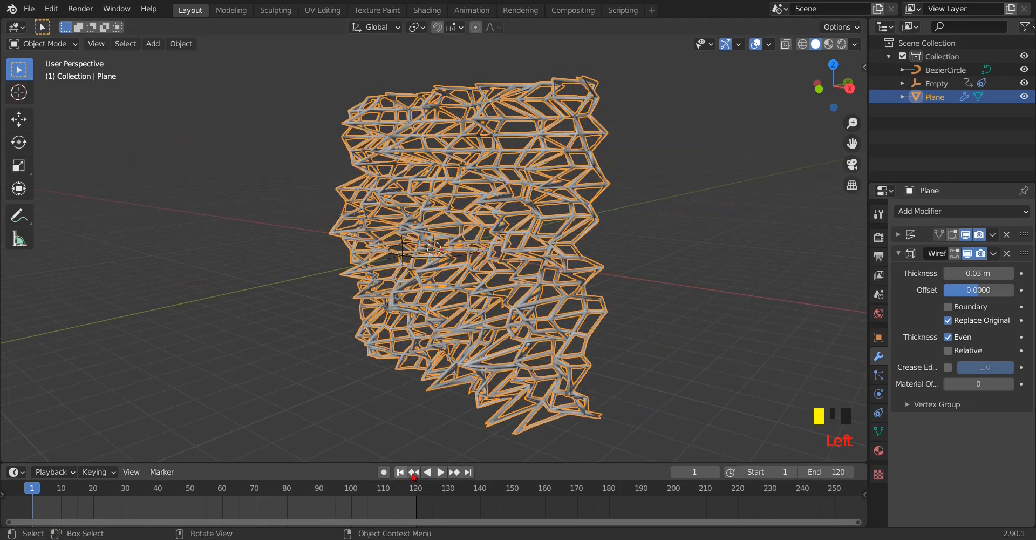
pyautogui.click(440, 470)
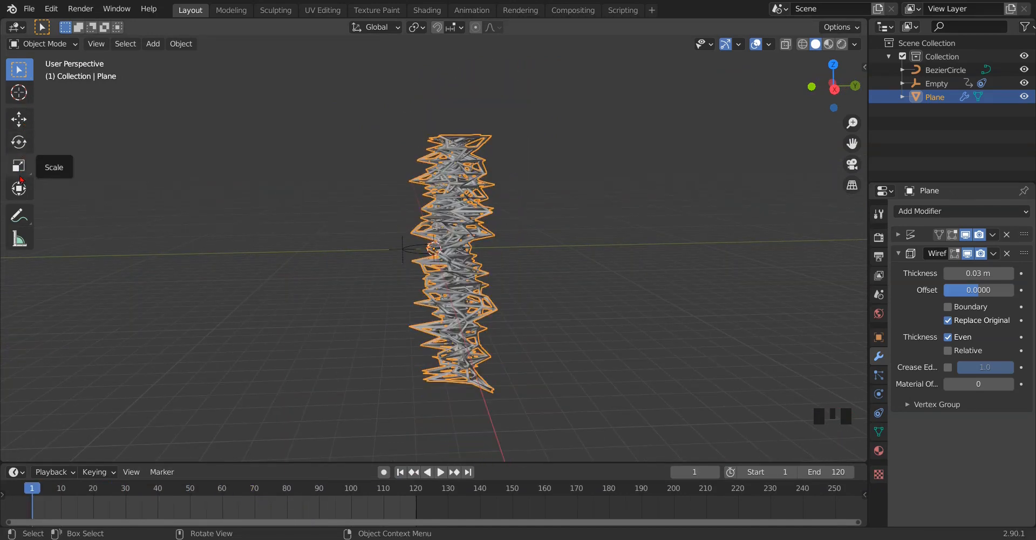
pyautogui.moveTo(18, 120)
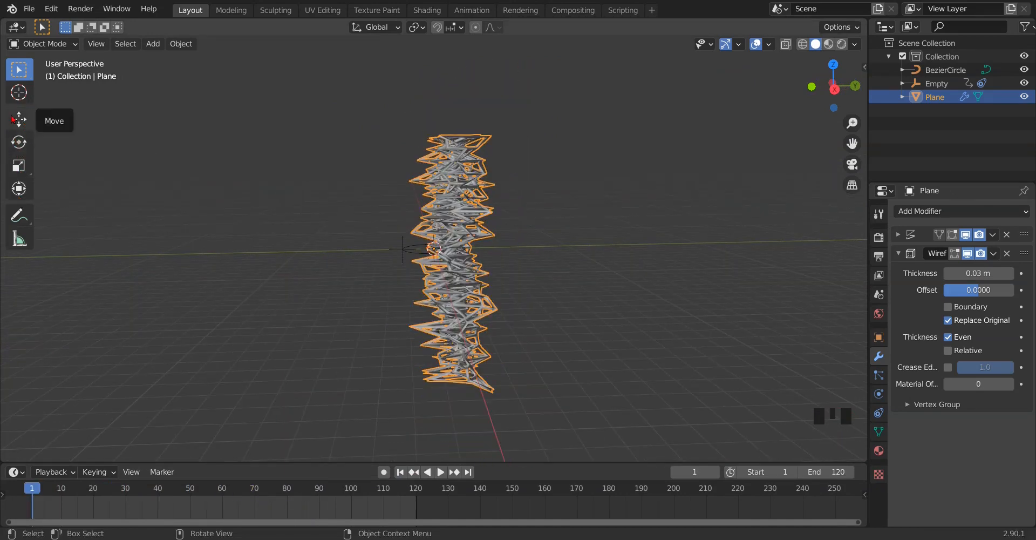
pyautogui.scroll(-3)
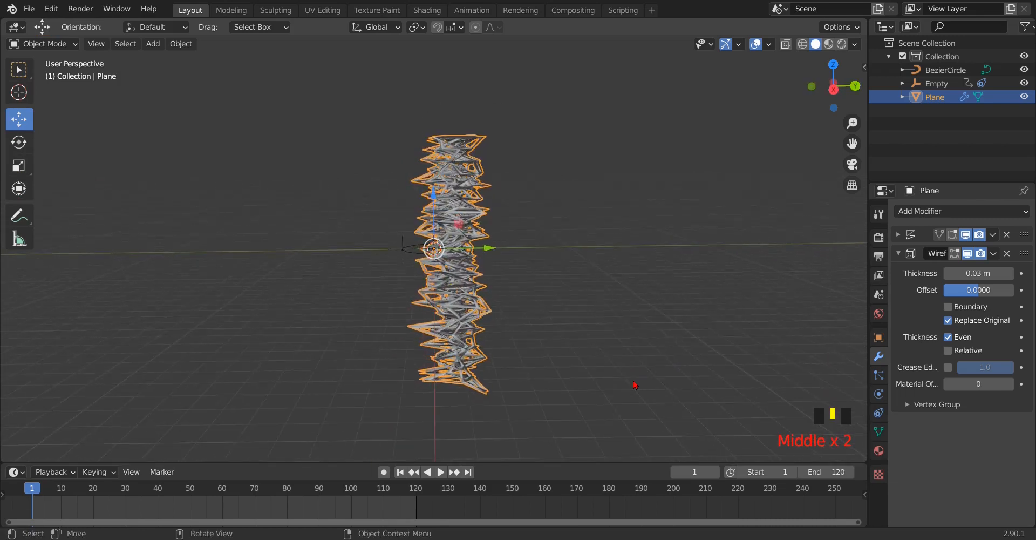
pyautogui.scroll(3)
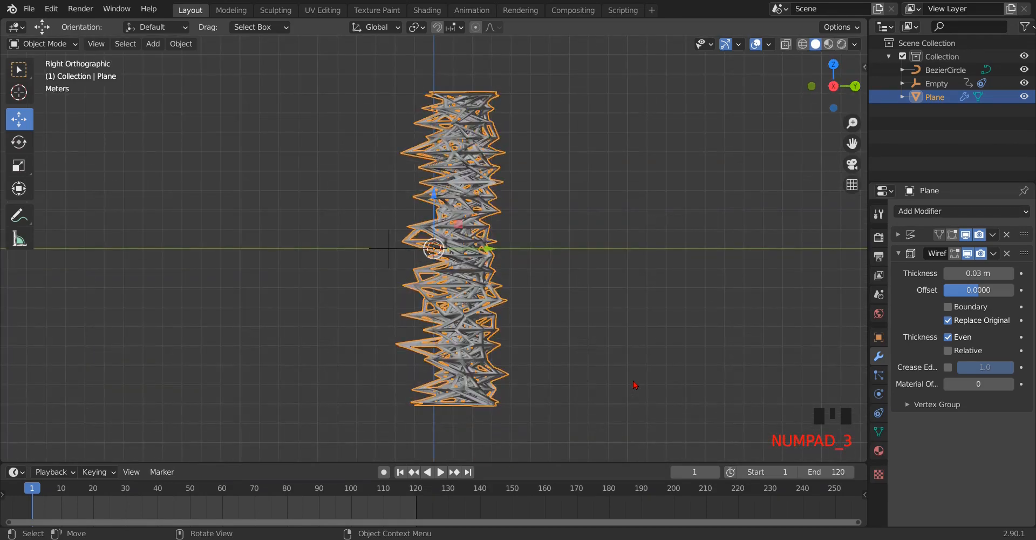
pyautogui.scroll(-3)
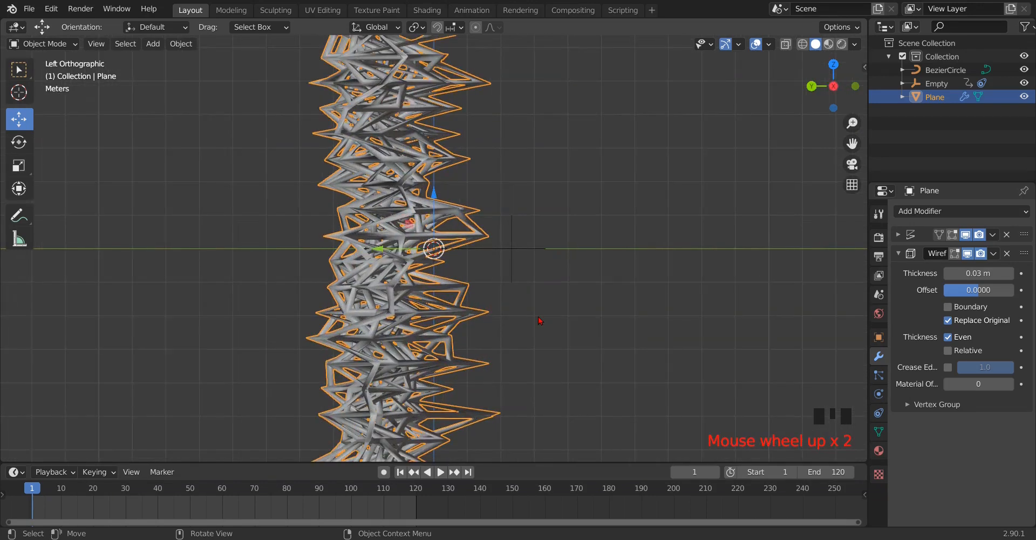
pyautogui.scroll(-3)
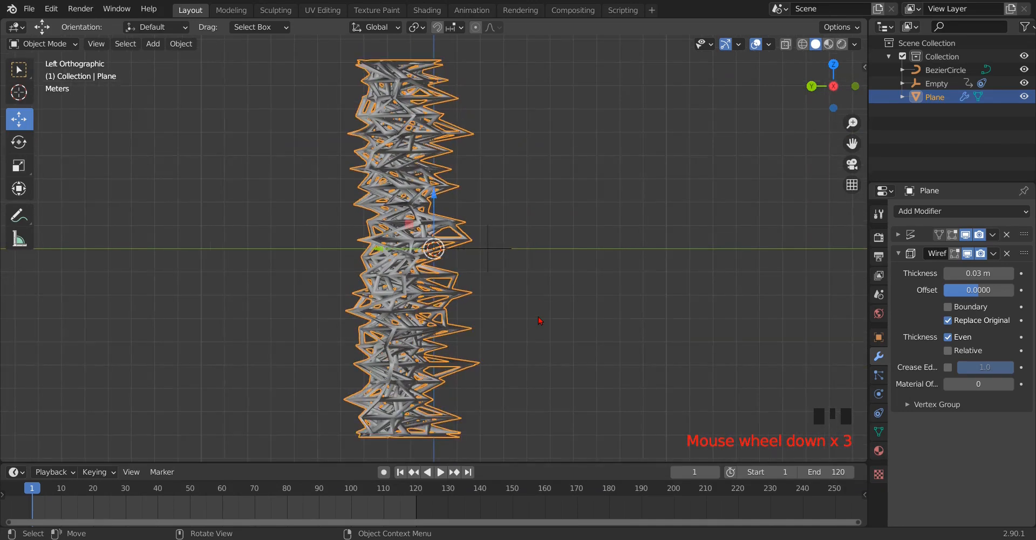
pyautogui.moveTo(380, 252)
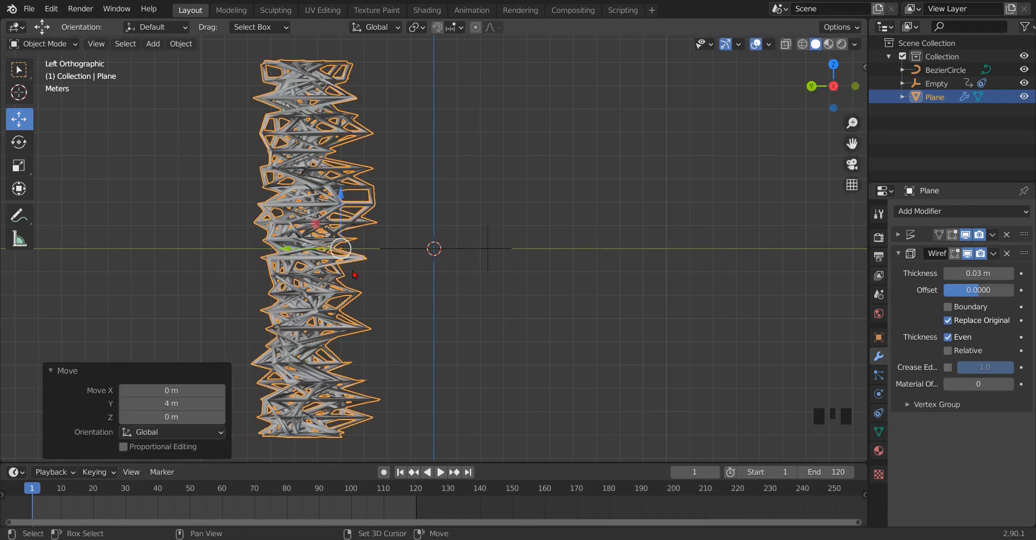
# Duplicate the column as Plane.001 on the opposite side of the origin and preview both in playback.
pyautogui.press('shift+d')
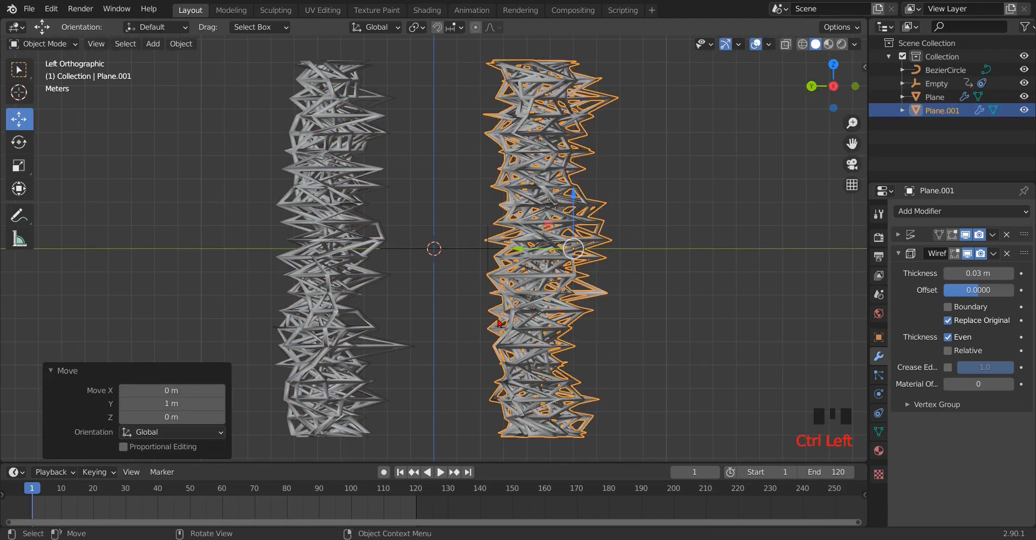
pyautogui.scroll(-3)
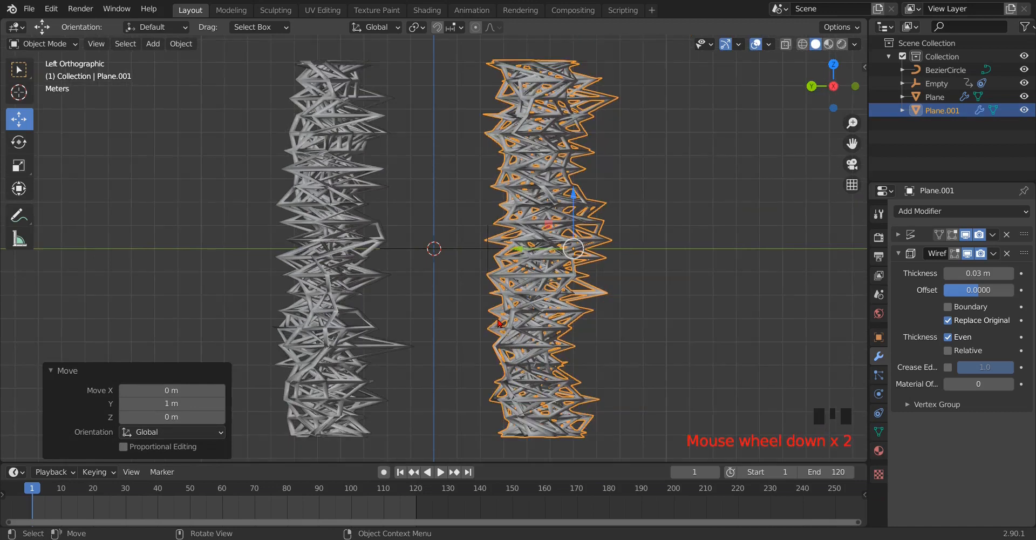
pyautogui.scroll(-3)
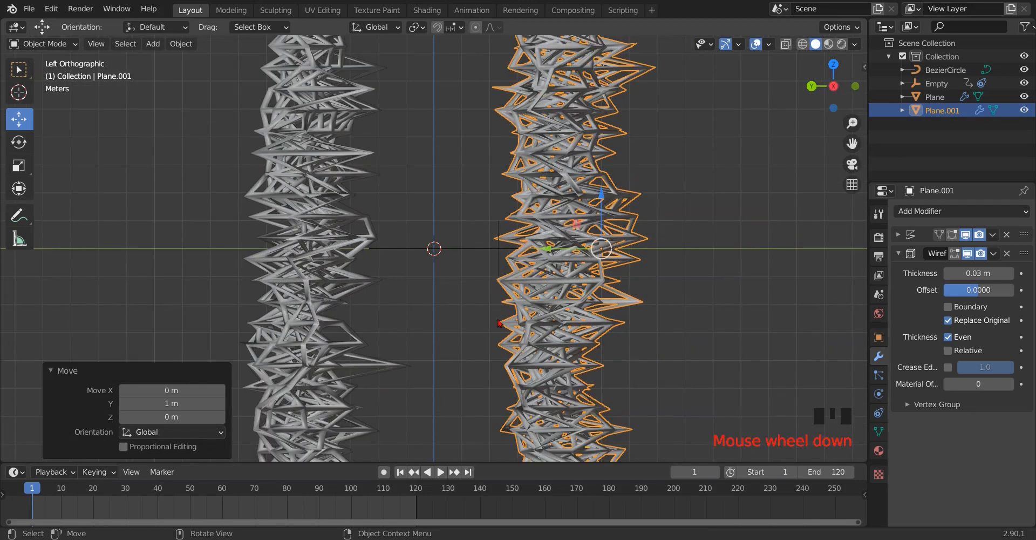
pyautogui.scroll(-3)
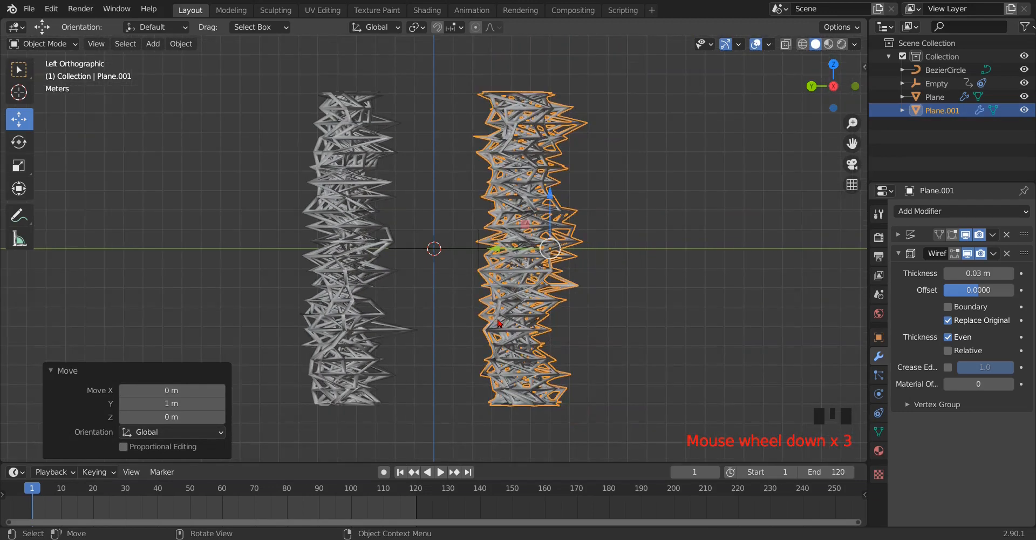
pyautogui.scroll(-3)
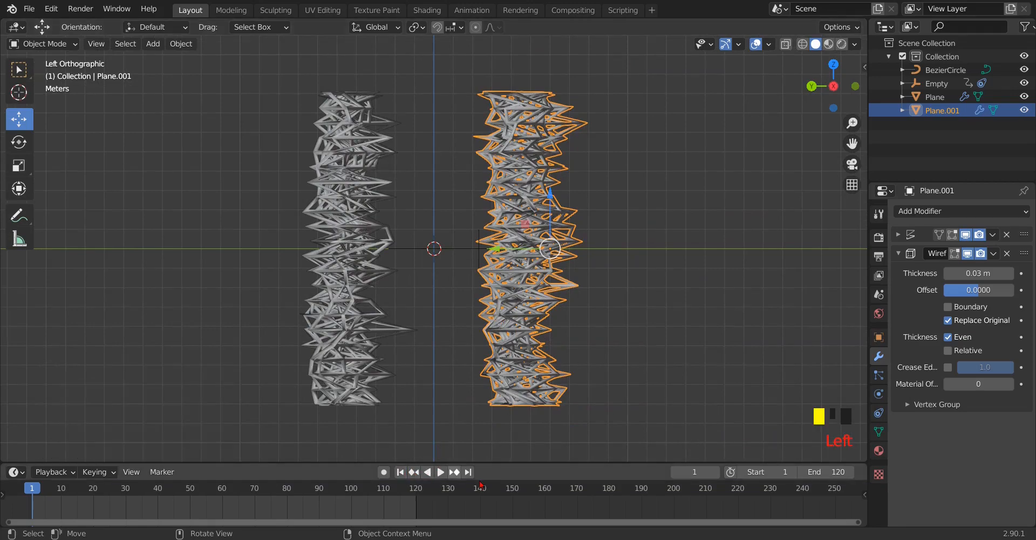
pyautogui.click(440, 471)
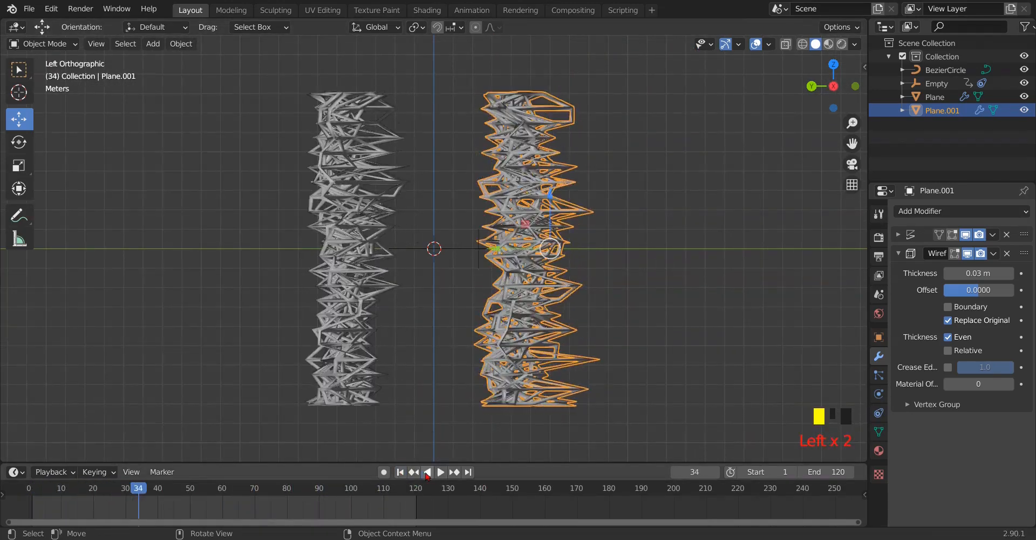
pyautogui.scroll(-3)
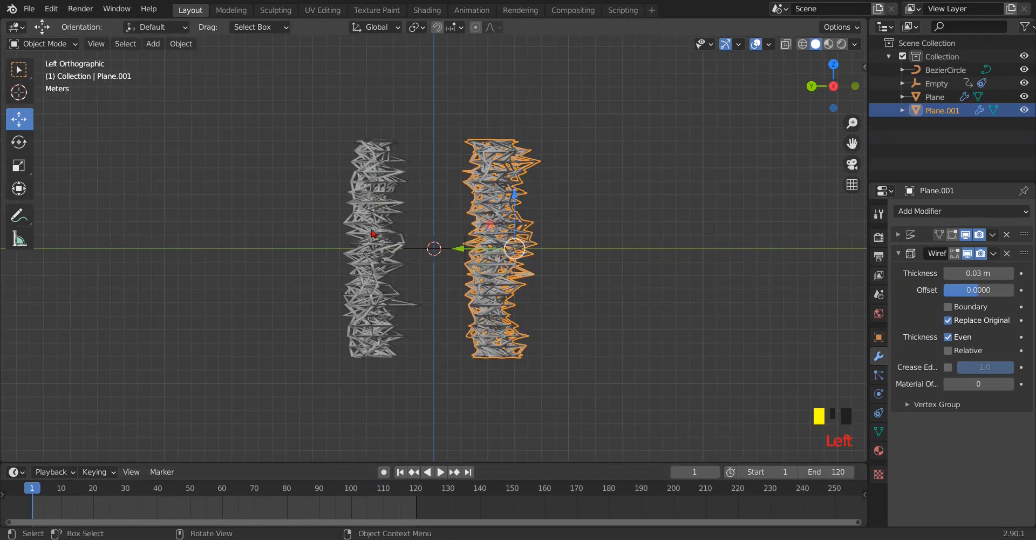
# Move both wireframe columns into a new collection named wireframe.
pyautogui.click(377, 231)
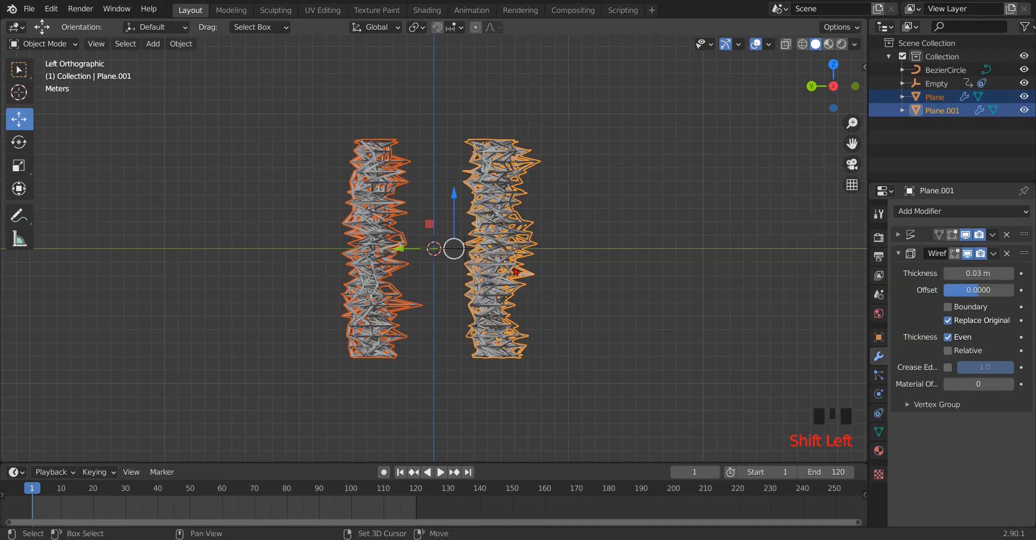
pyautogui.press('m')
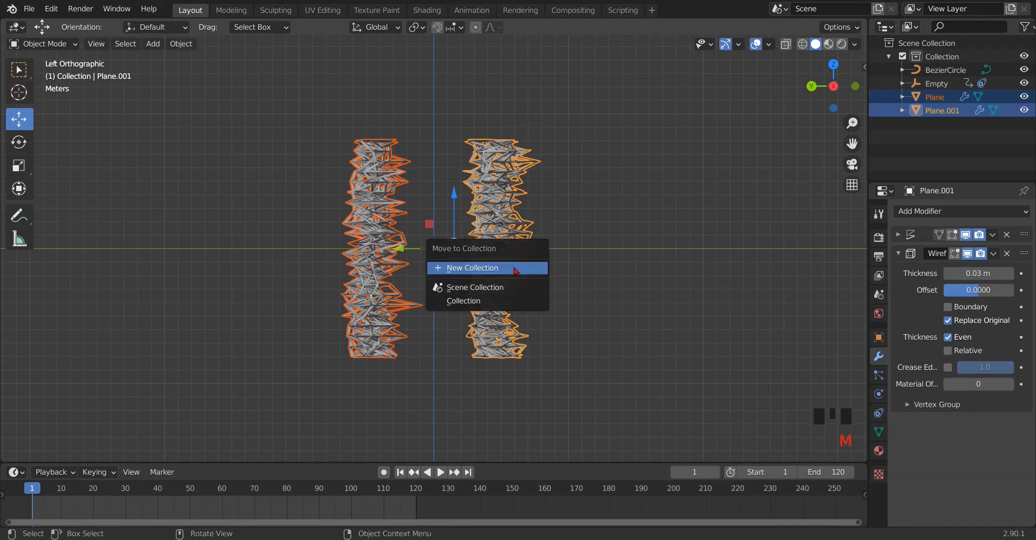
pyautogui.click(474, 268)
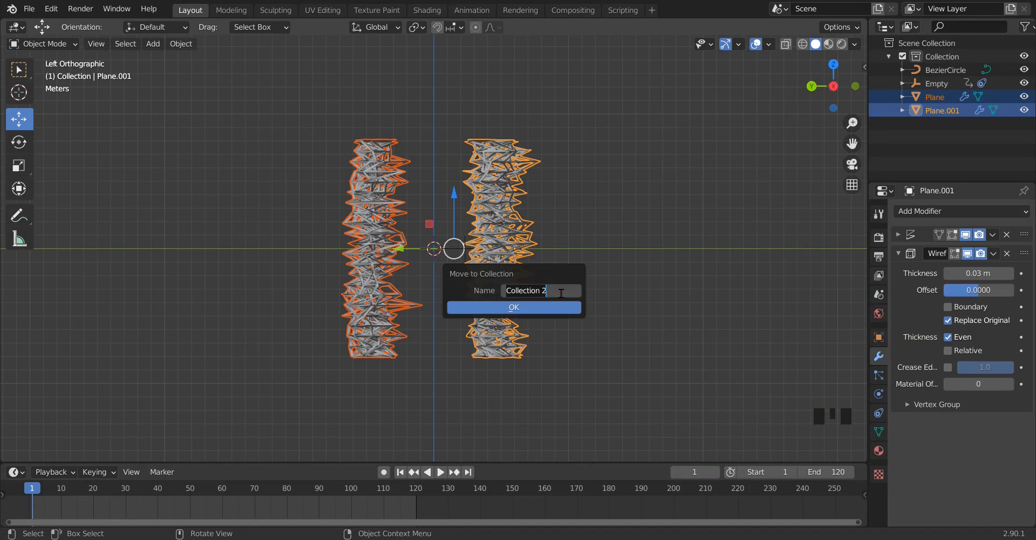
pyautogui.write('wire')
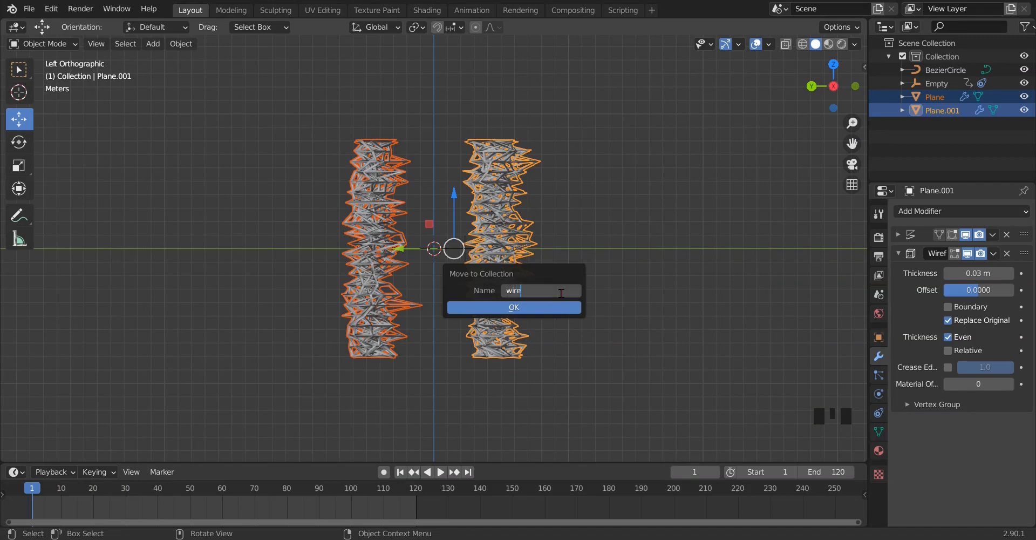
pyautogui.write('frame')
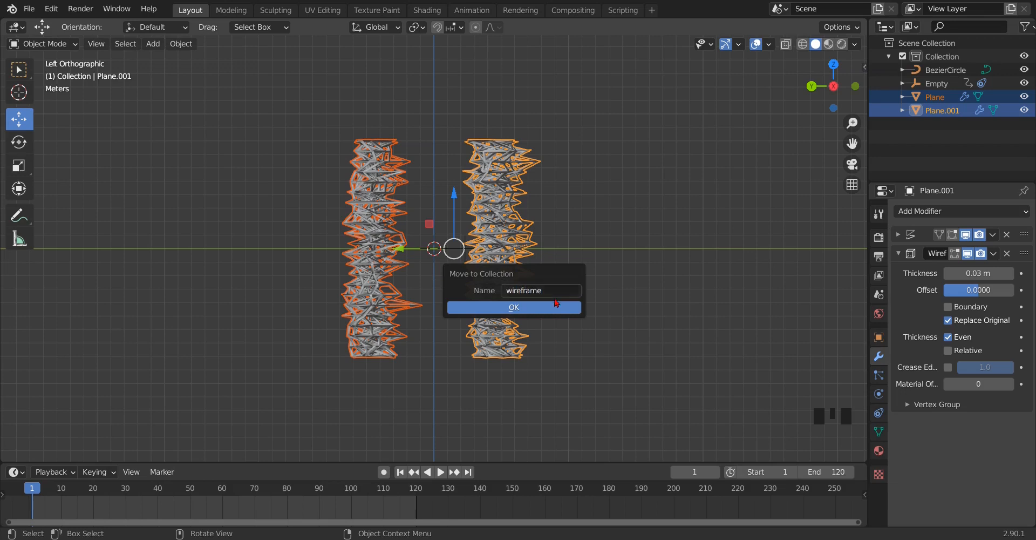
pyautogui.click(513, 306)
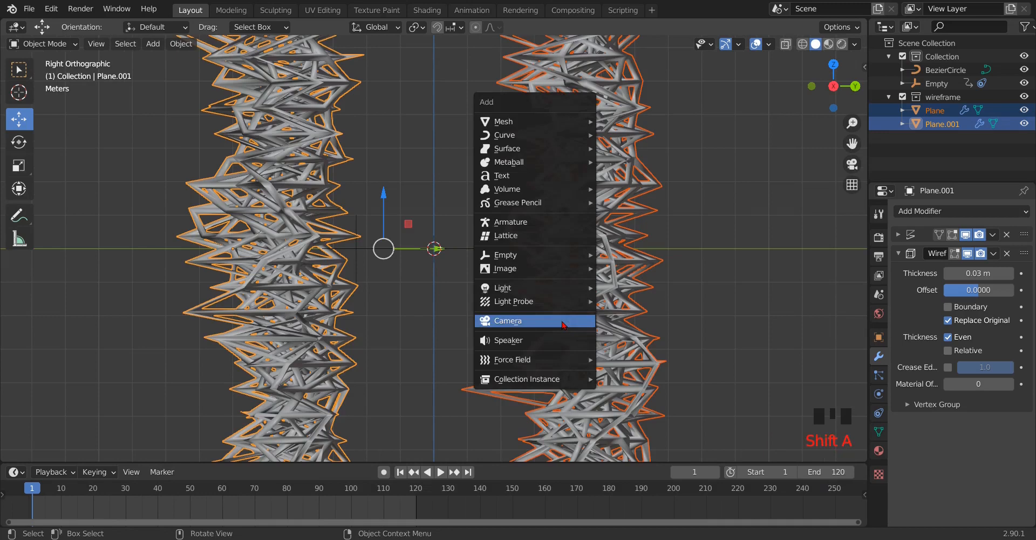
# Add a camera, move it 8 m along X and switch to its view down the gap between the walls.
pyautogui.click(508, 320)
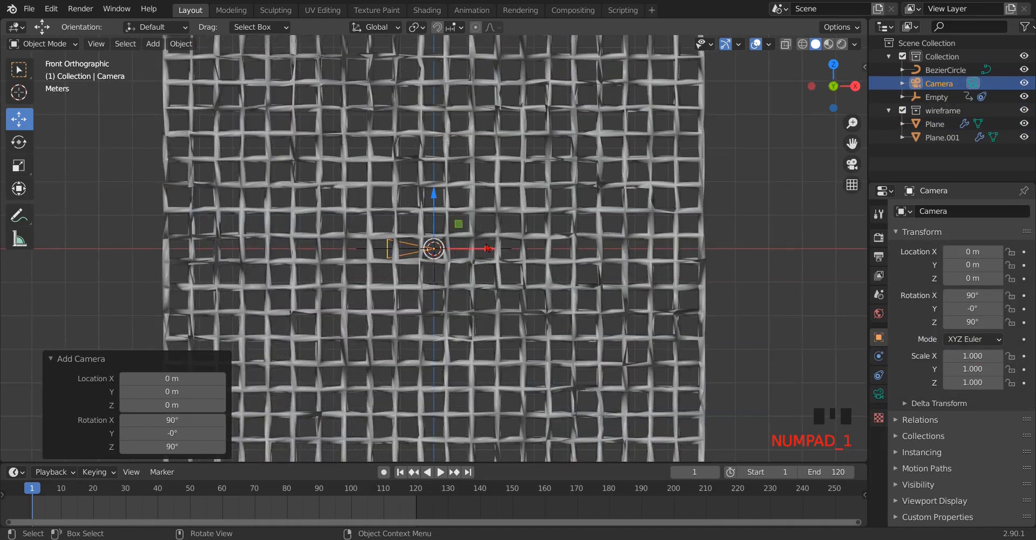
pyautogui.moveTo(487, 252)
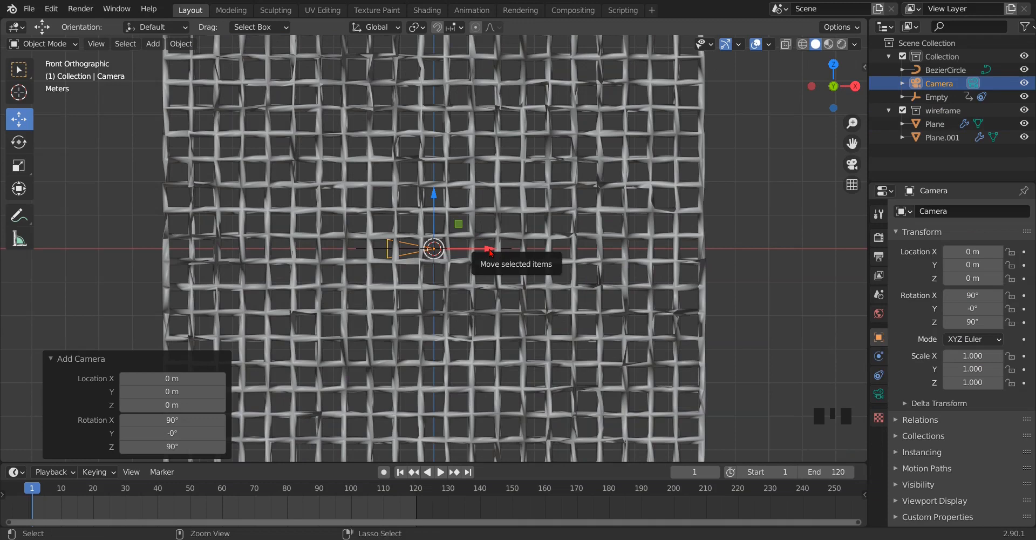
pyautogui.moveTo(432, 249); pyautogui.dragTo(482, 249)
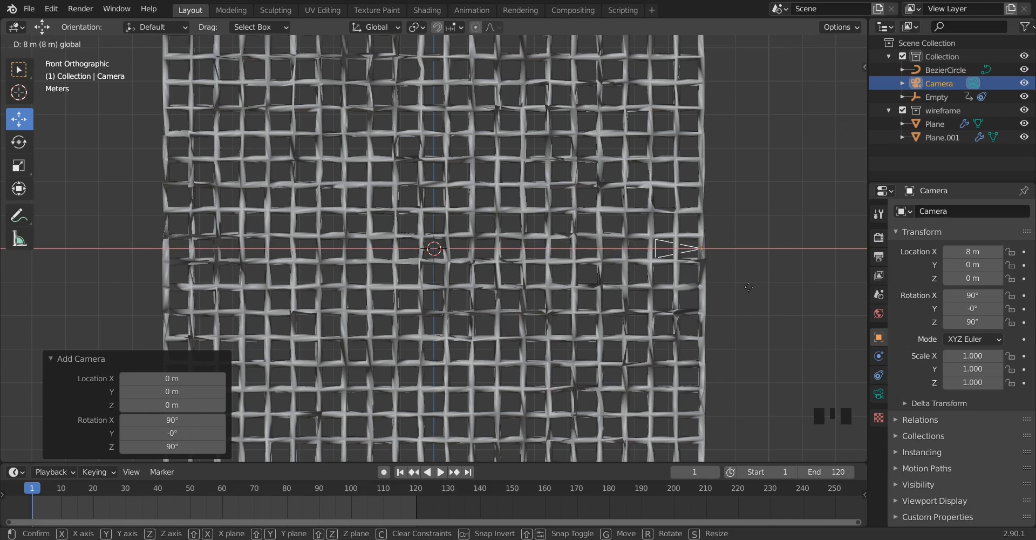
pyautogui.press('KP_0')
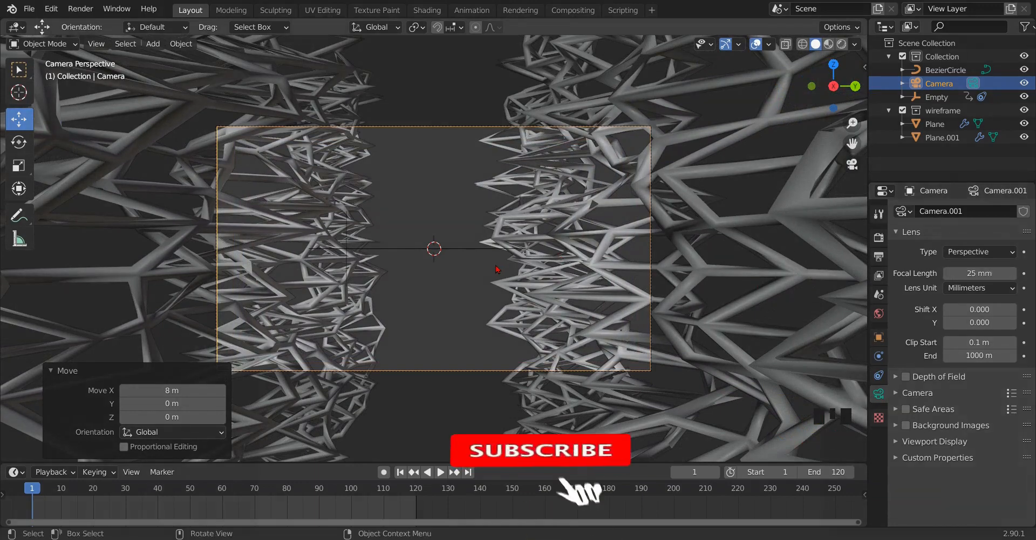
pyautogui.scroll(3)
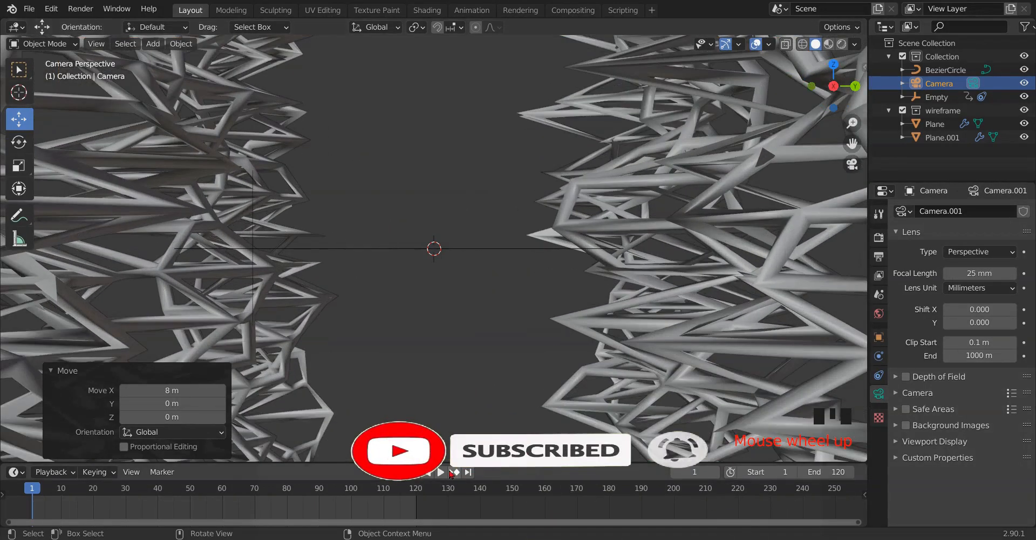
pyautogui.click(441, 471)
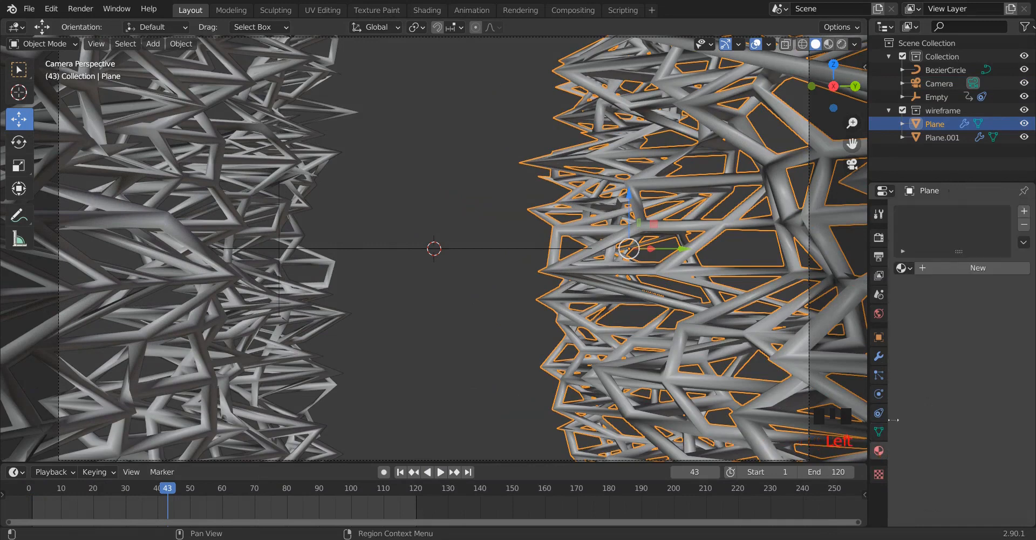
# Give Plane and Plane.001 new materials with Metallic set to 1.000.
pyautogui.click(977, 267)
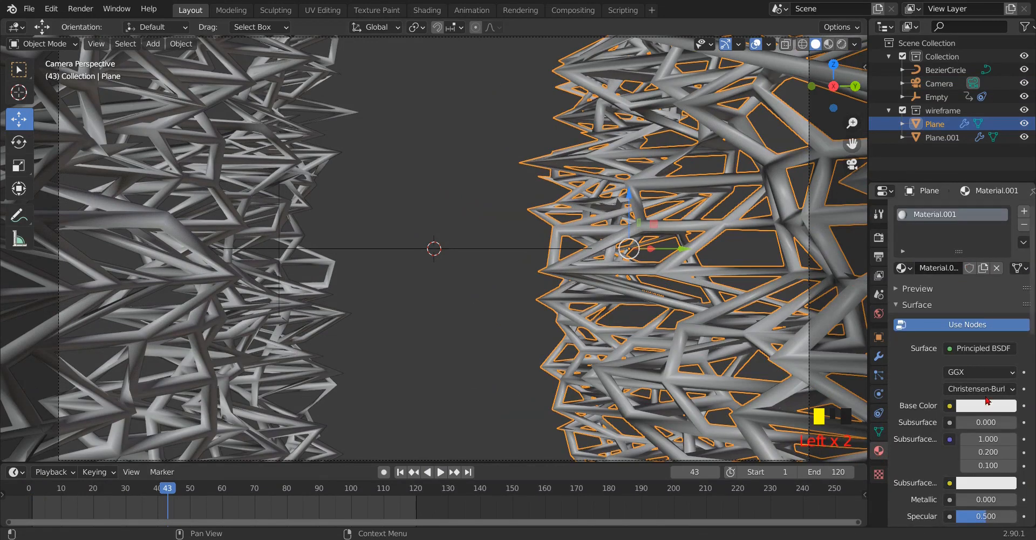
pyautogui.scroll(-3)
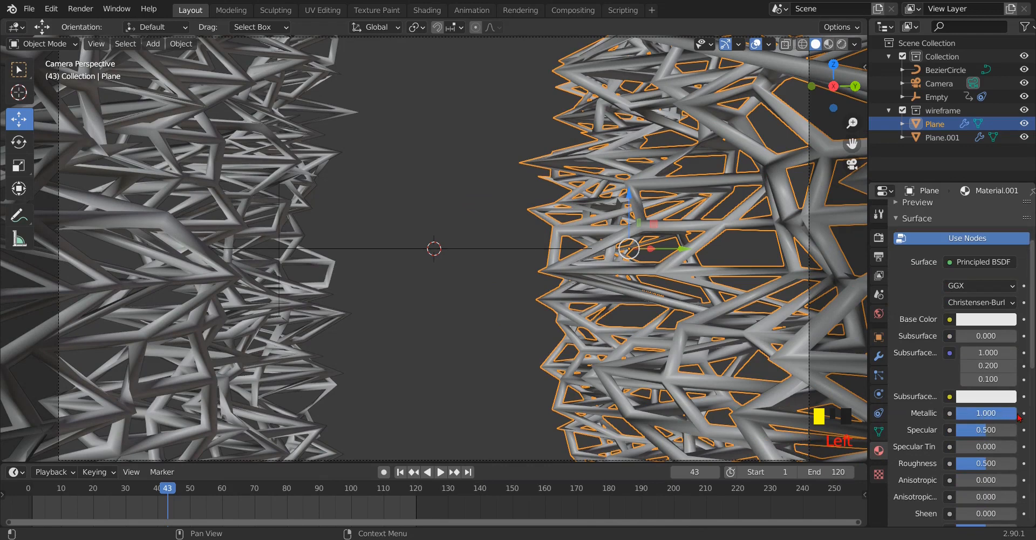
pyautogui.scroll(3)
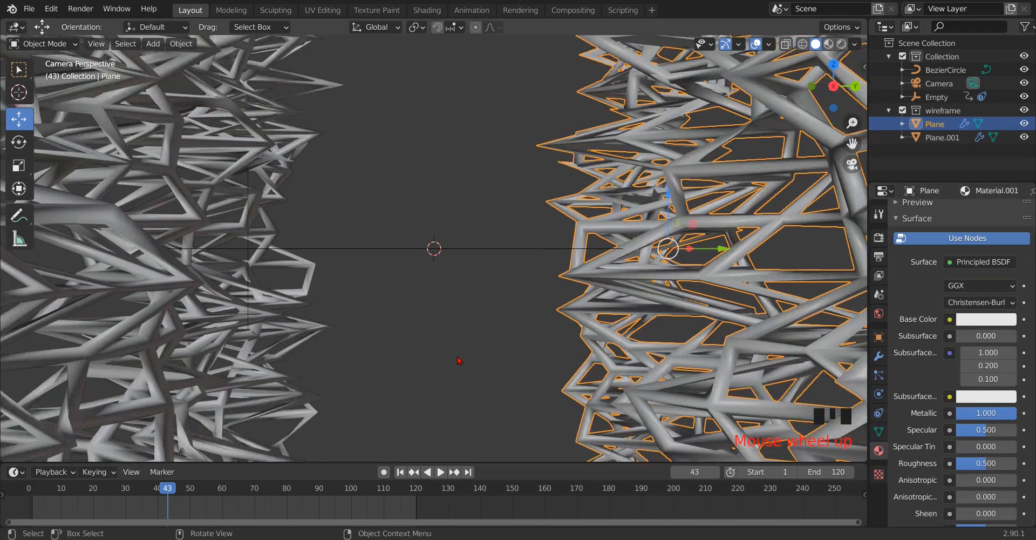
pyautogui.scroll(-3)
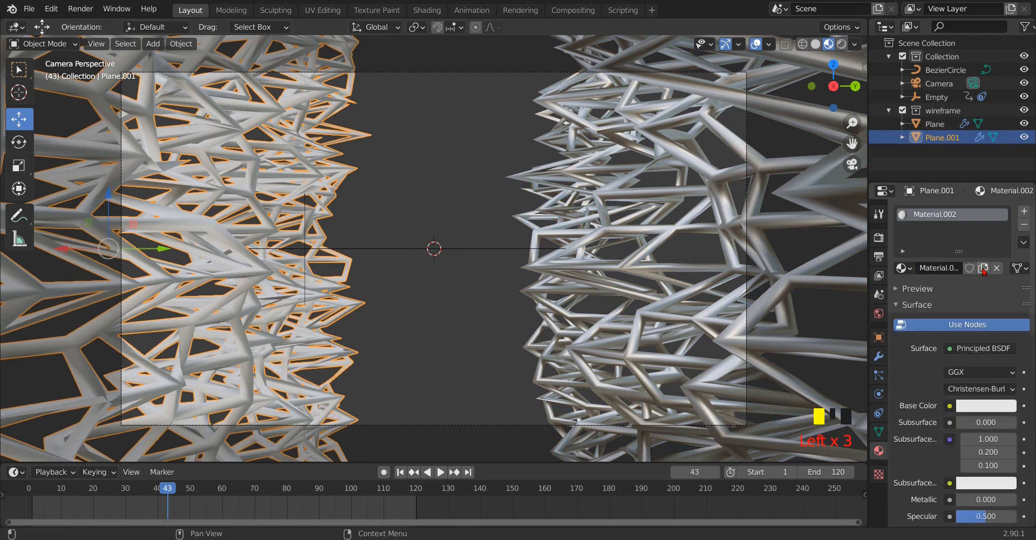
pyautogui.moveTo(984, 421)
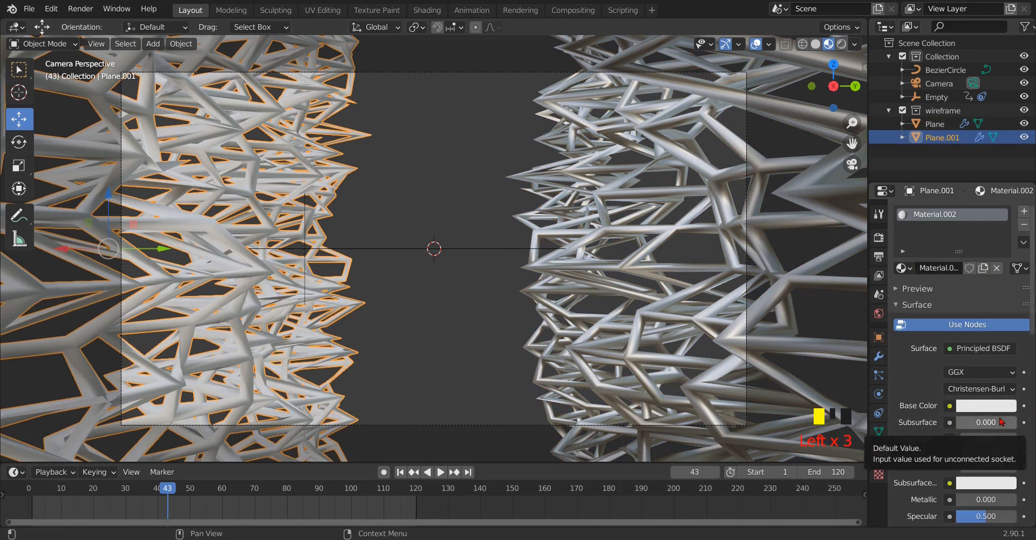
pyautogui.scroll(-3)
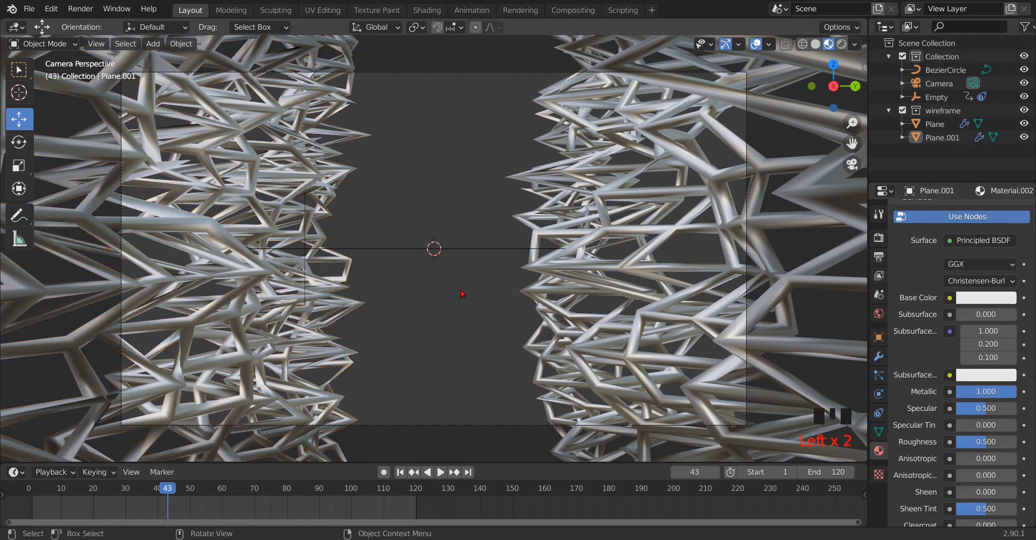
pyautogui.scroll(-3)
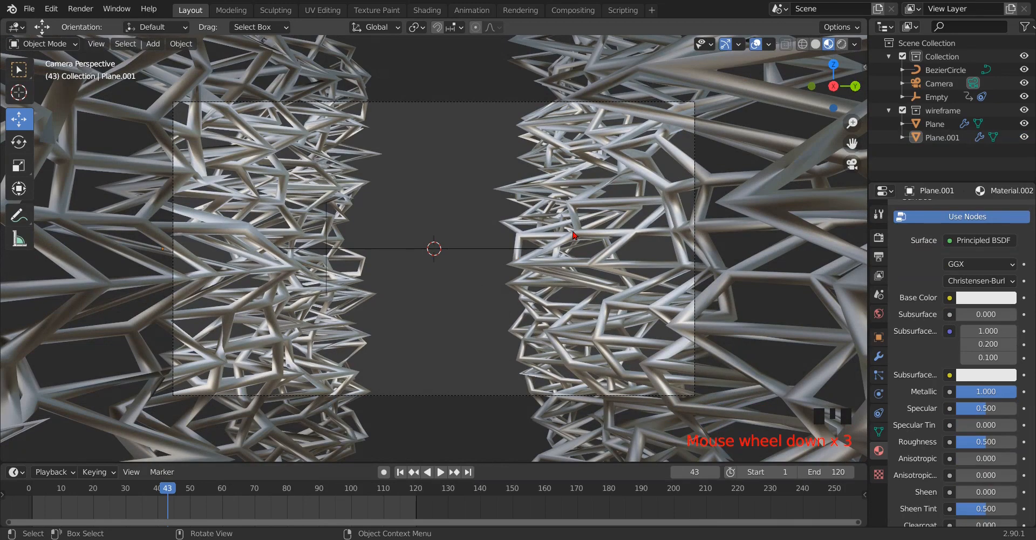
pyautogui.scroll(-3)
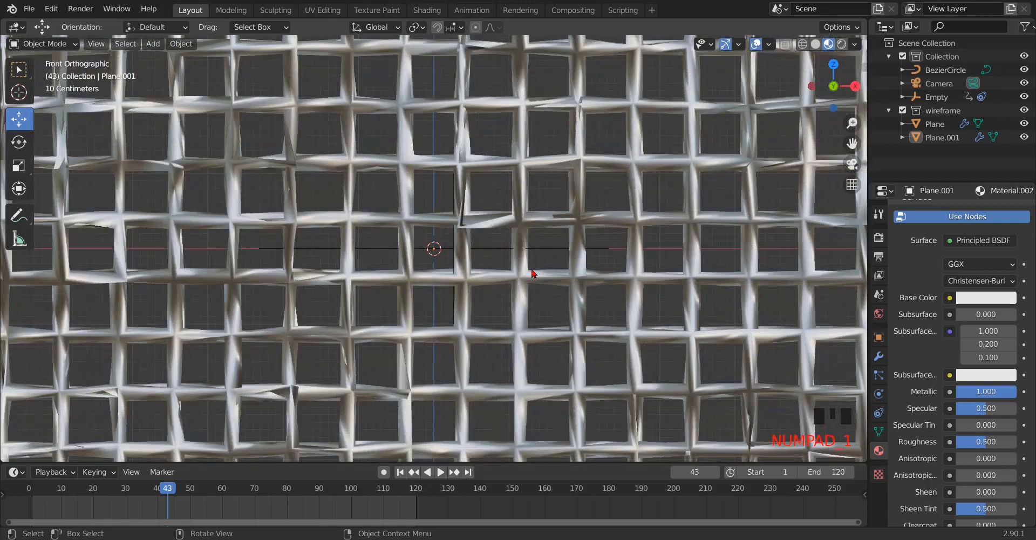
# Add an instance of the wireframe collection and line the copies up along X to extend the tunnel.
pyautogui.scroll(3)
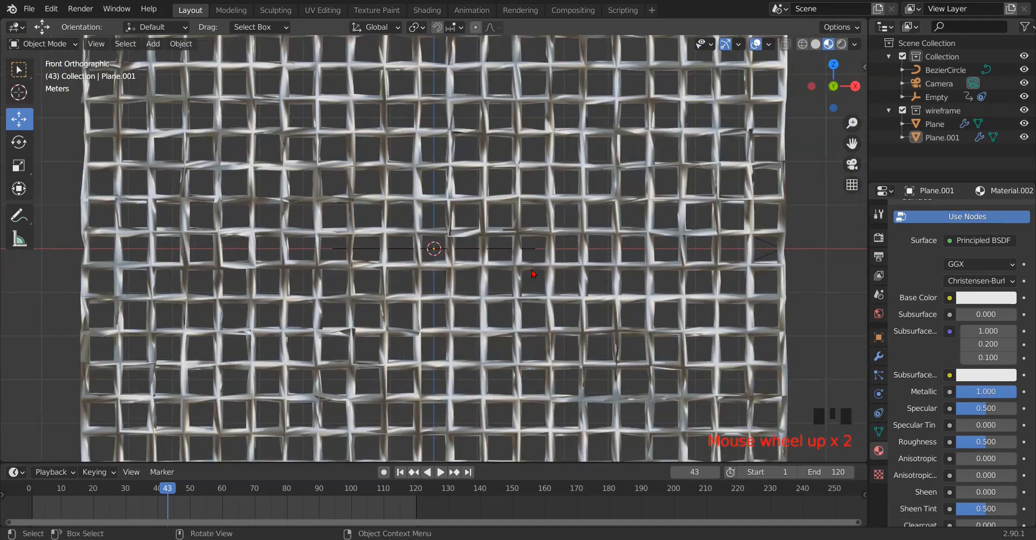
pyautogui.scroll(-3)
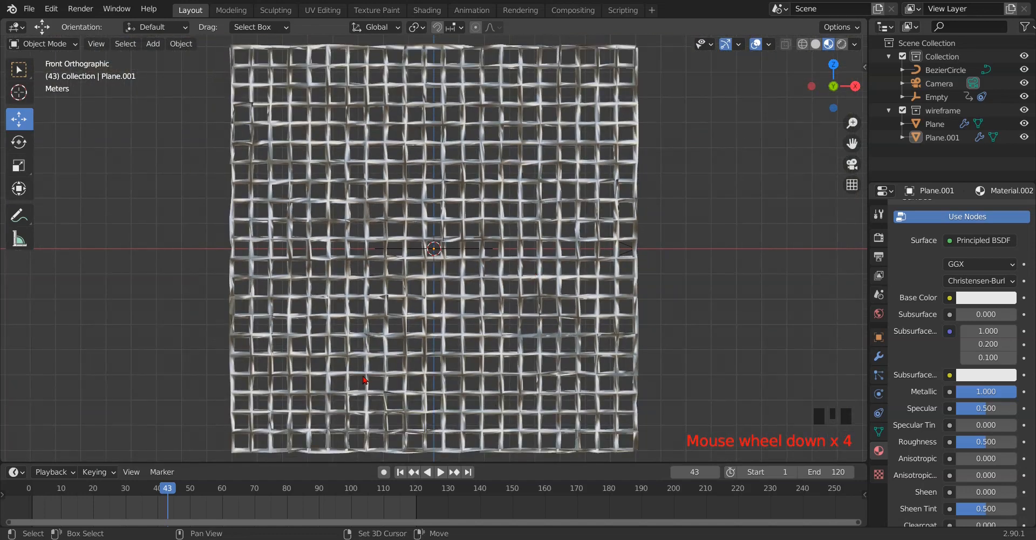
pyautogui.press('shift+a')
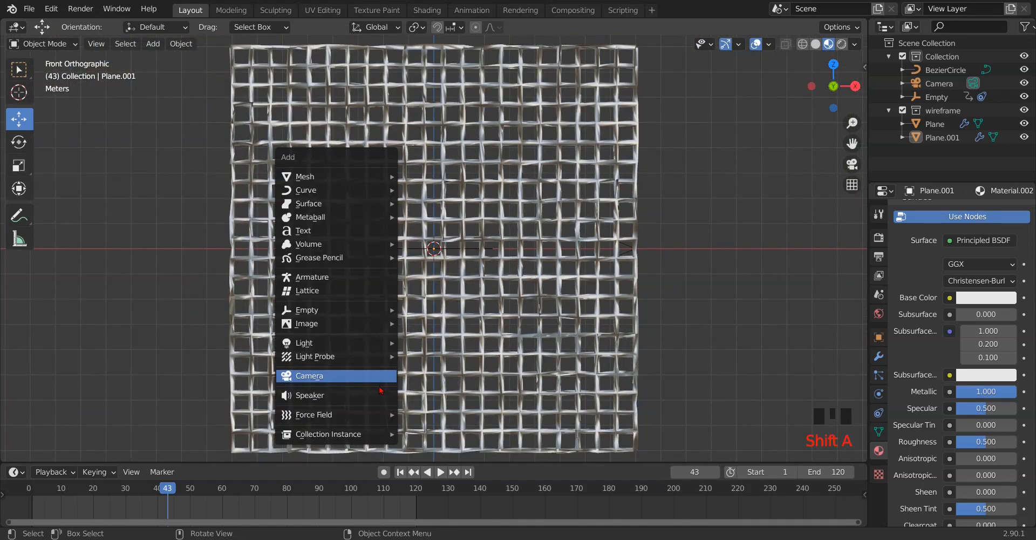
pyautogui.moveTo(327, 433)
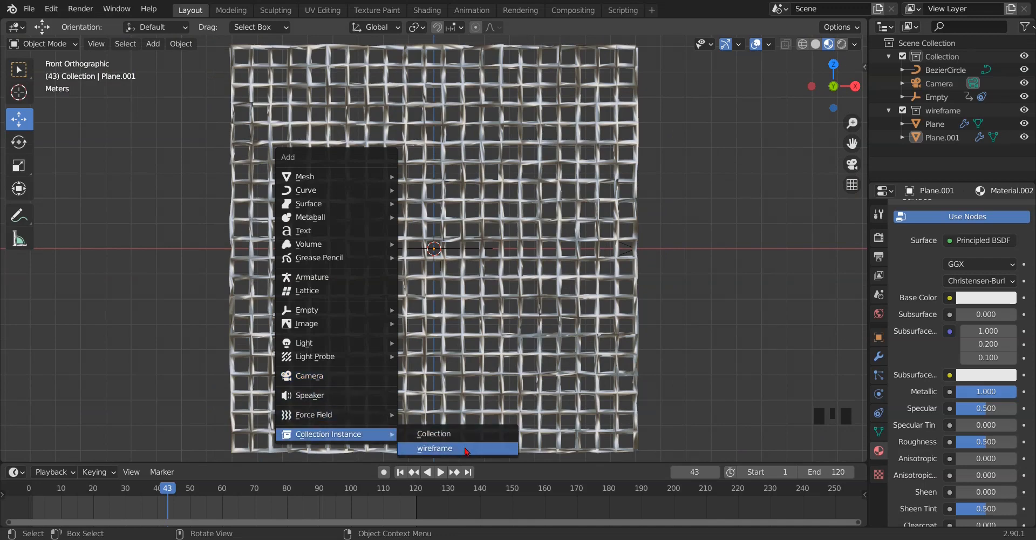
pyautogui.click(434, 448)
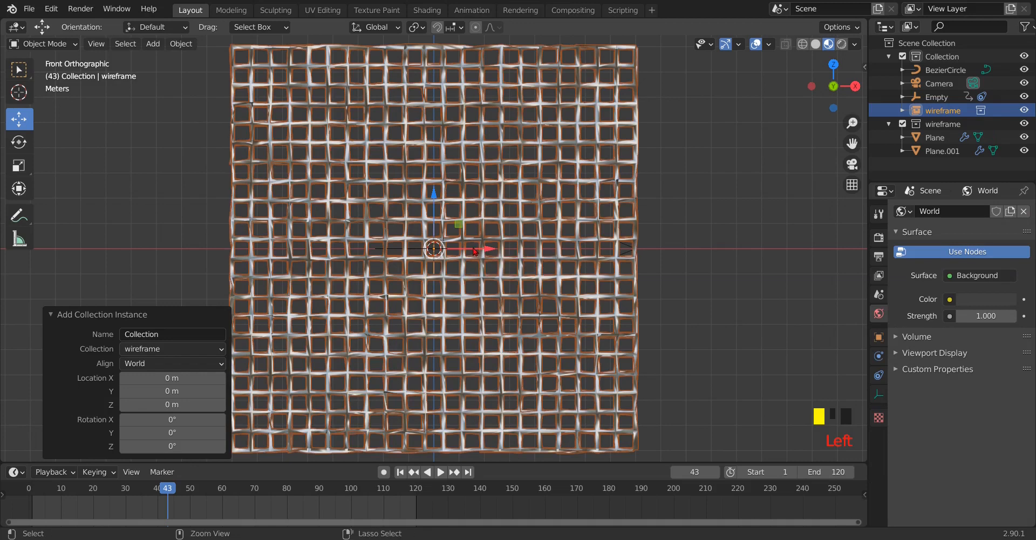
pyautogui.scroll(-3)
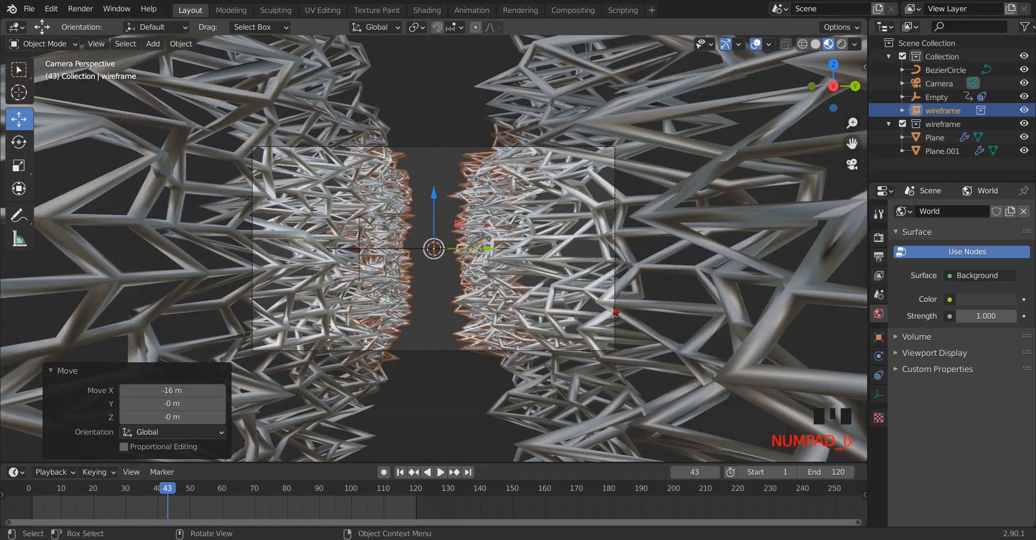
pyautogui.scroll(-3)
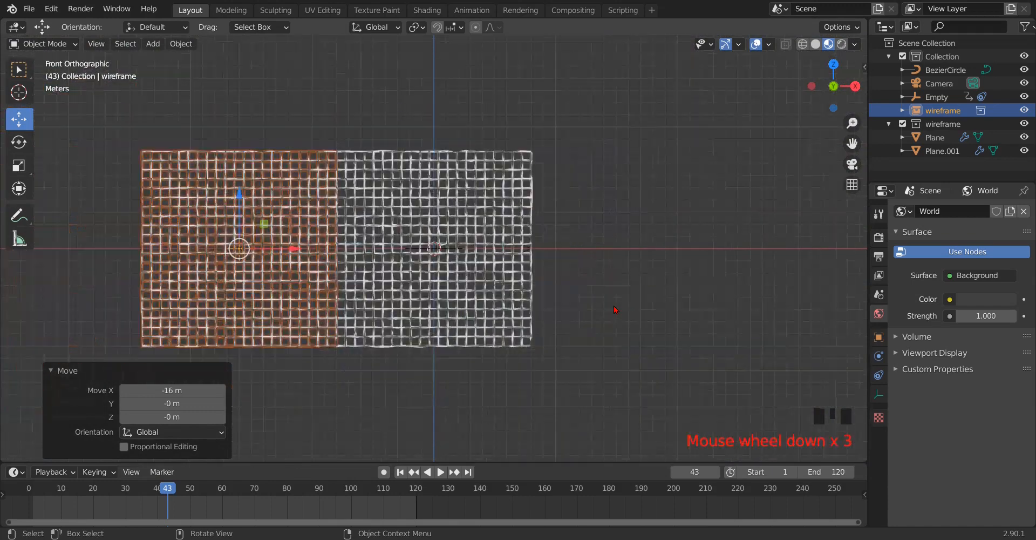
pyautogui.scroll(-3)
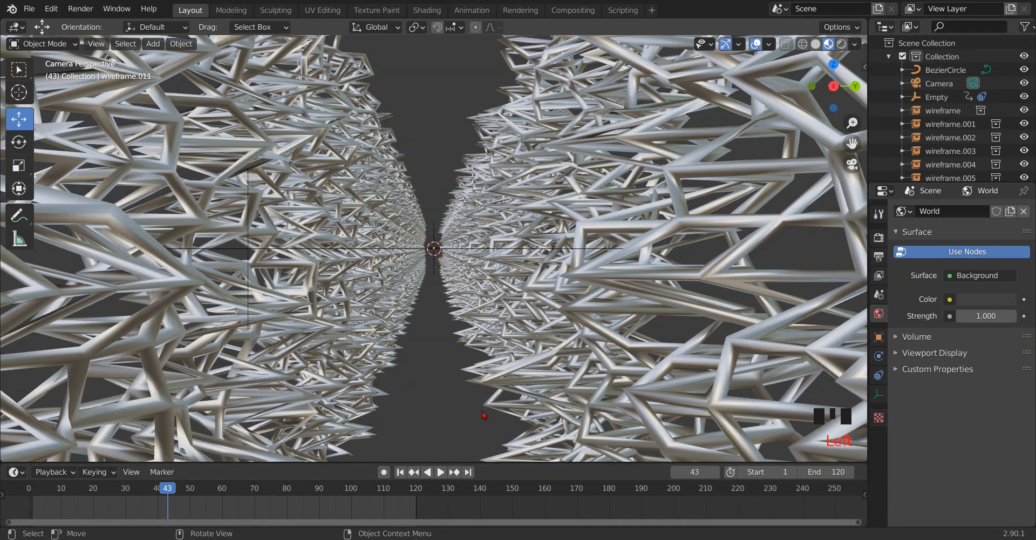
pyautogui.click(399, 472)
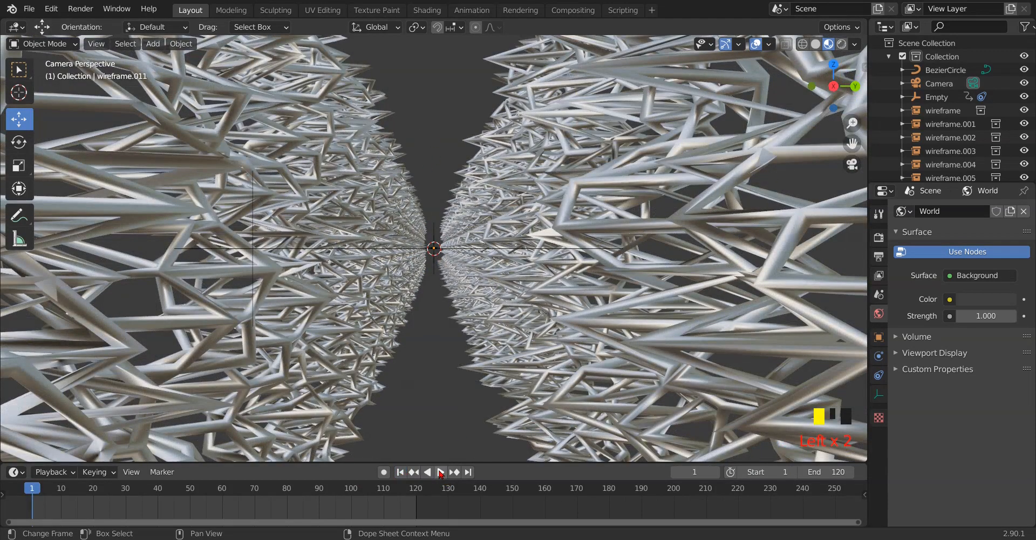
pyautogui.click(440, 471)
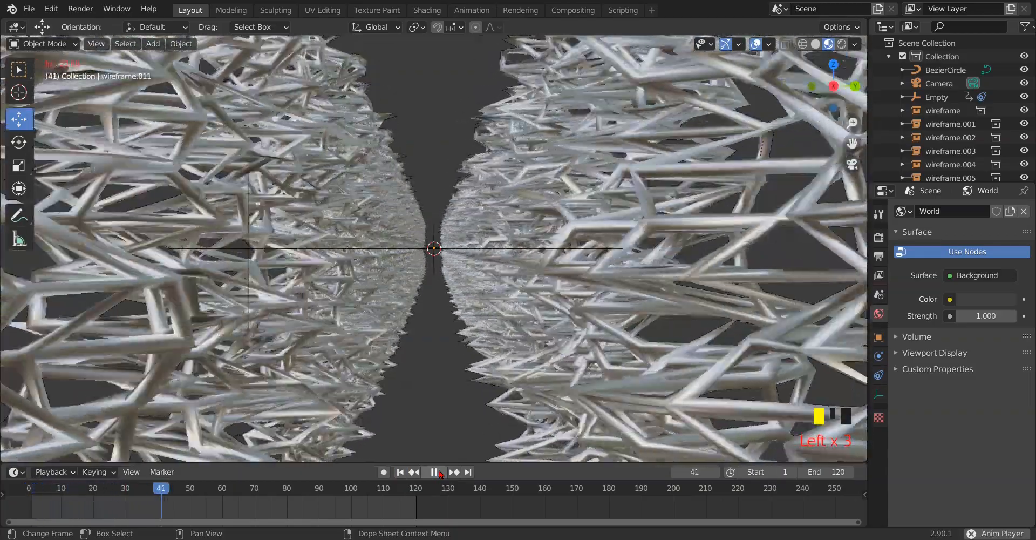
pyautogui.click(441, 471)
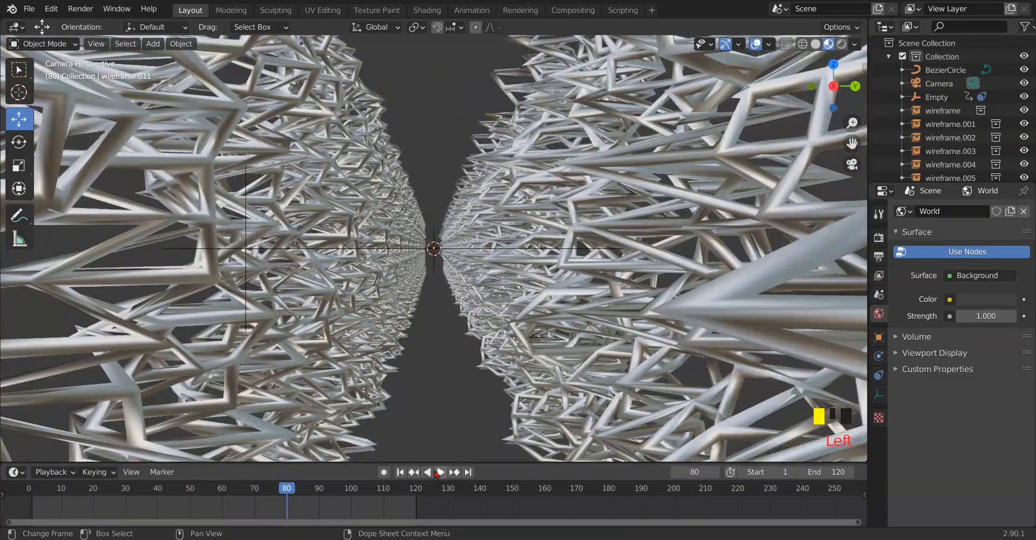
pyautogui.click(400, 470)
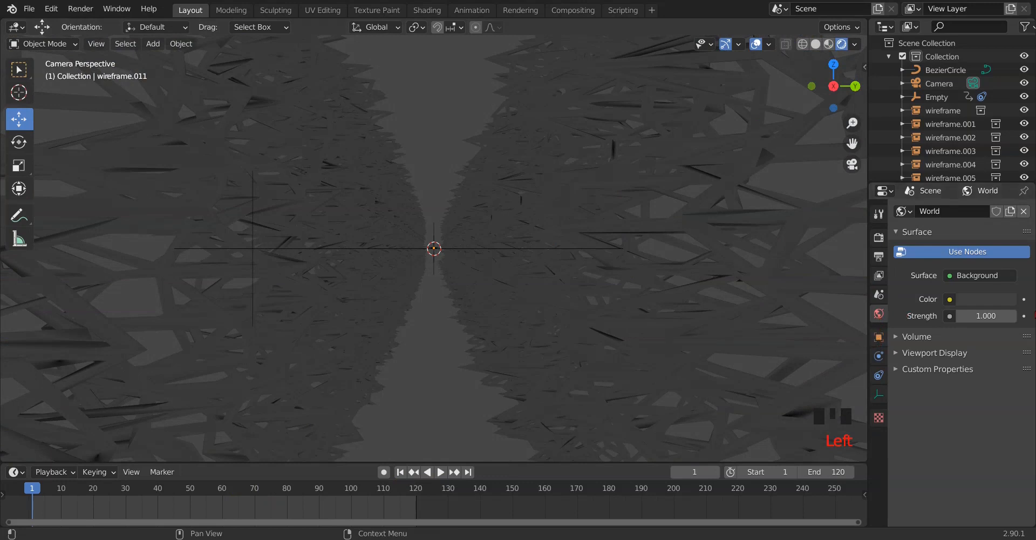
pyautogui.click(949, 299)
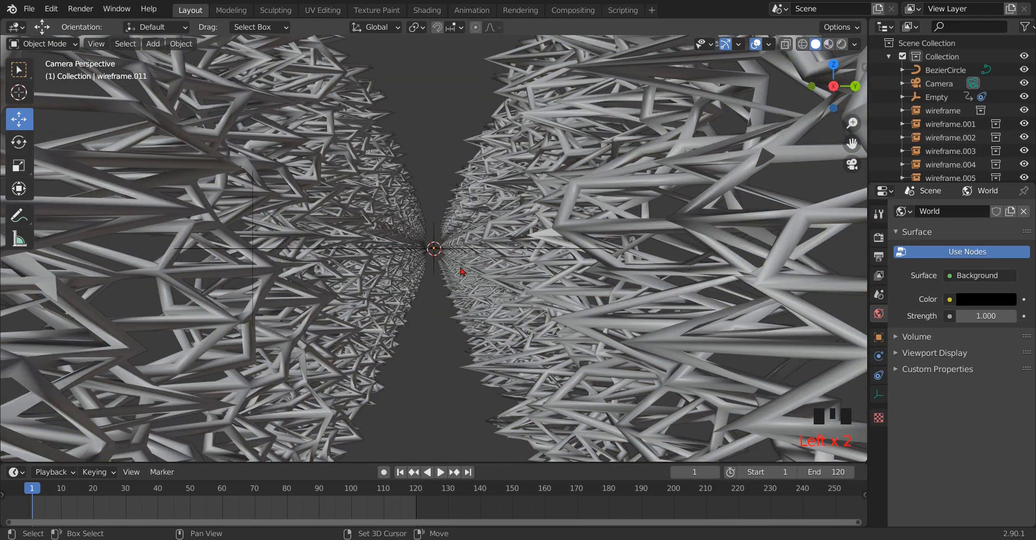
# Add a point light inside the tunnel and switch its type to Sun.
pyautogui.press('shift+a')
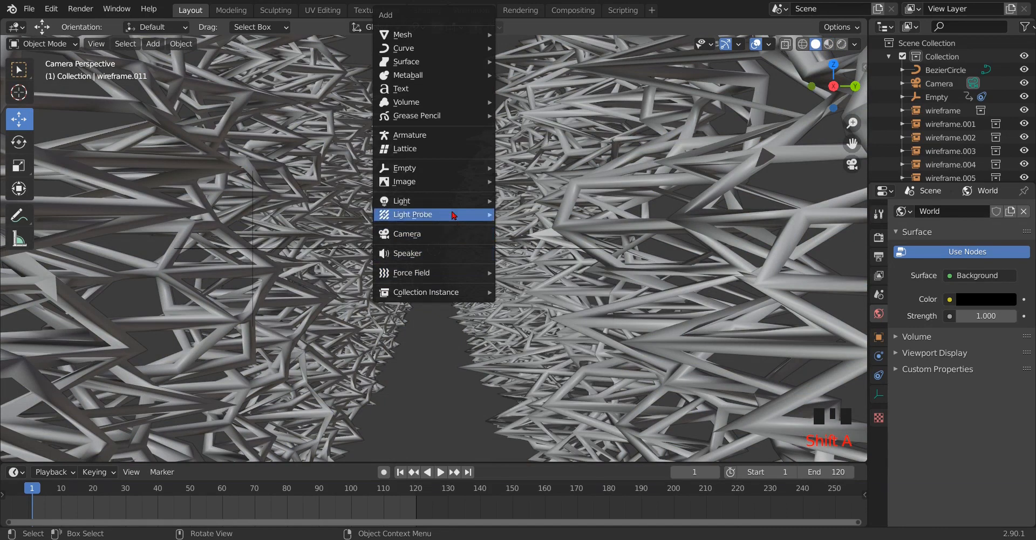
pyautogui.moveTo(402, 201)
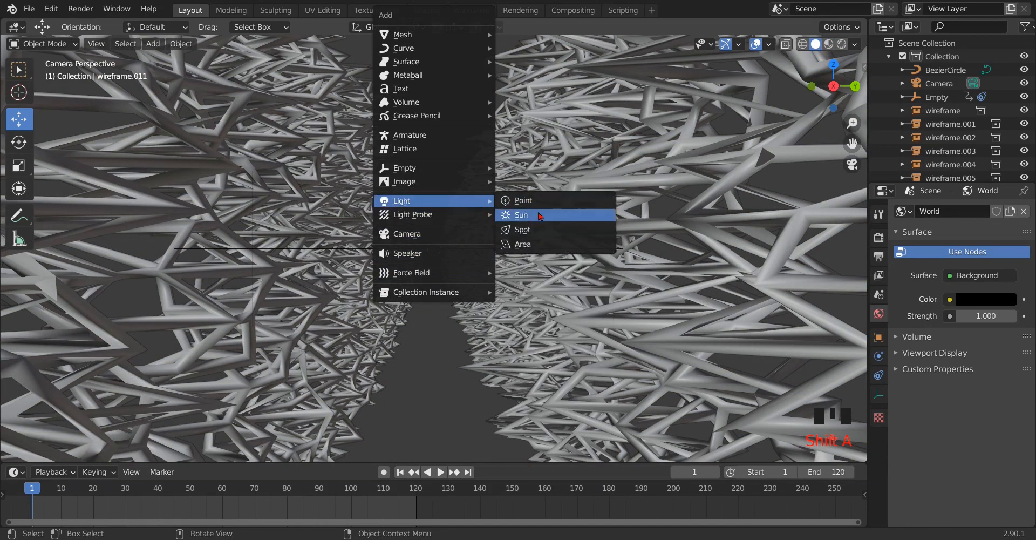
pyautogui.moveTo(542, 201)
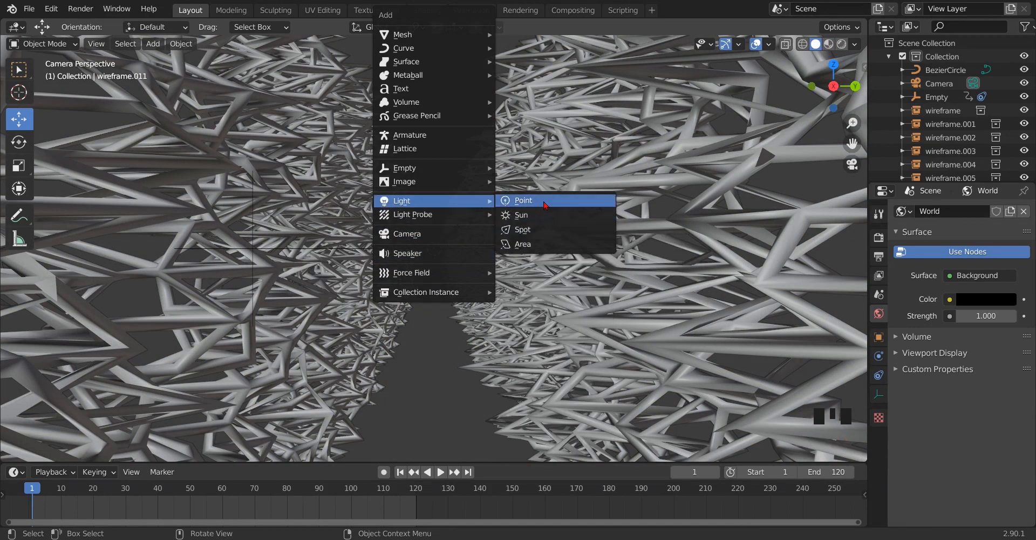
pyautogui.click(523, 200)
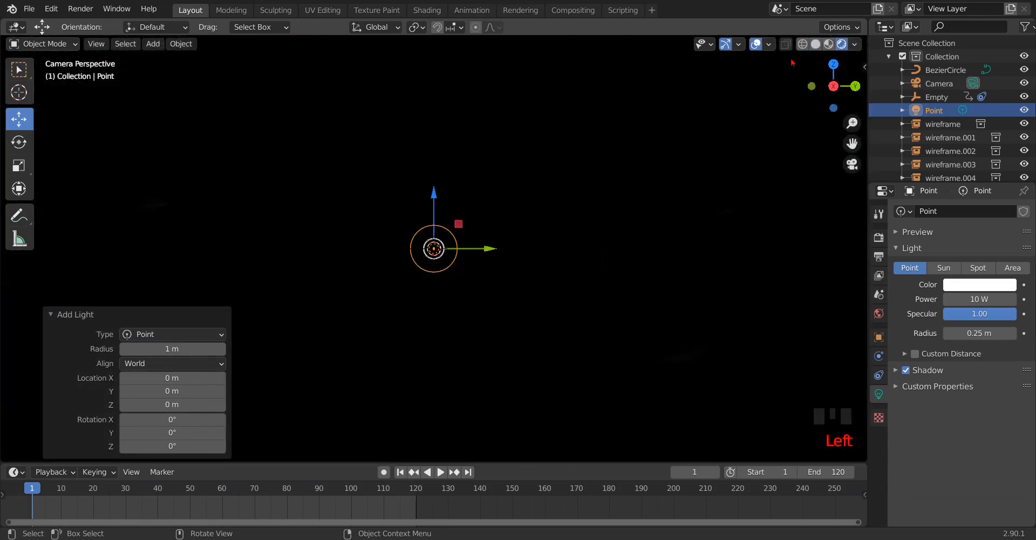
pyautogui.click(943, 268)
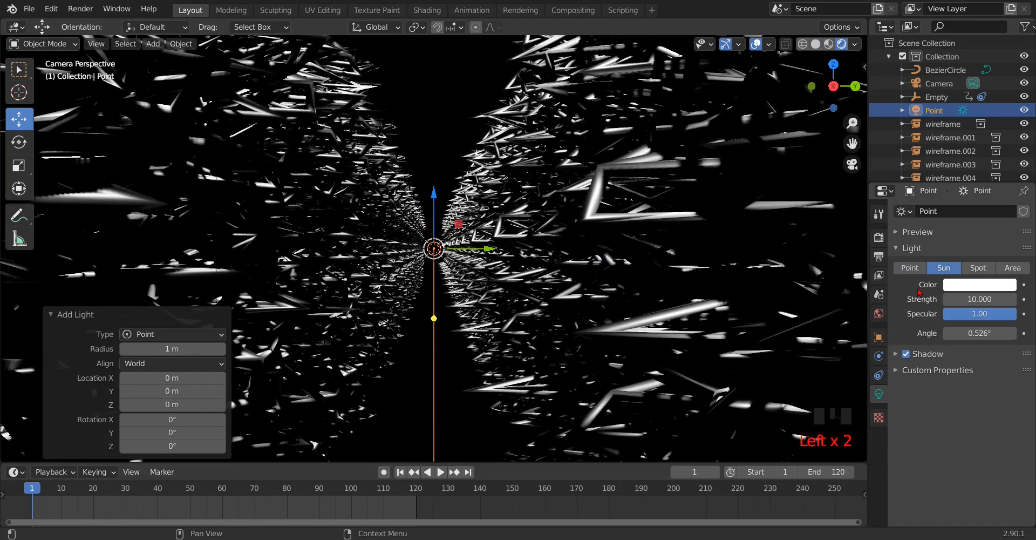
pyautogui.scroll(-3)
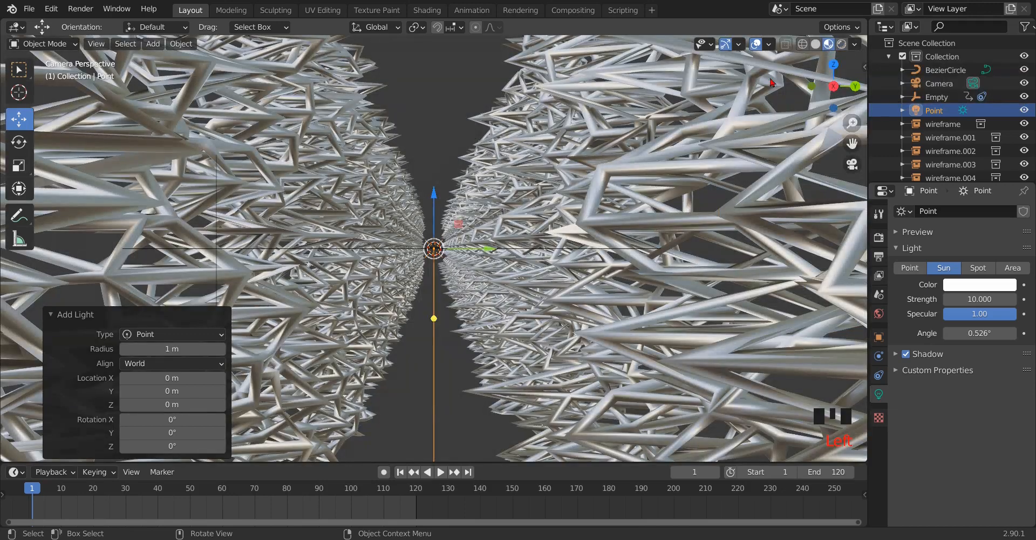
pyautogui.press('KP_1')
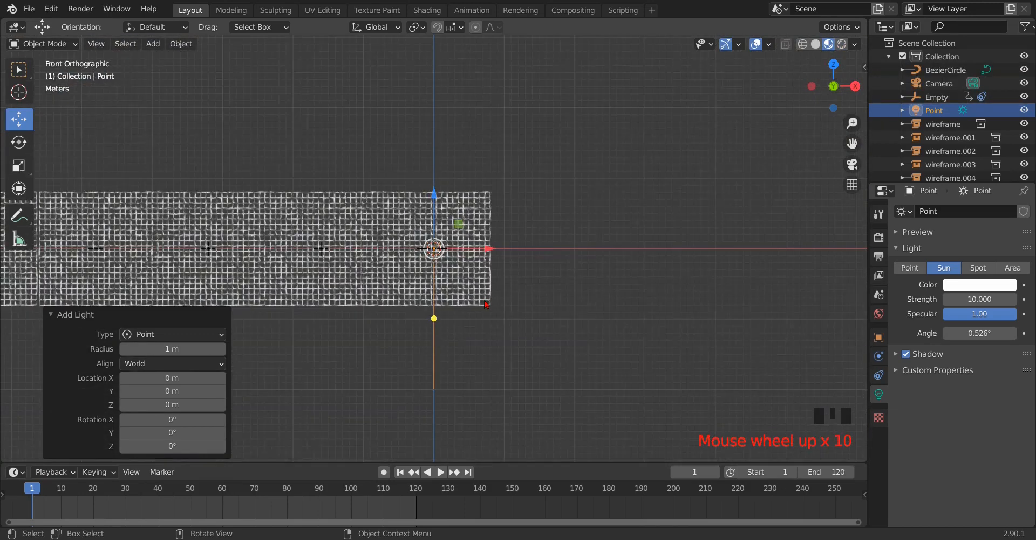
# Move the sun light along X to 7 m in its Object location.
pyautogui.scroll(3)
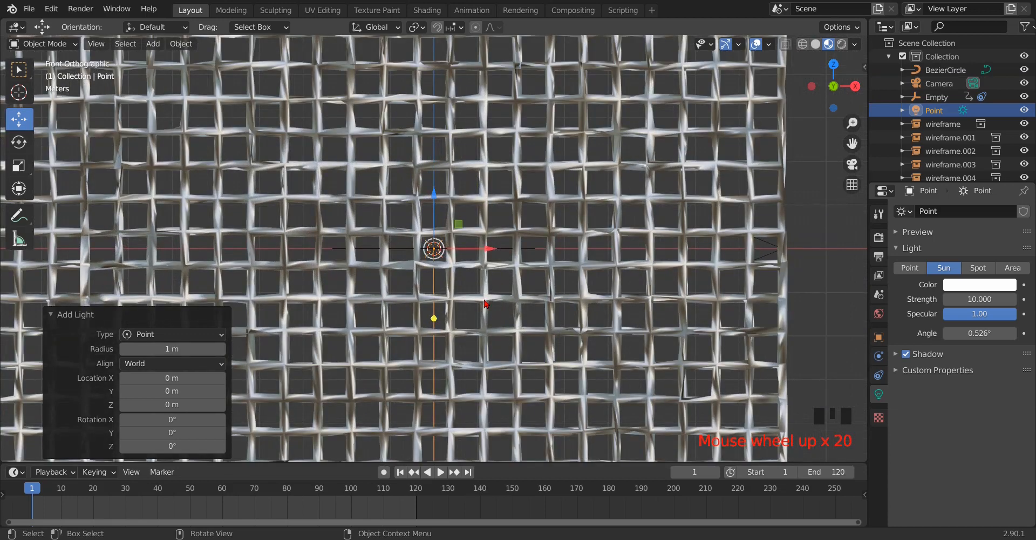
pyautogui.moveTo(486, 249)
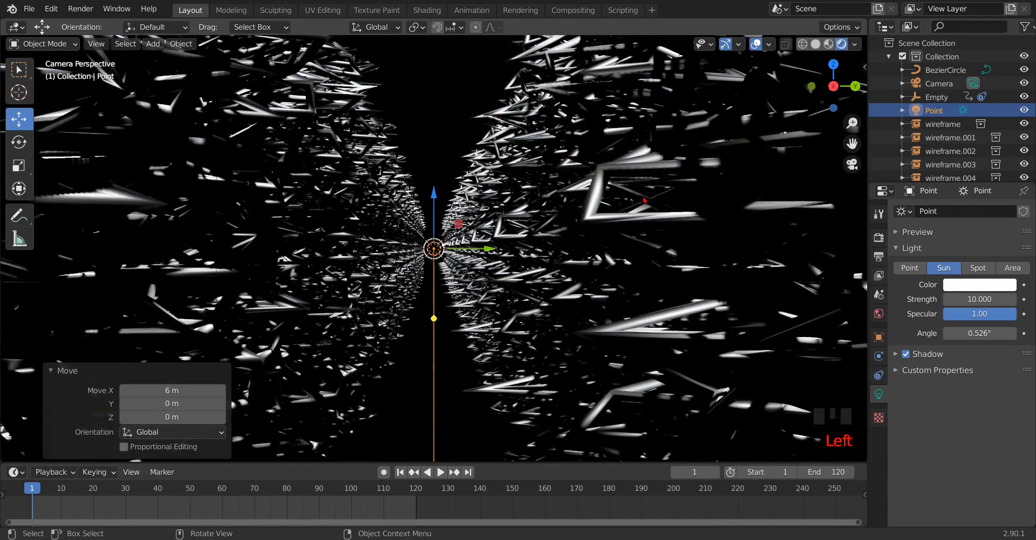
pyautogui.scroll(-3)
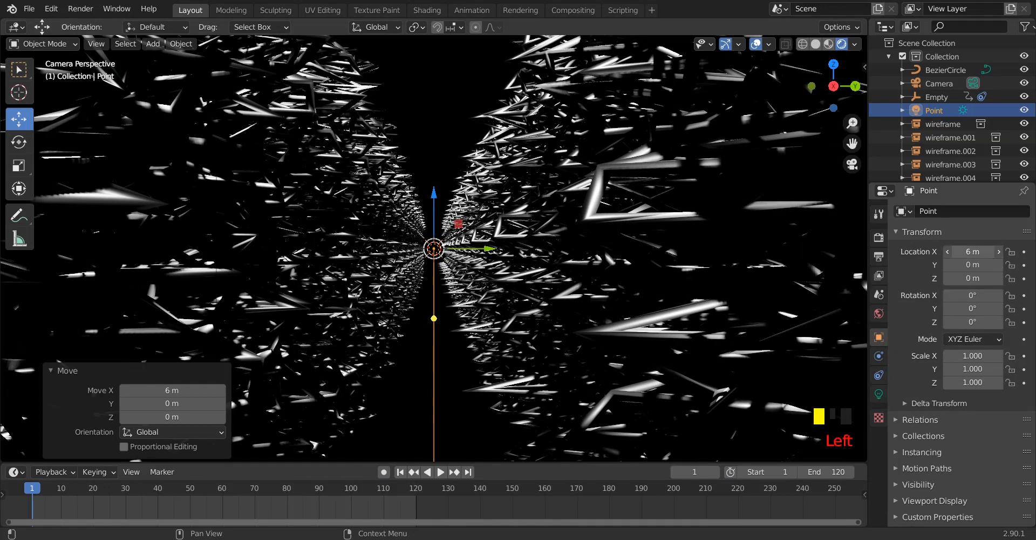
pyautogui.moveTo(972, 252); pyautogui.dragTo(984, 251)
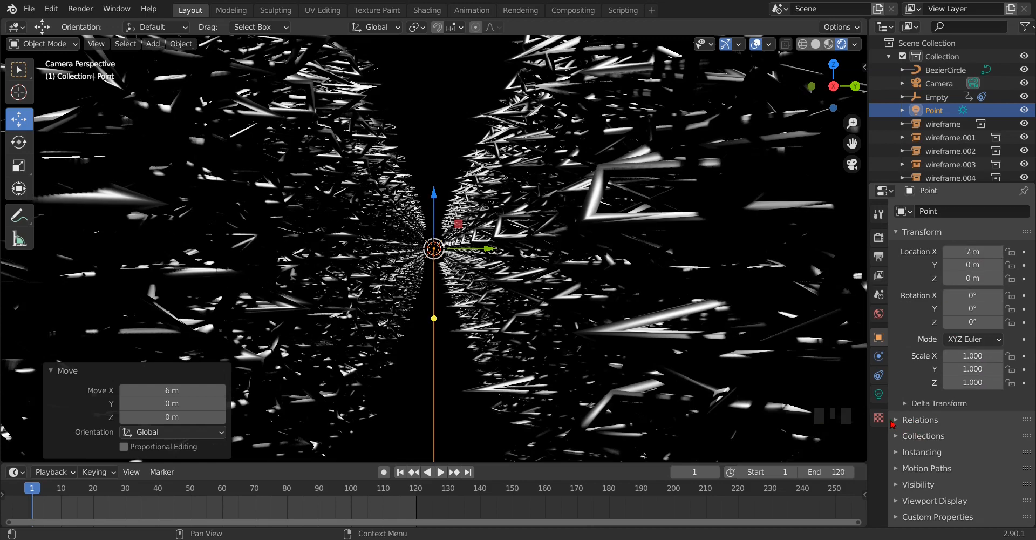
pyautogui.click(879, 393)
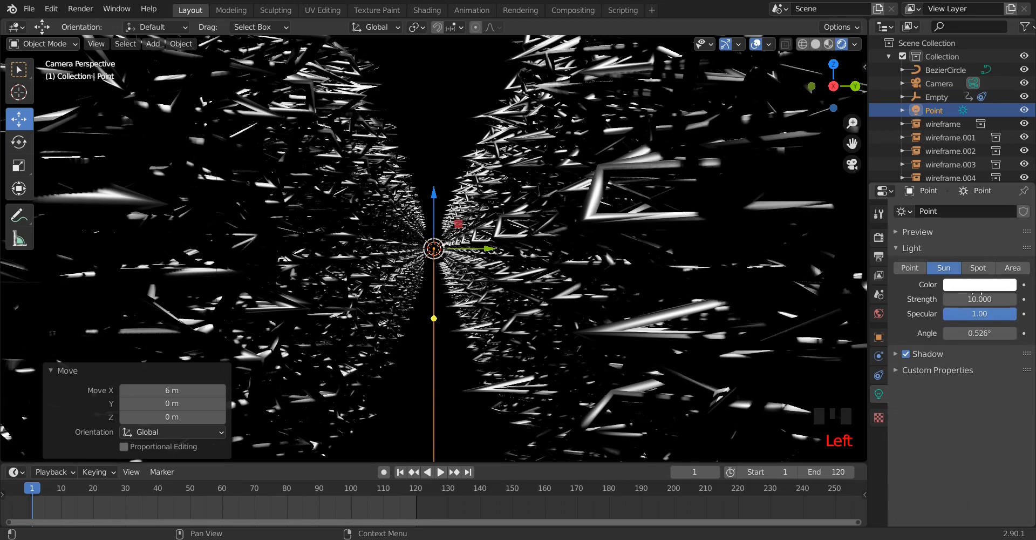
# Give the sun light strength 20 and a warm orange-amber colour.
pyautogui.click(979, 299)
pyautogui.write('20.000')
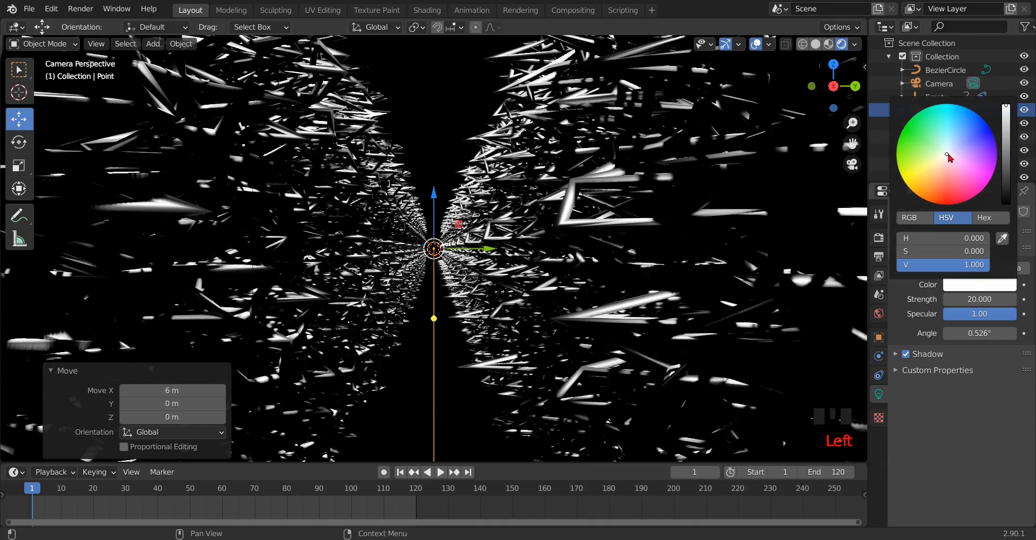
pyautogui.click(925, 195)
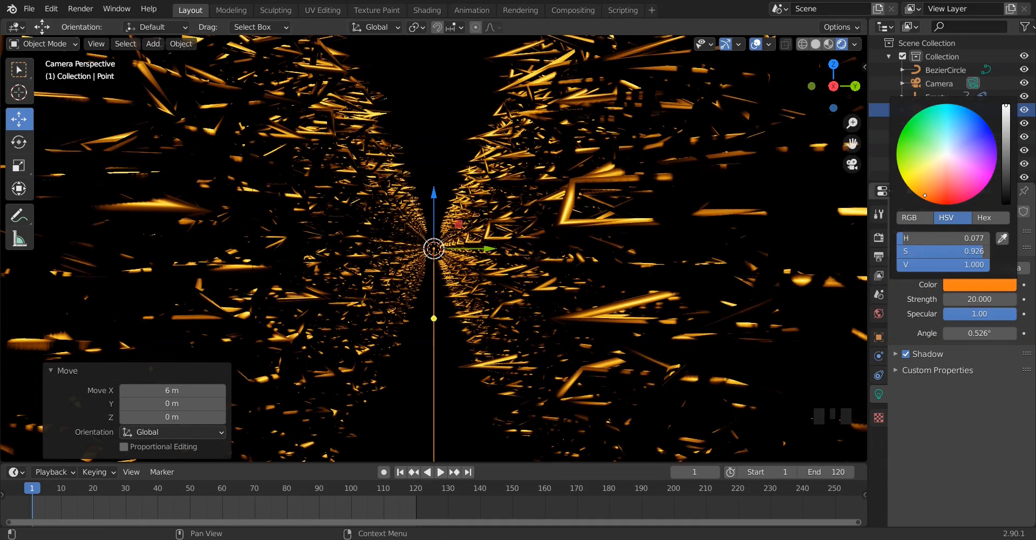
pyautogui.moveTo(924, 195); pyautogui.dragTo(925, 189)
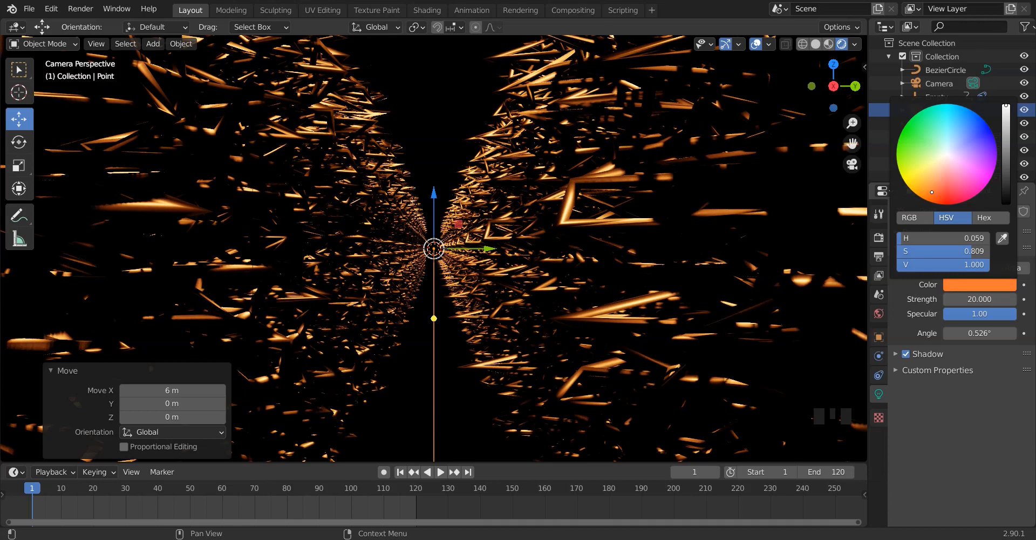
pyautogui.moveTo(932, 191); pyautogui.dragTo(935, 188)
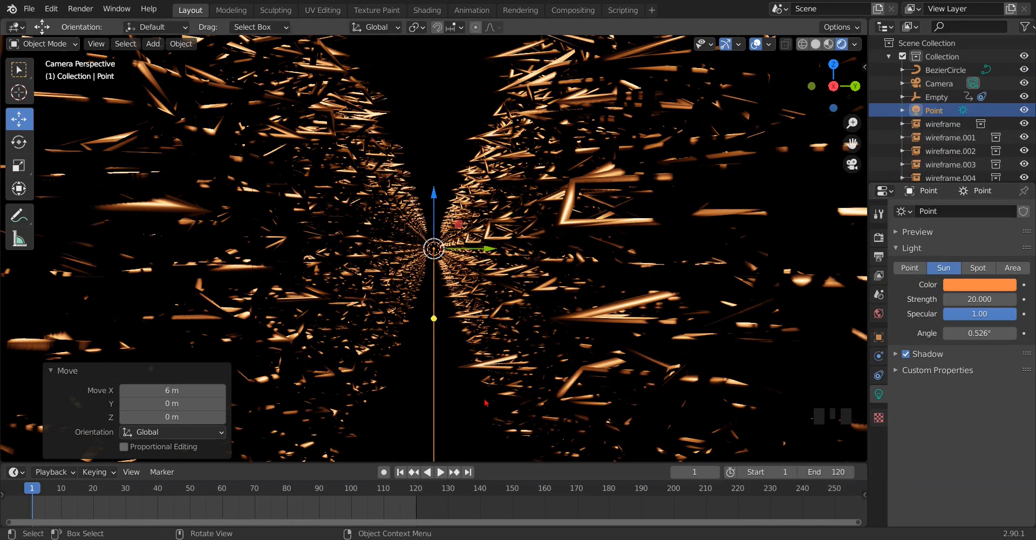
pyautogui.scroll(-3)
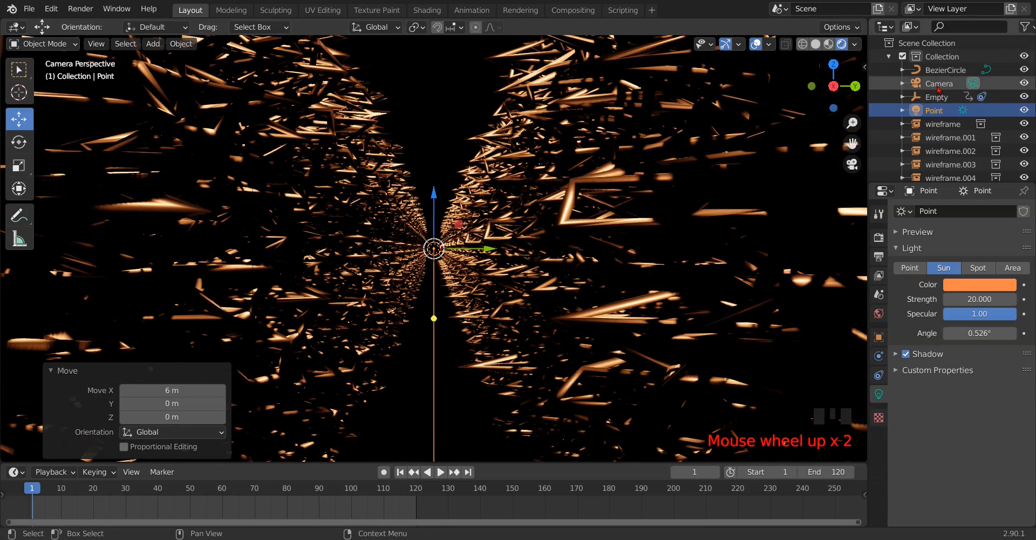
# Keyframe the camera's X location at -8 m on frame 120 and play the fly-through to check it.
pyautogui.click(939, 83)
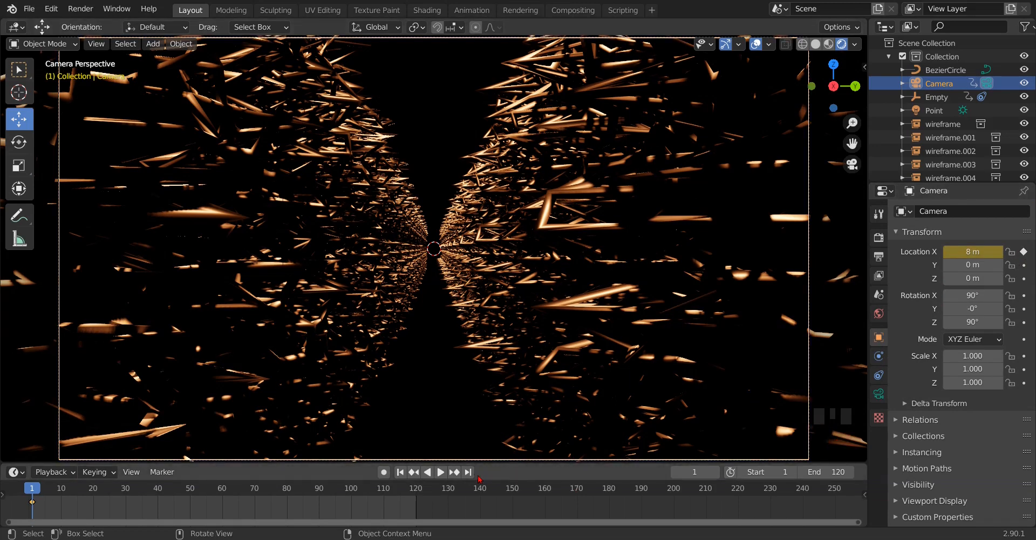
pyautogui.click(467, 470)
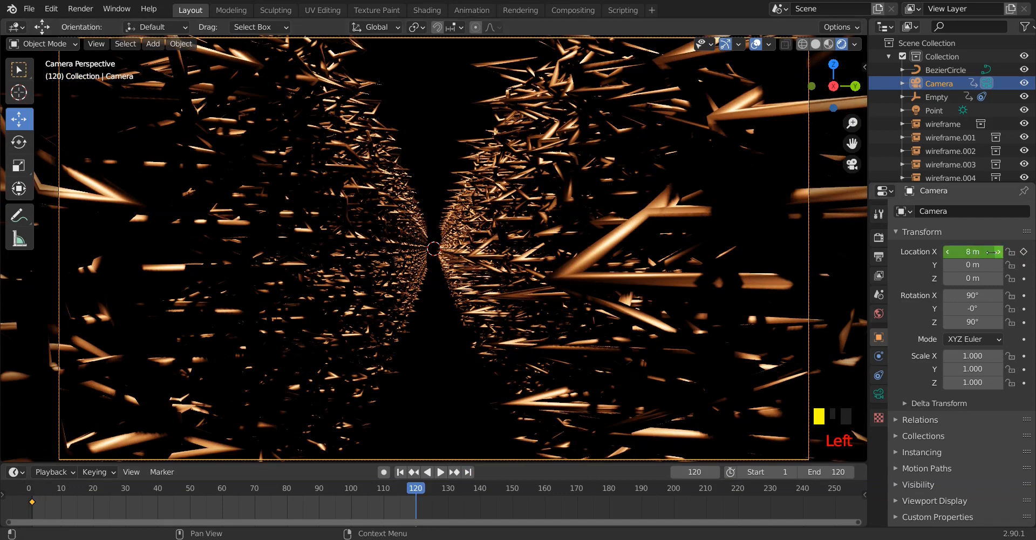
pyautogui.doubleClick(973, 252)
pyautogui.write('-')
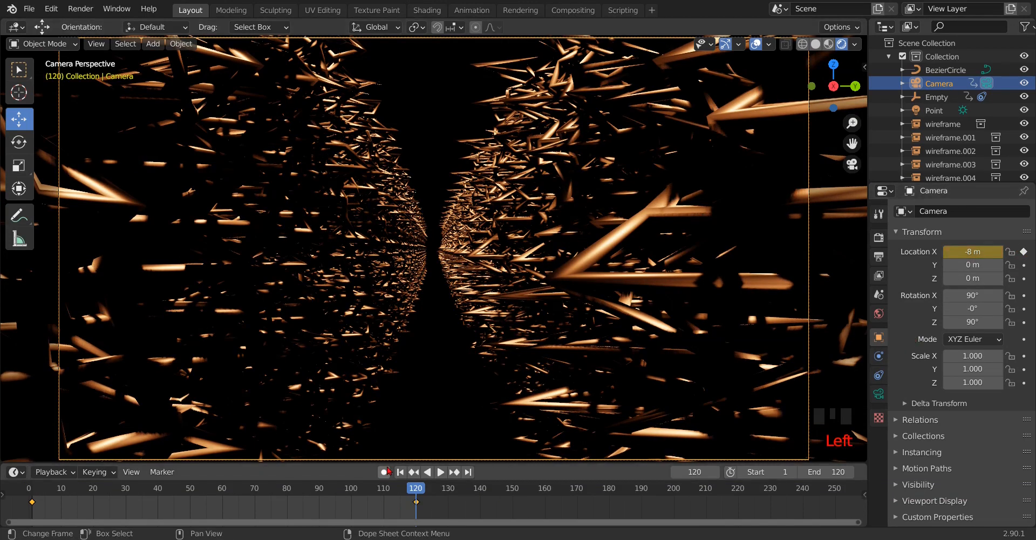
pyautogui.click(399, 471)
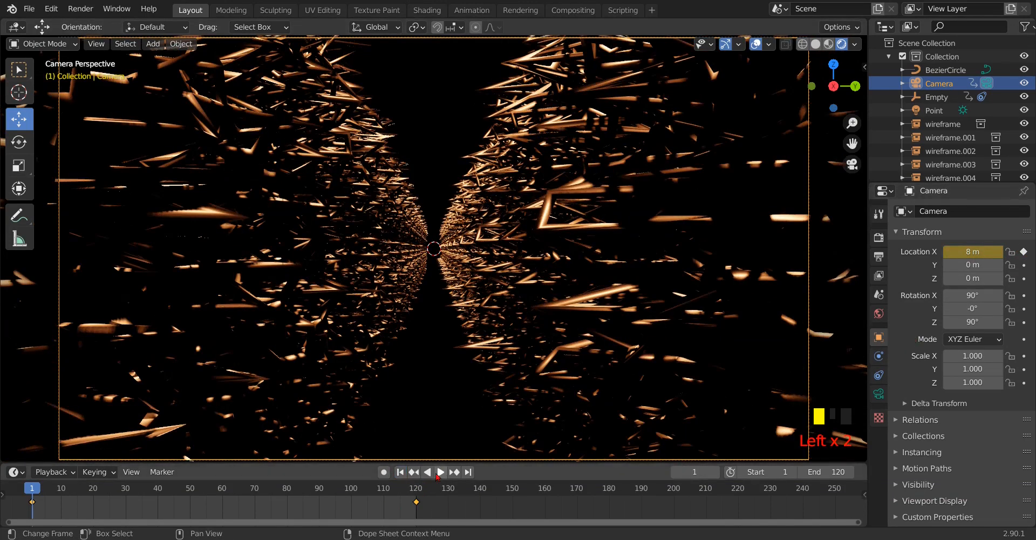
pyautogui.click(440, 471)
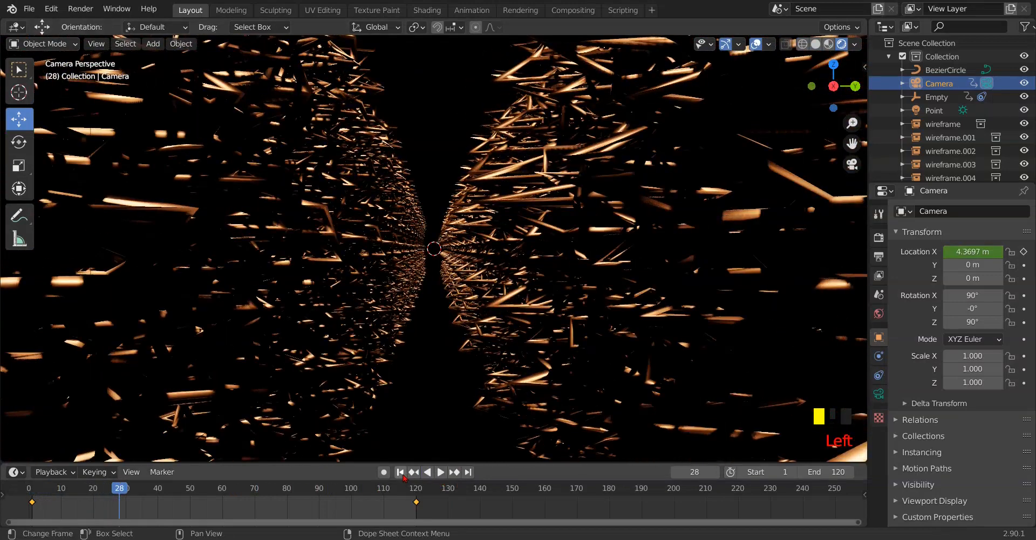
pyautogui.click(399, 472)
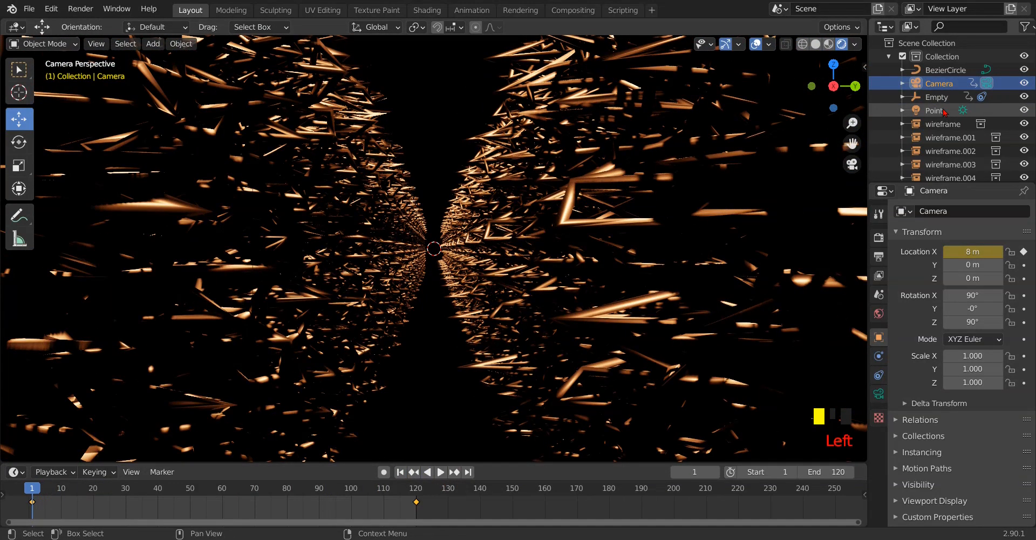
# Parent the sun light to the camera (Ctrl+P) and preview the fly-through.
pyautogui.click(934, 110)
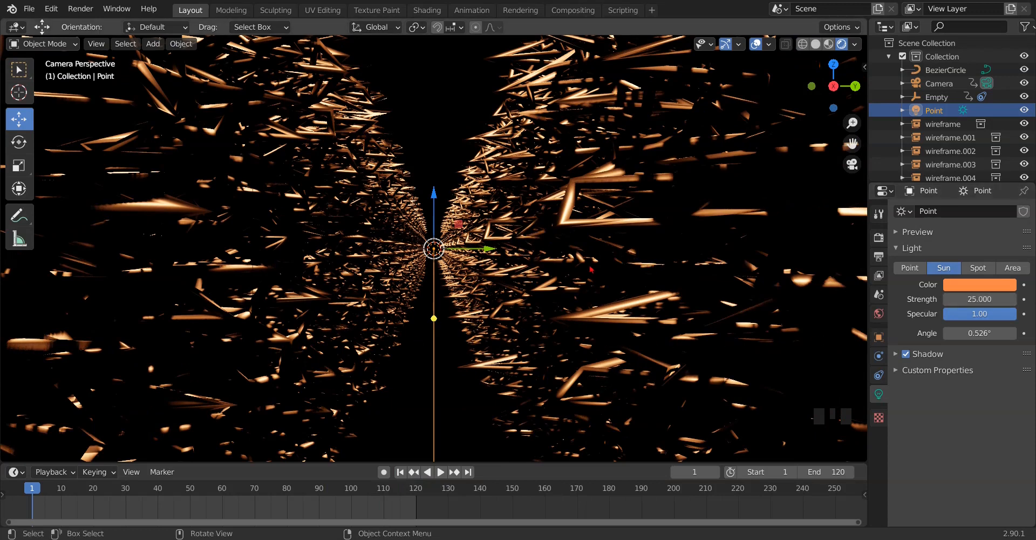
pyautogui.moveTo(956, 84)
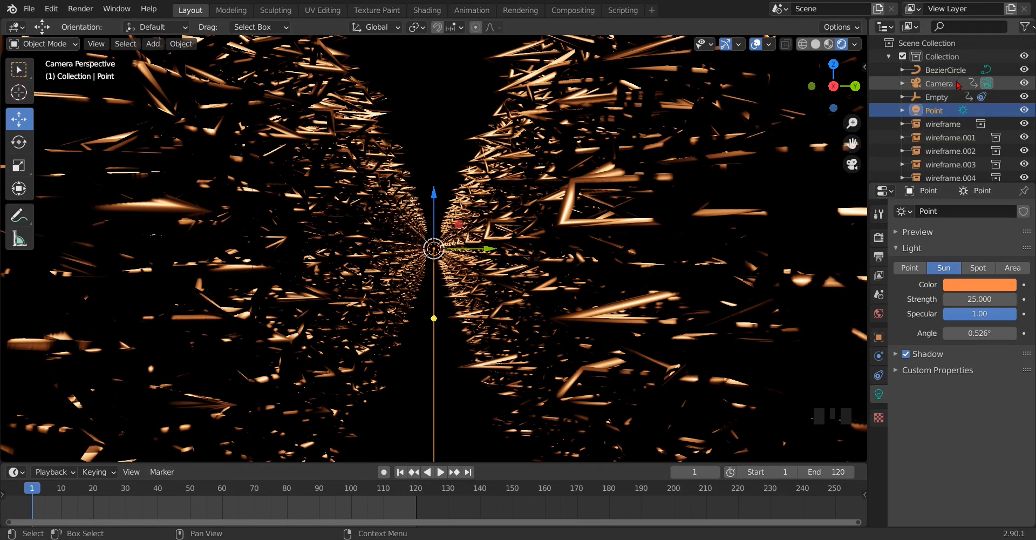
pyautogui.click(937, 83)
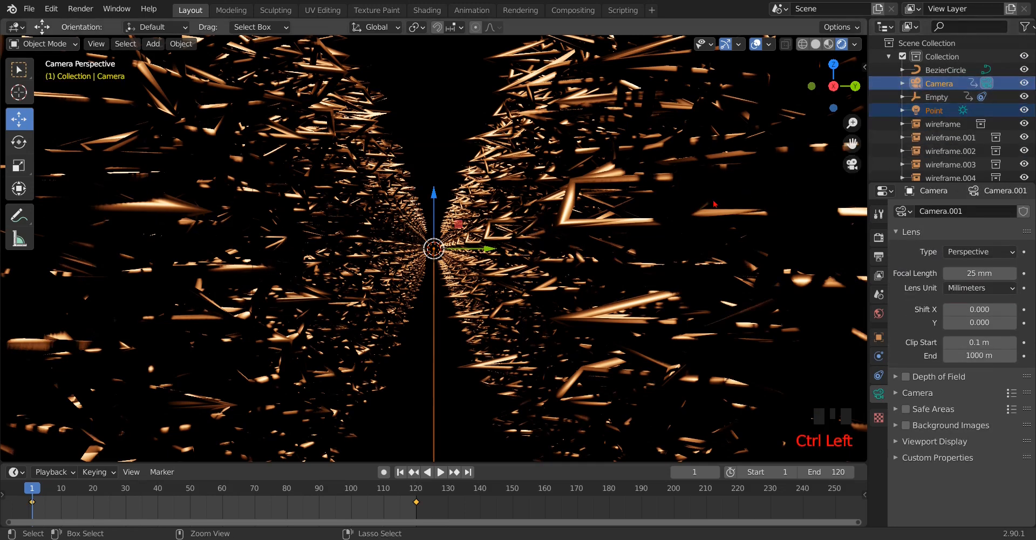
pyautogui.press('ctrl+p')
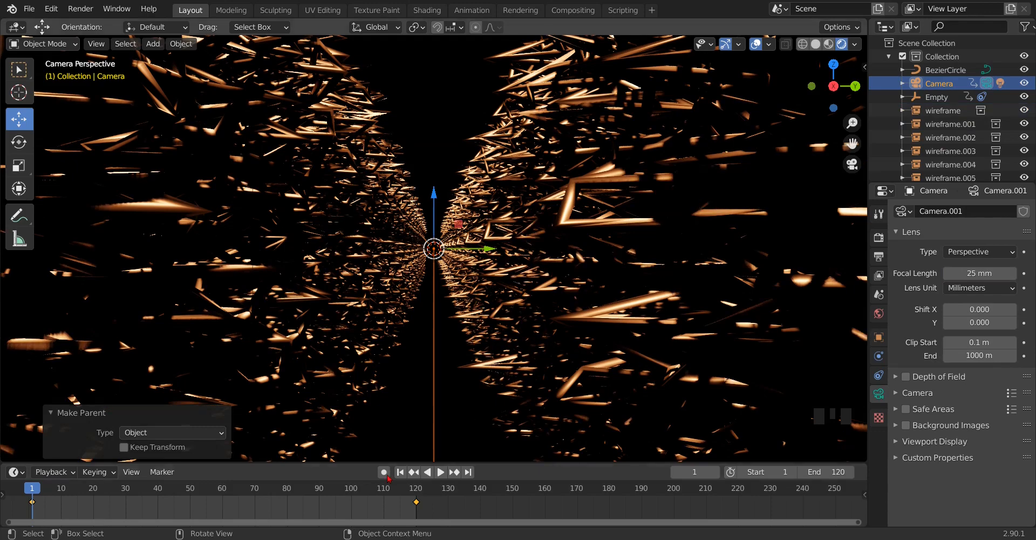
pyautogui.click(440, 471)
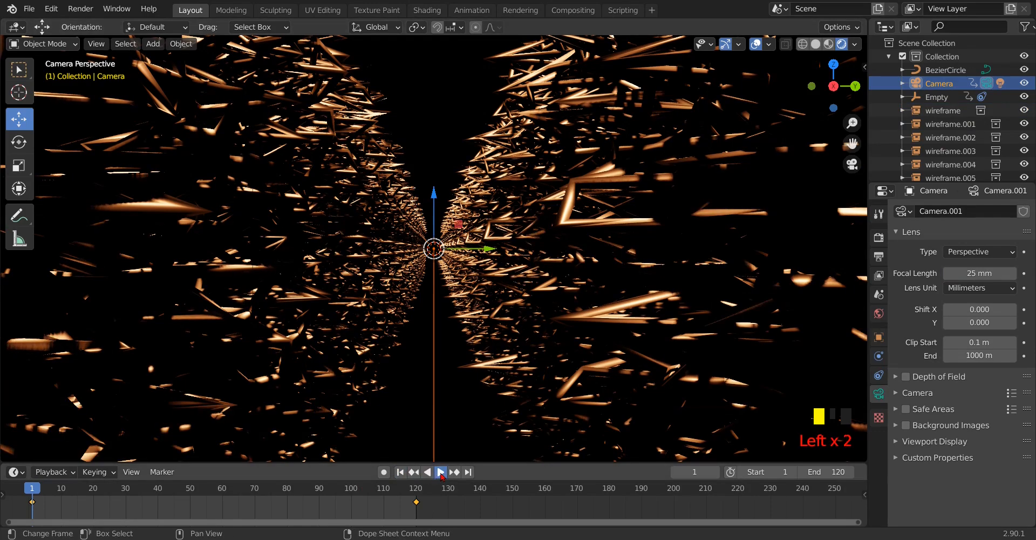
pyautogui.click(441, 470)
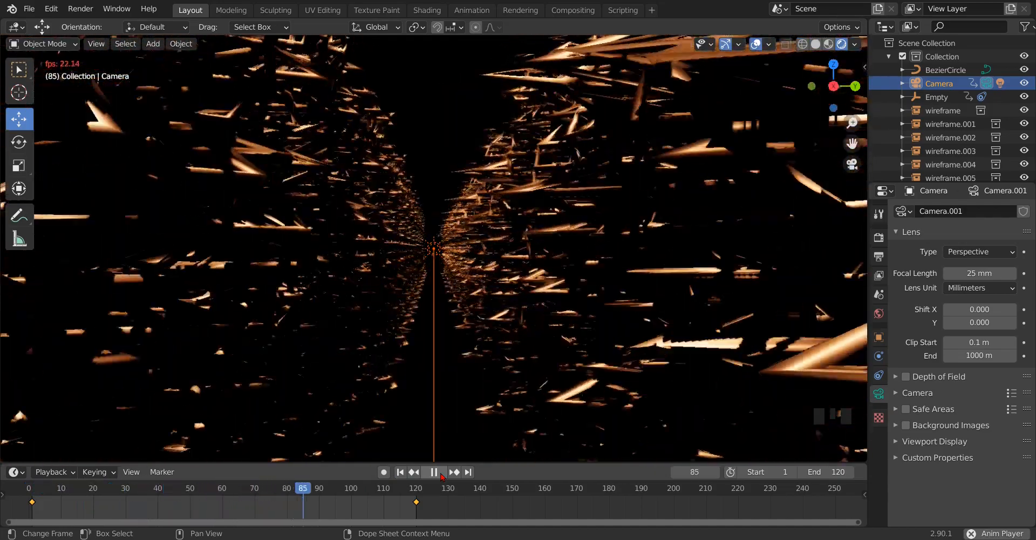
pyautogui.click(399, 470)
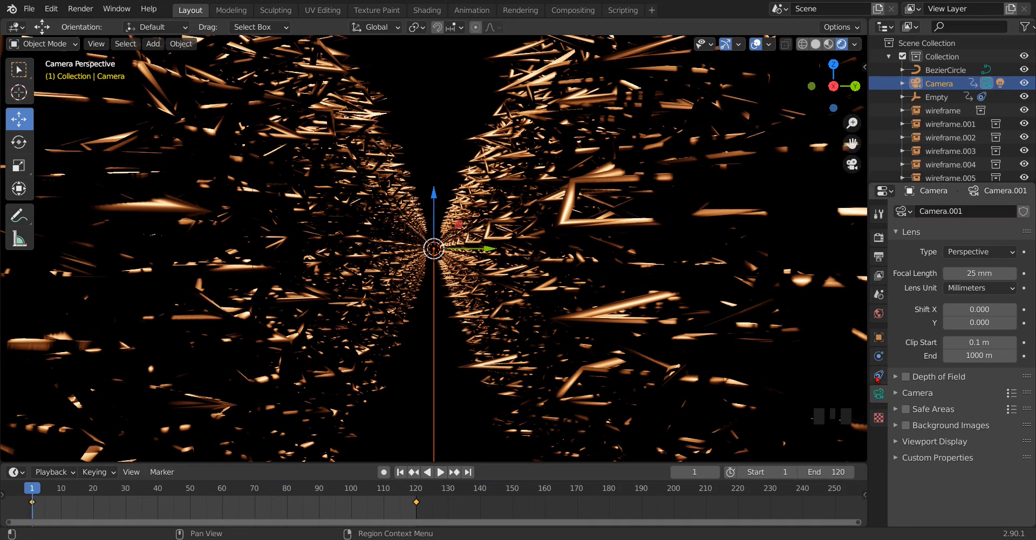
pyautogui.moveTo(432, 249)
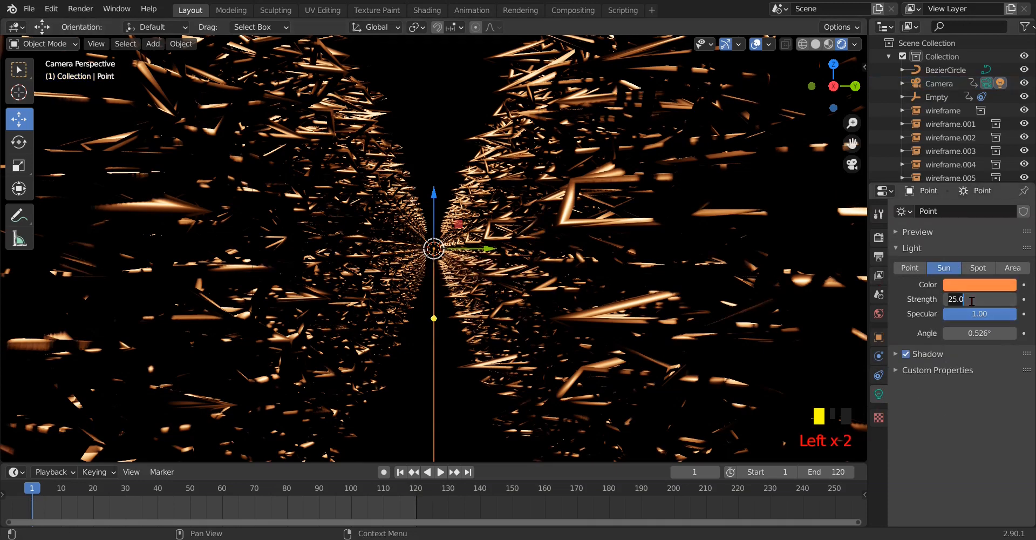
# Raise the light strength through 20 to 30, playing the animation to judge brightness.
pyautogui.write('20')
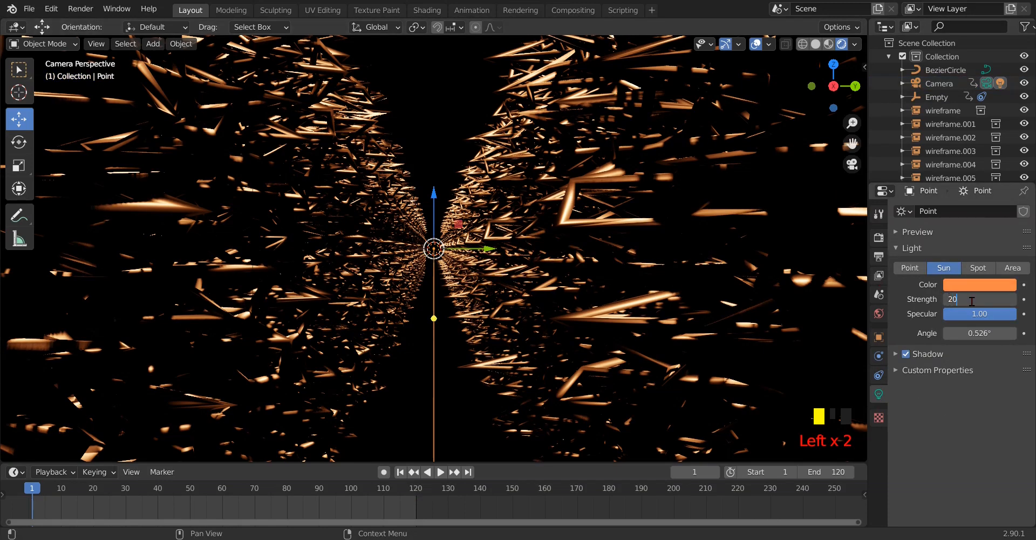
pyautogui.click(980, 299)
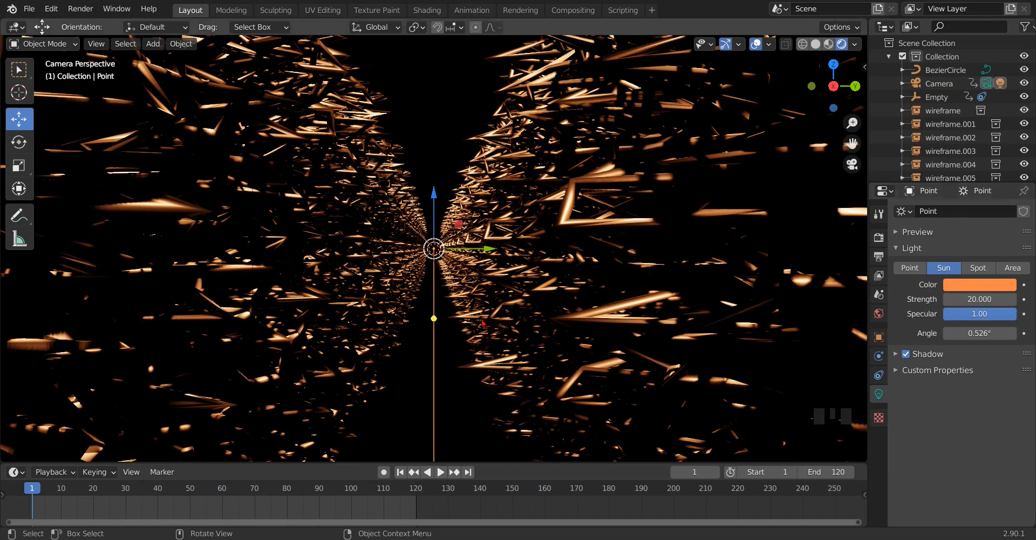
pyautogui.press('space')
pyautogui.write('30')
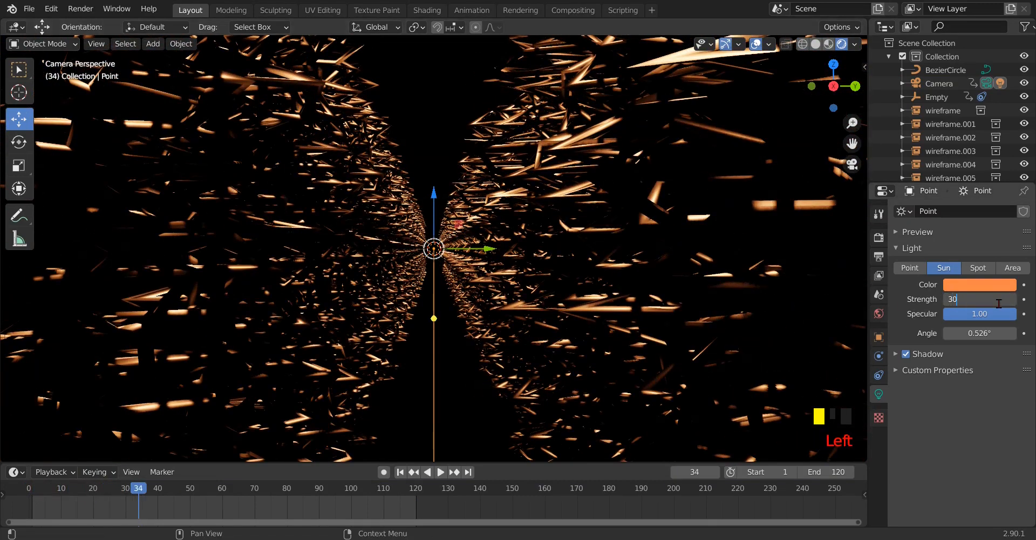
pyautogui.press('space')
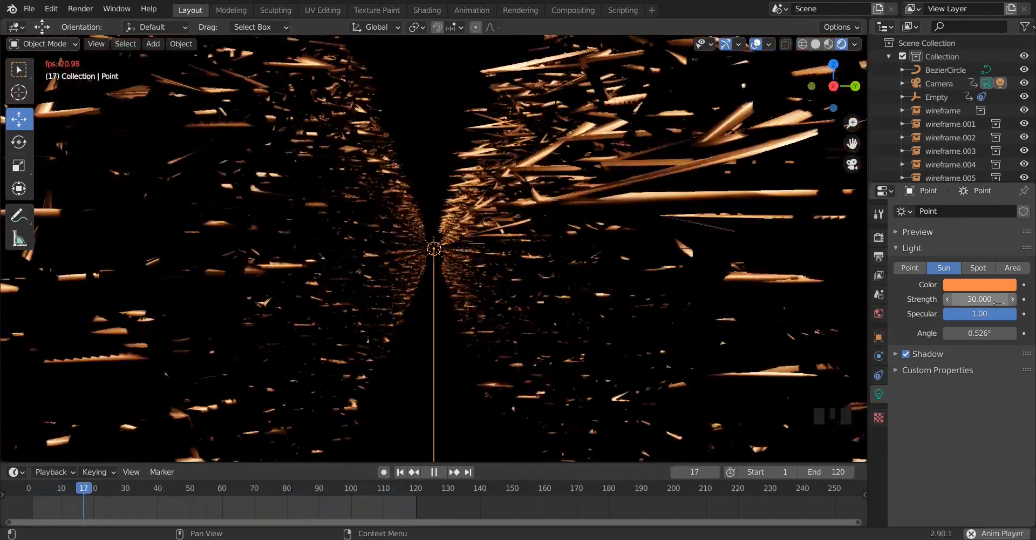
pyautogui.press('space')
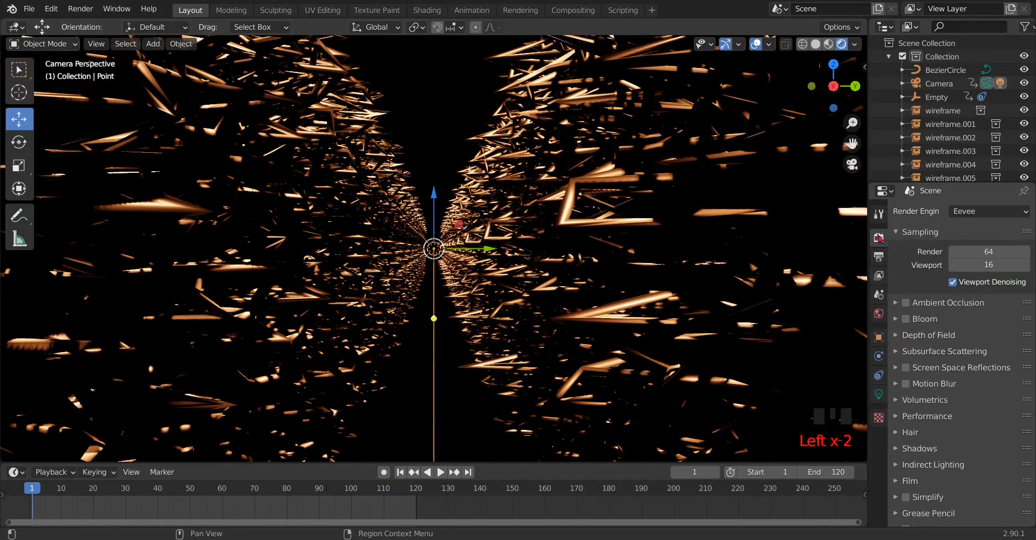
# Enable Ambient Occlusion, Bloom and Screen Space Reflections in Eevee and preview the glowing tunnel.
pyautogui.click(906, 304)
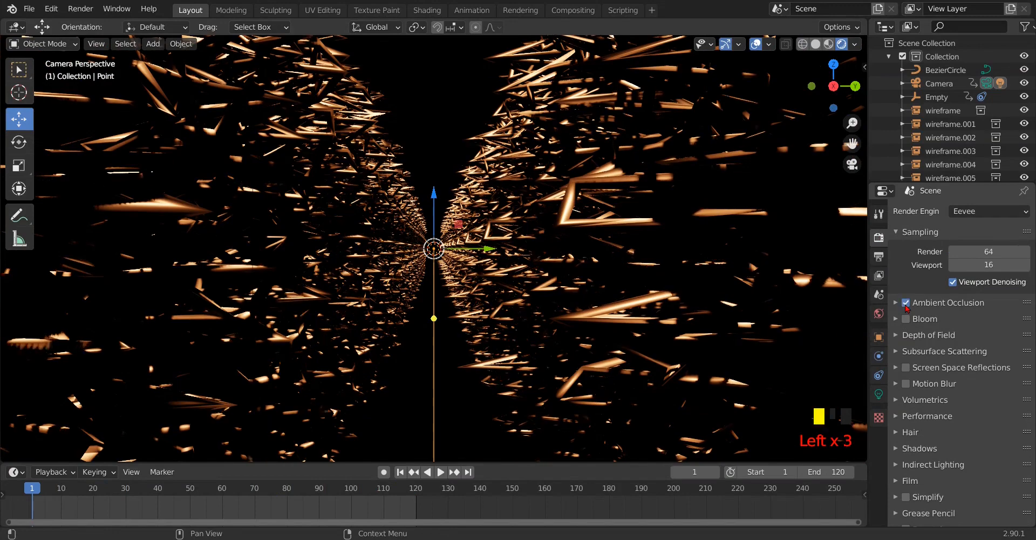
pyautogui.click(908, 319)
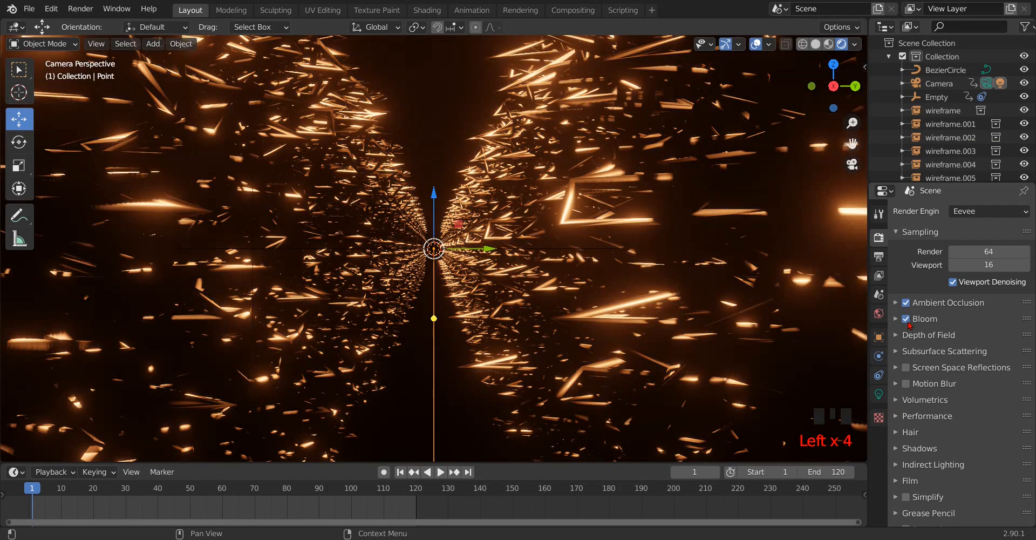
pyautogui.click(900, 367)
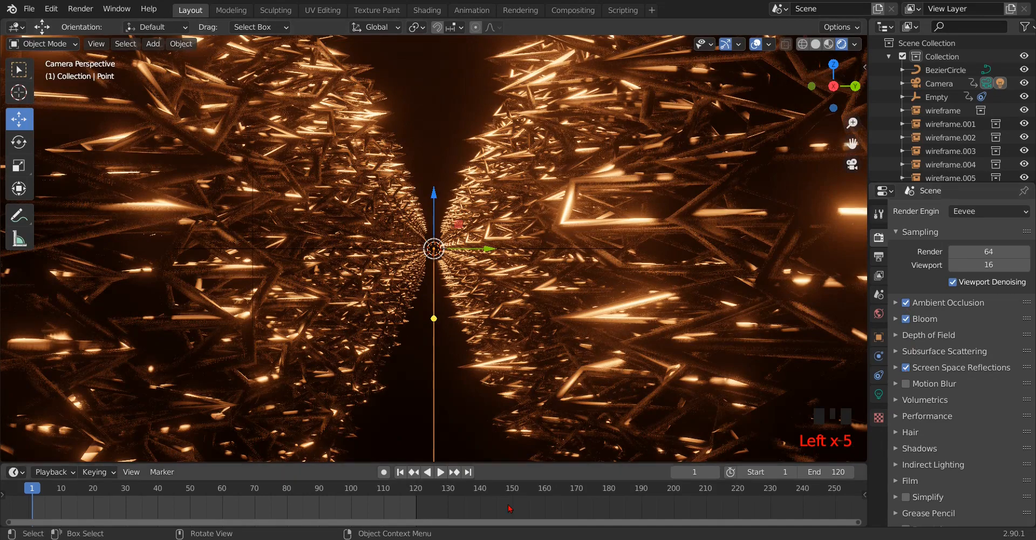
pyautogui.click(441, 470)
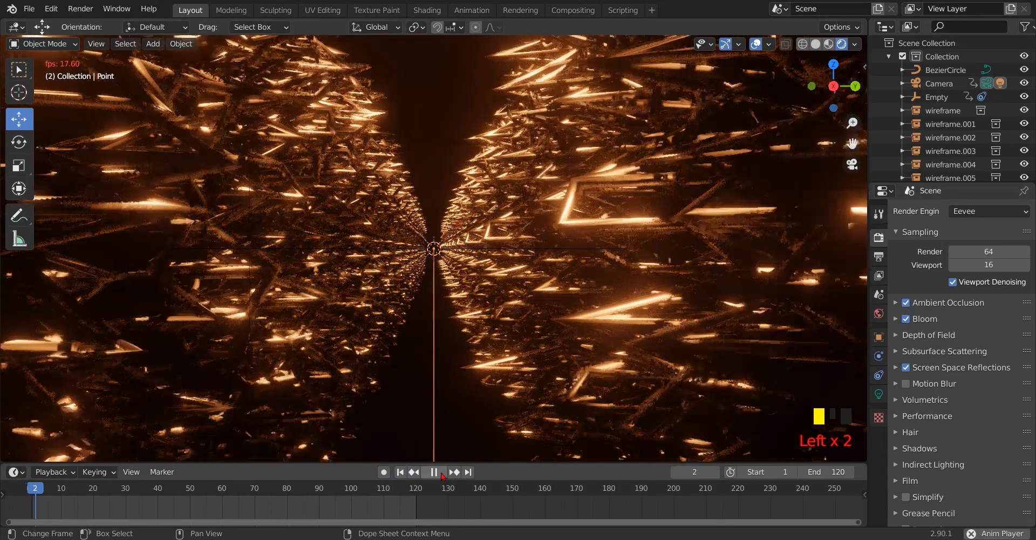
pyautogui.click(434, 471)
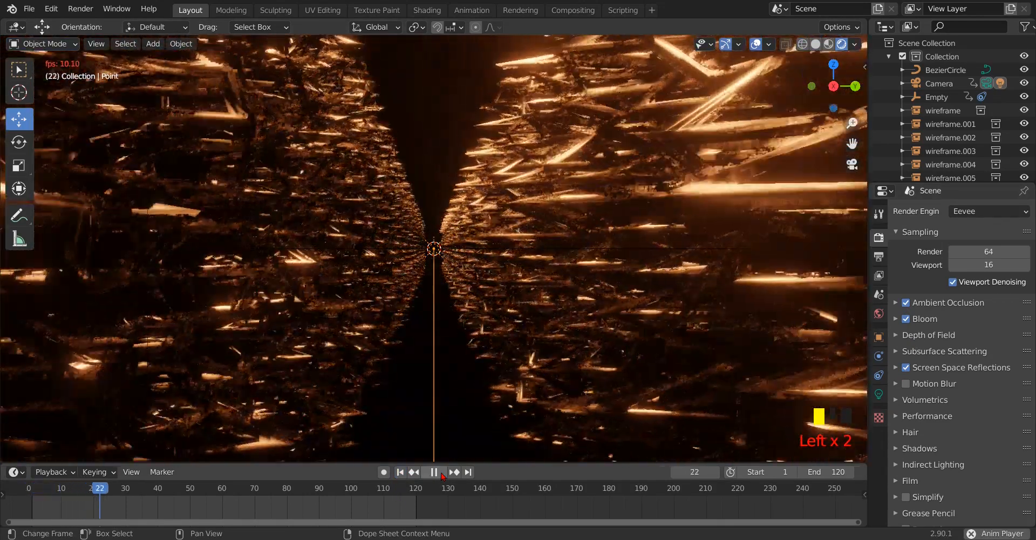
pyautogui.click(434, 470)
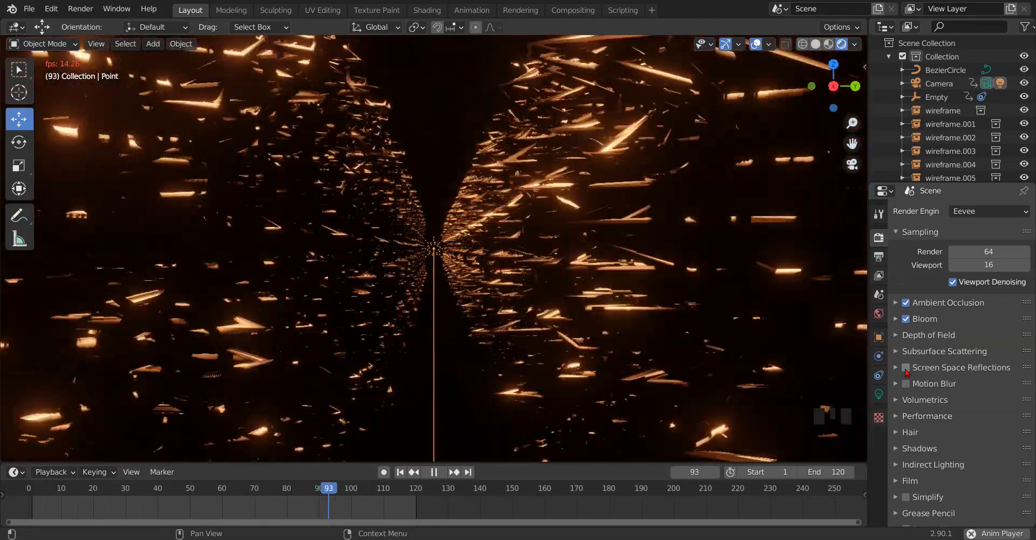
pyautogui.click(399, 471)
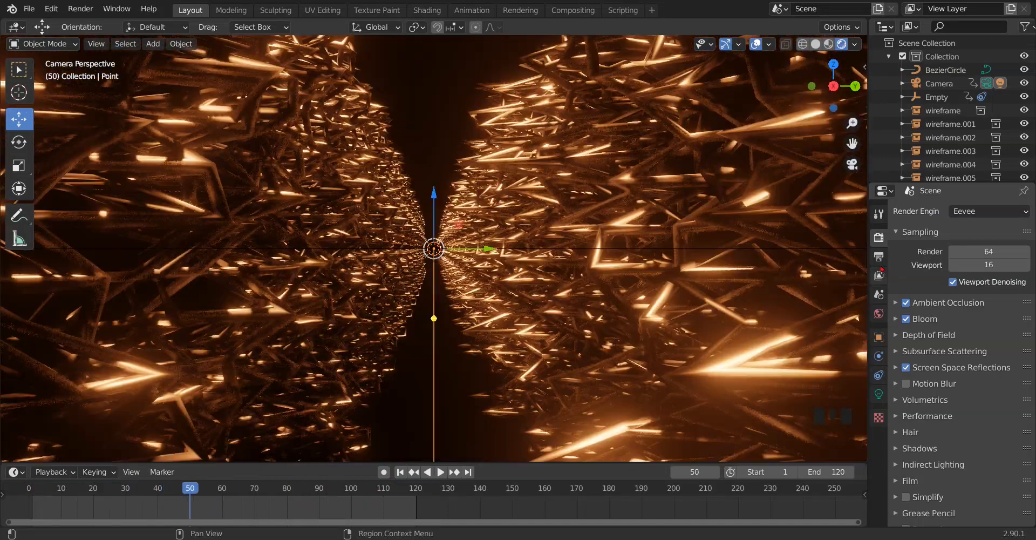
# Set output to file 'wireframe loop' as FFmpeg video, MPEG-4 container, high quality, ready for Render Animation.
pyautogui.click(879, 258)
pyautogui.write('wireframe loop')
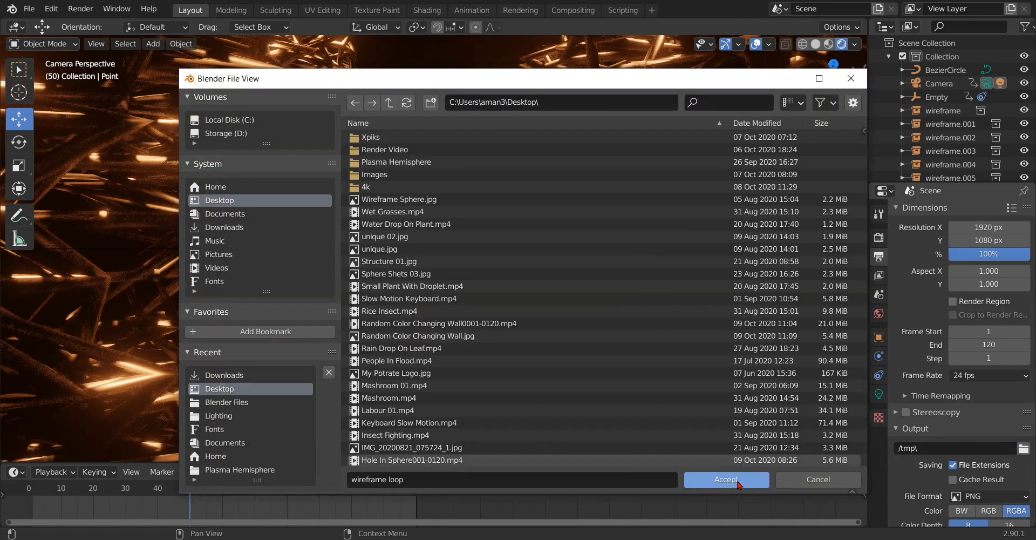
pyautogui.click(725, 479)
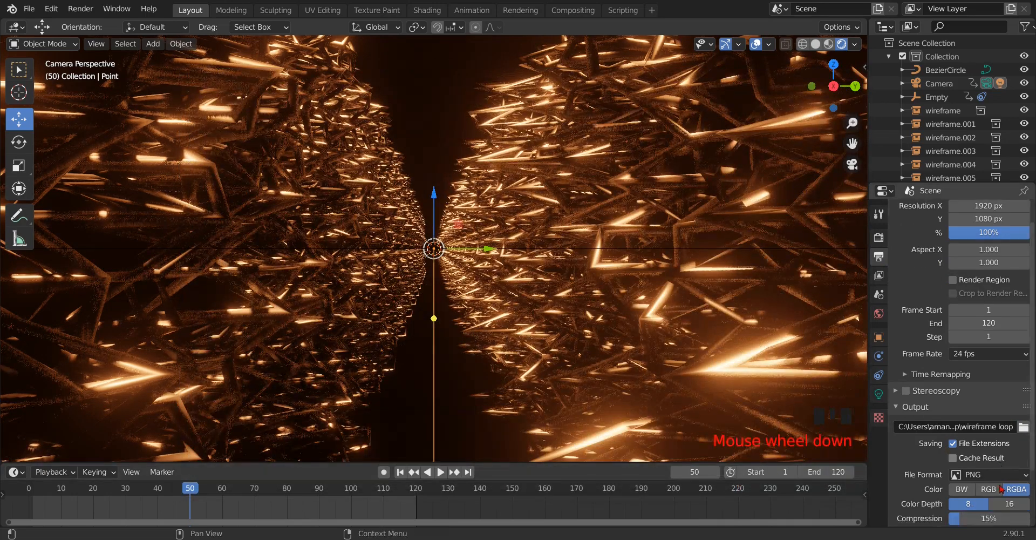
pyautogui.click(984, 474)
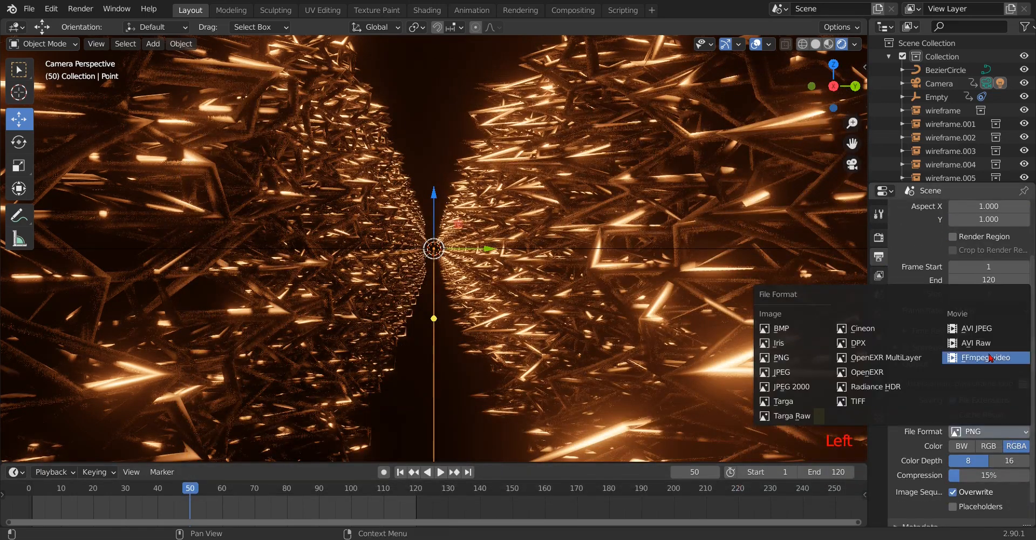
pyautogui.click(985, 356)
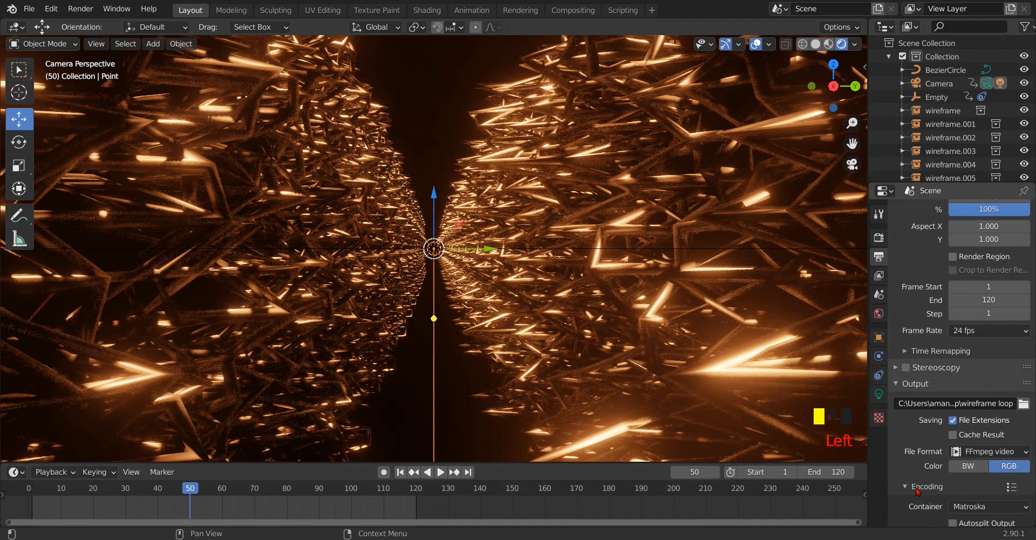
pyautogui.click(990, 355)
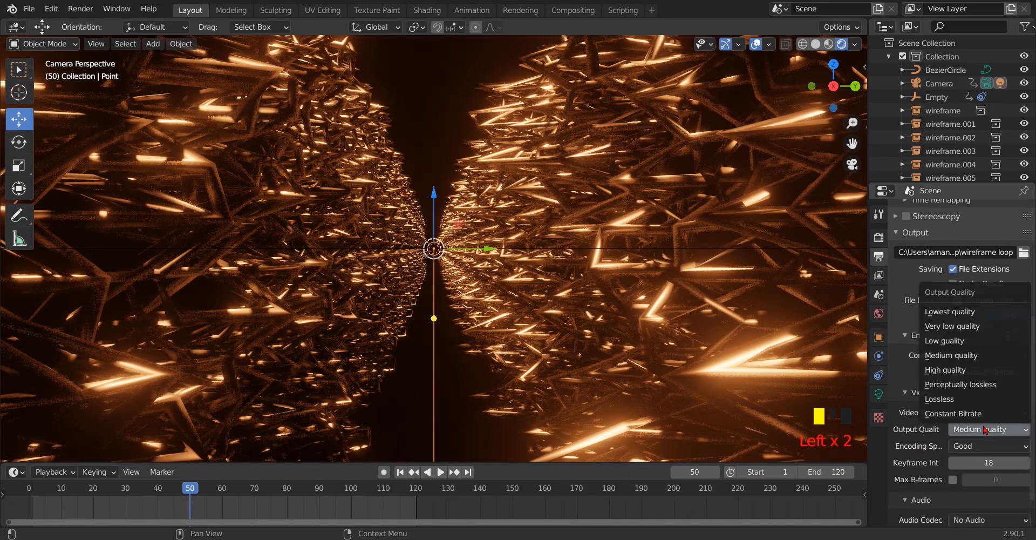
pyautogui.moveTo(971, 369)
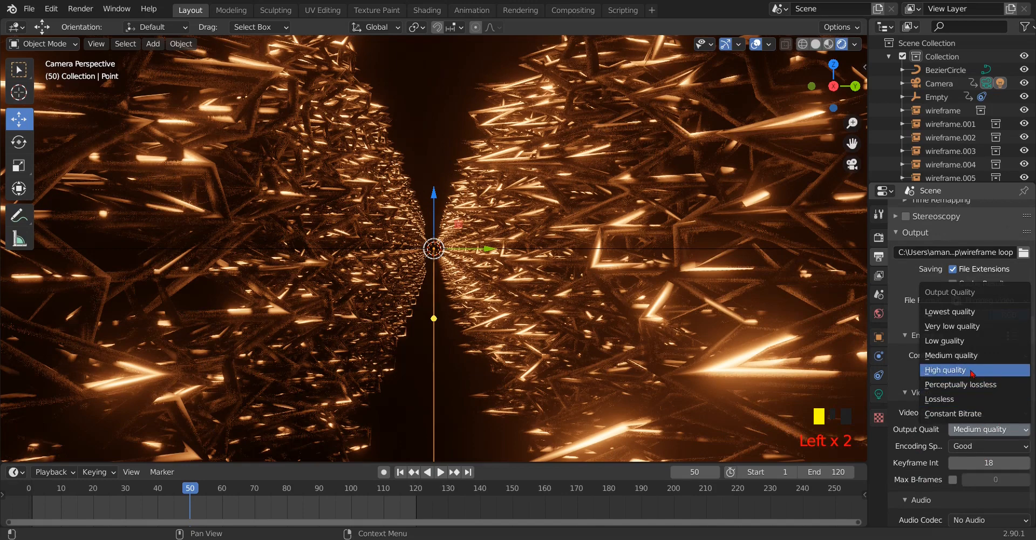
pyautogui.click(945, 369)
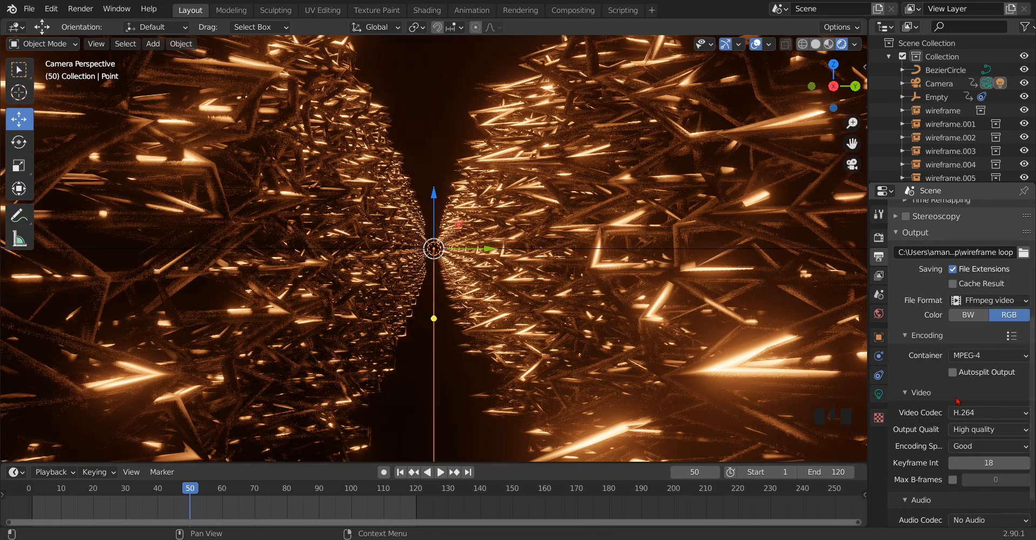
pyautogui.click(80, 8)
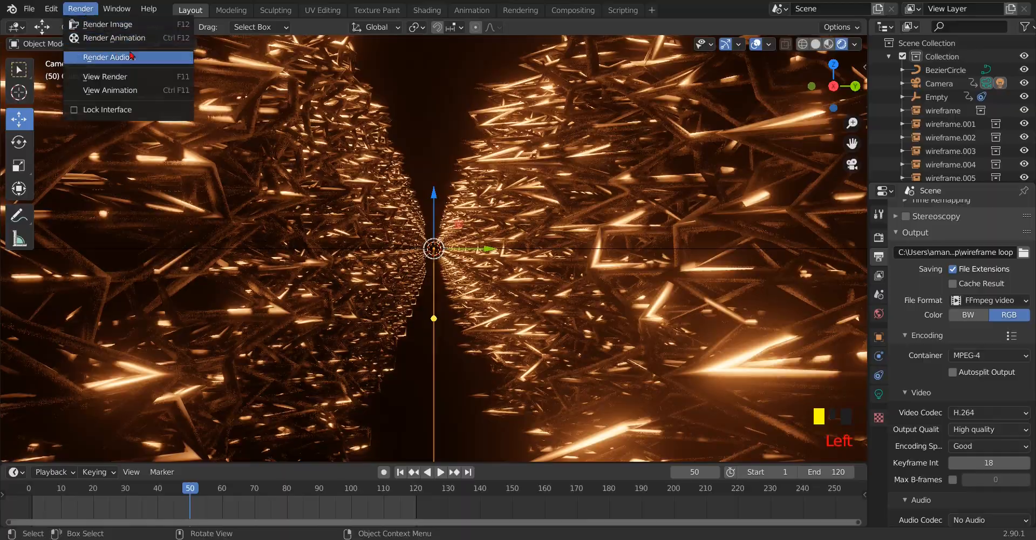